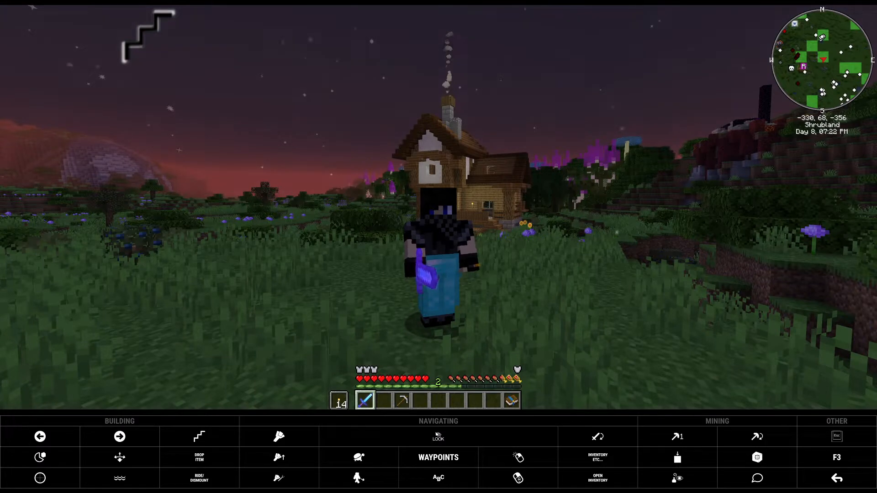
- Walk into the wooden house at nightfall and sleep in the bed
left_click(438, 436)
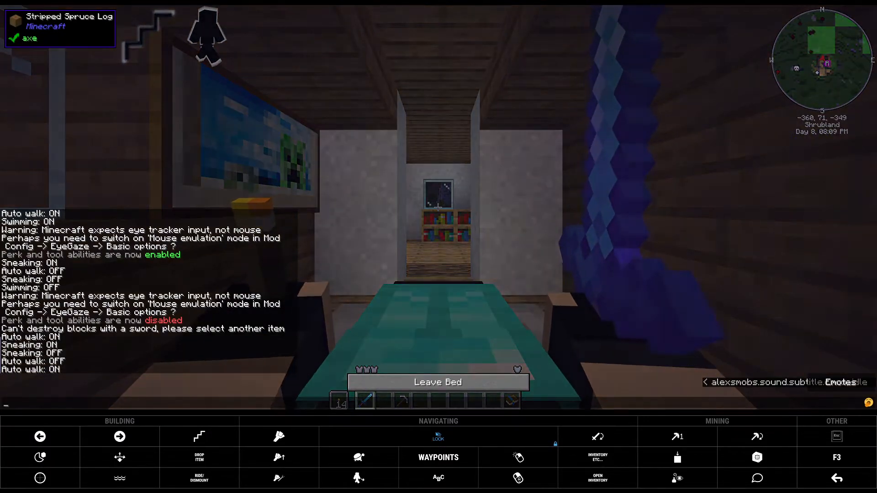
- Get out of bed after sleeping through the night
left_click(438, 382)
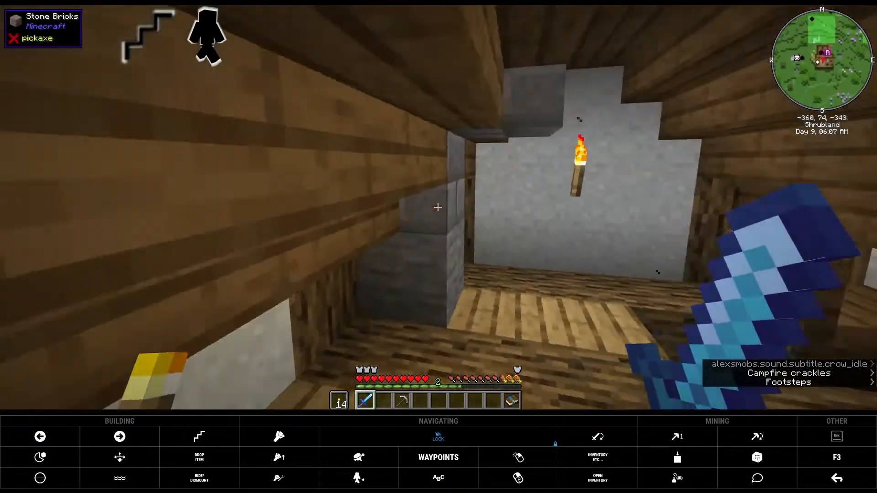
mouse_move(438, 207)
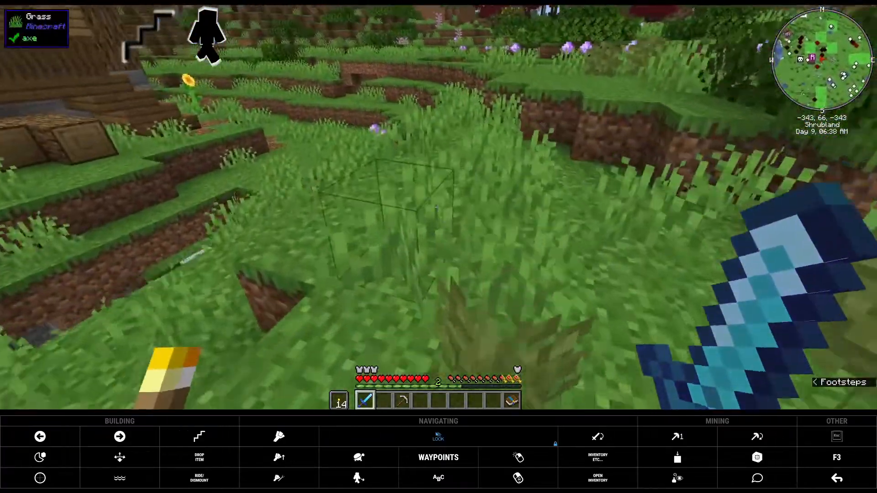
- Step onto the grassy slope and check the inventory filtered to Mekanism
left_click(596, 478)
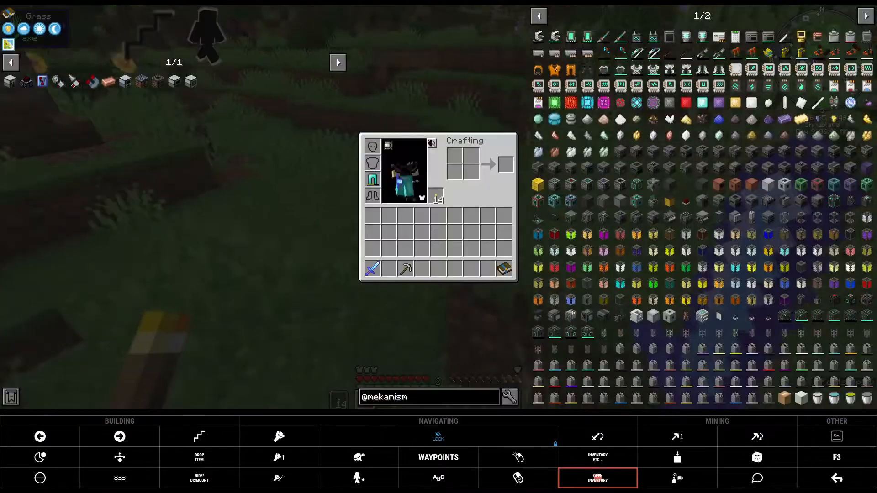
mouse_move(372, 179)
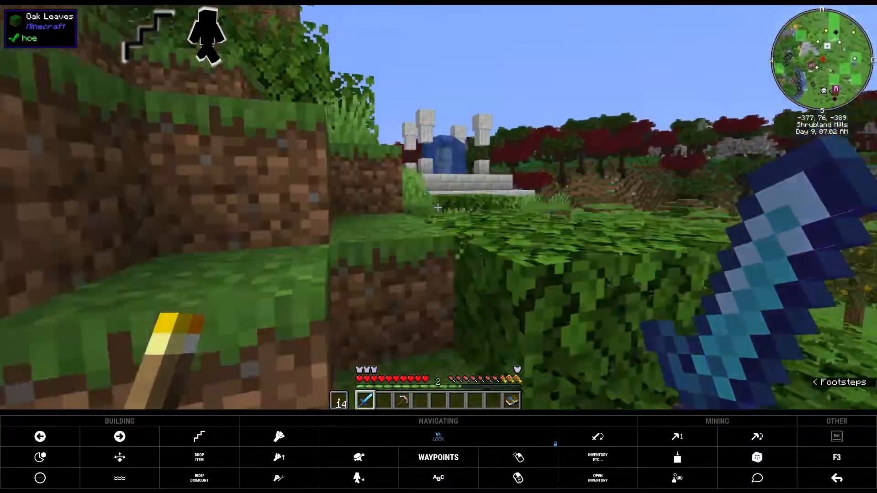
mouse_move(438, 207)
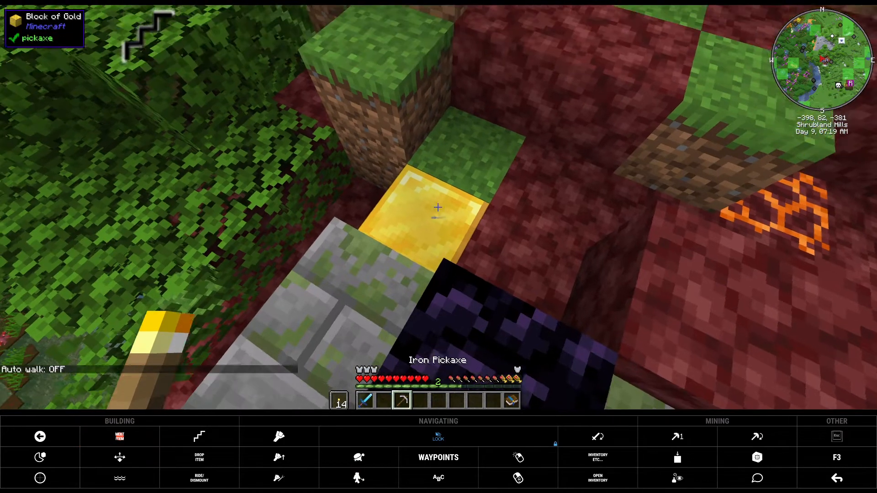
- Mine the Block of Gold at the Shrubland Hills ruin and return to the house
left_click(438, 207)
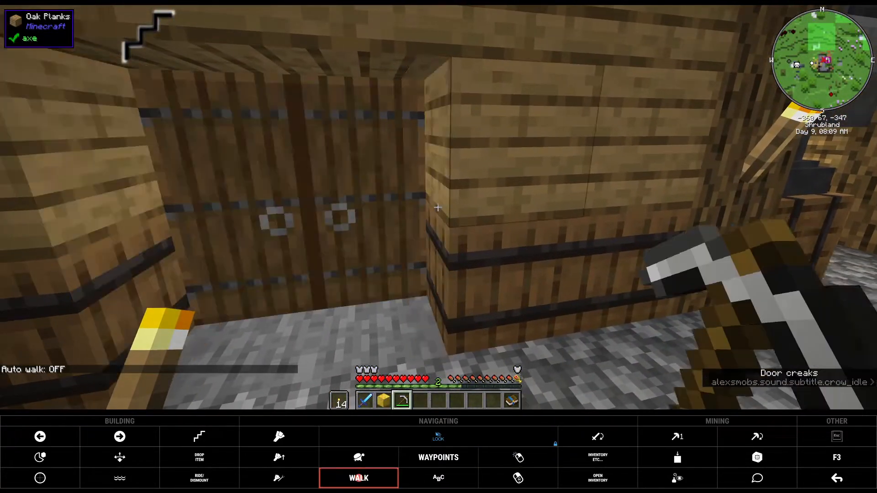
- Walk further into the house toward the crafting station
left_click(359, 478)
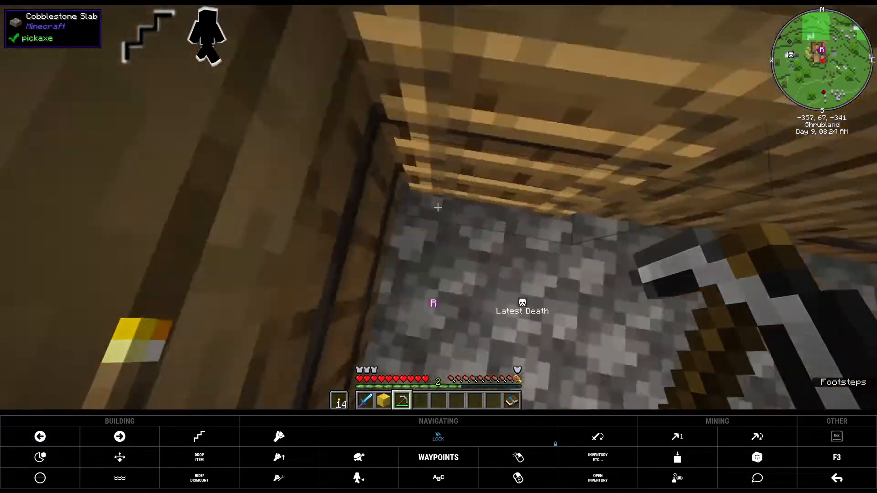
mouse_move(439, 208)
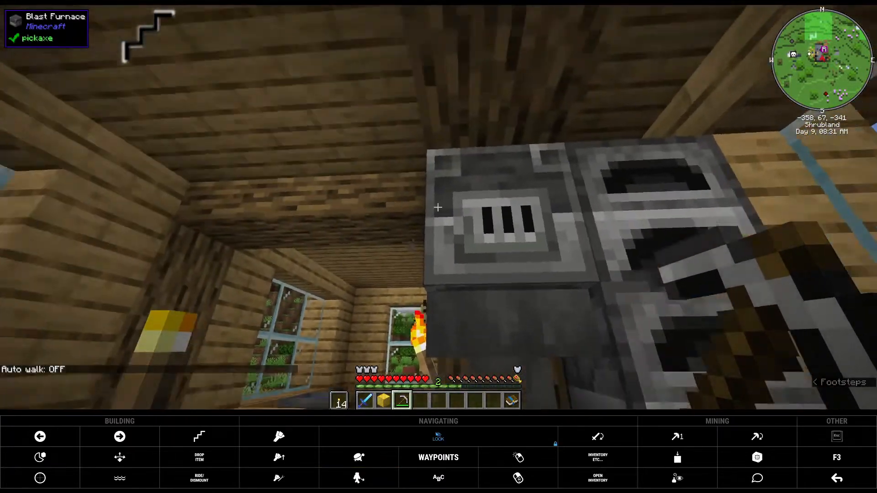
mouse_move(438, 207)
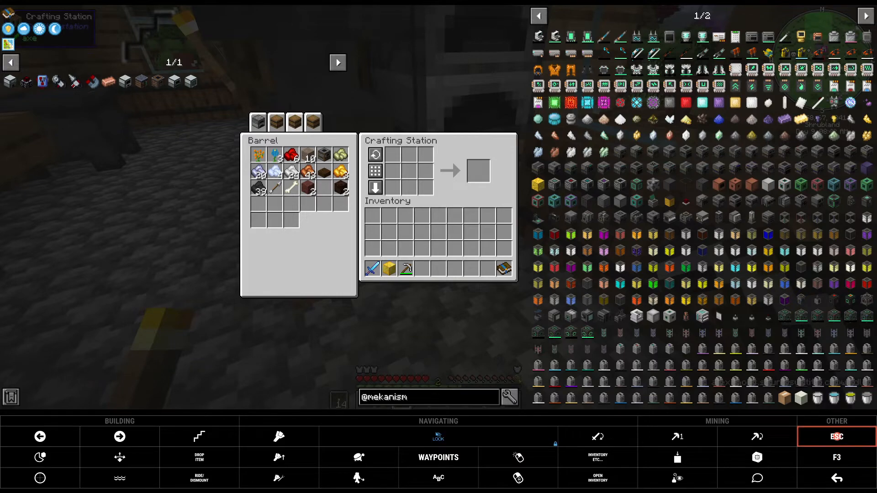
- Shift-click the gold block into a barrel at the crafting station, then go upstairs
key("Escape")
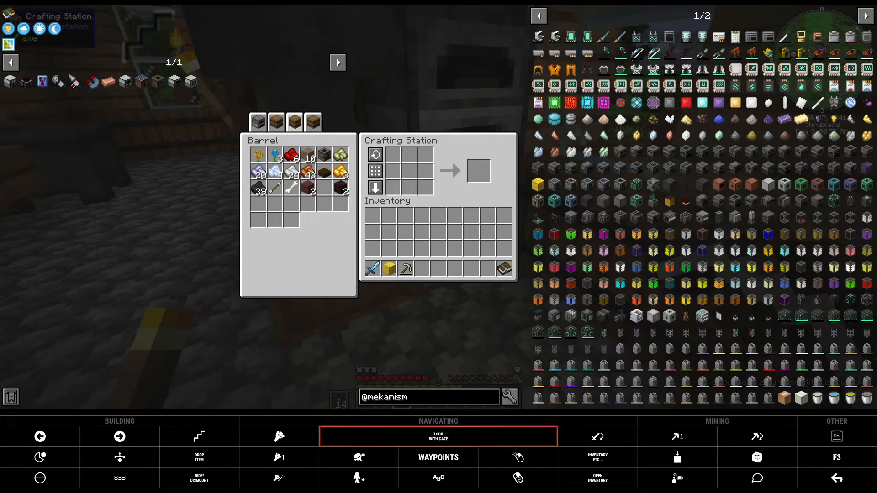
key("Escape")
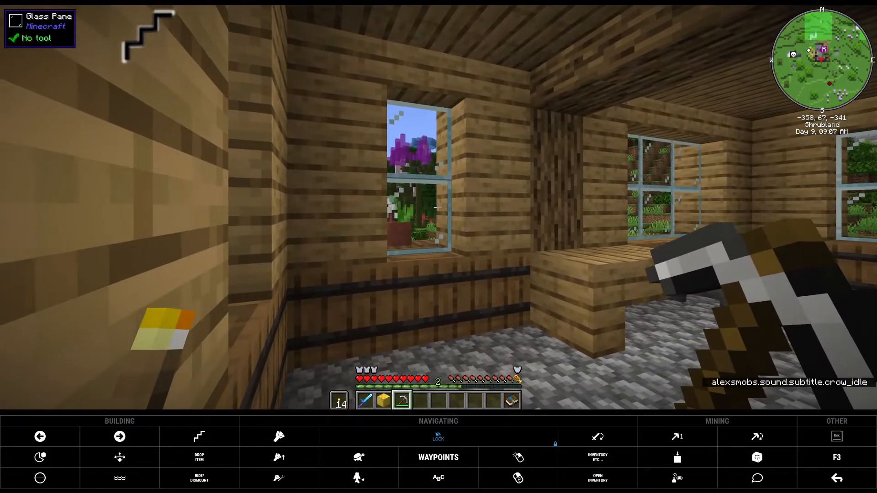
mouse_move(439, 207)
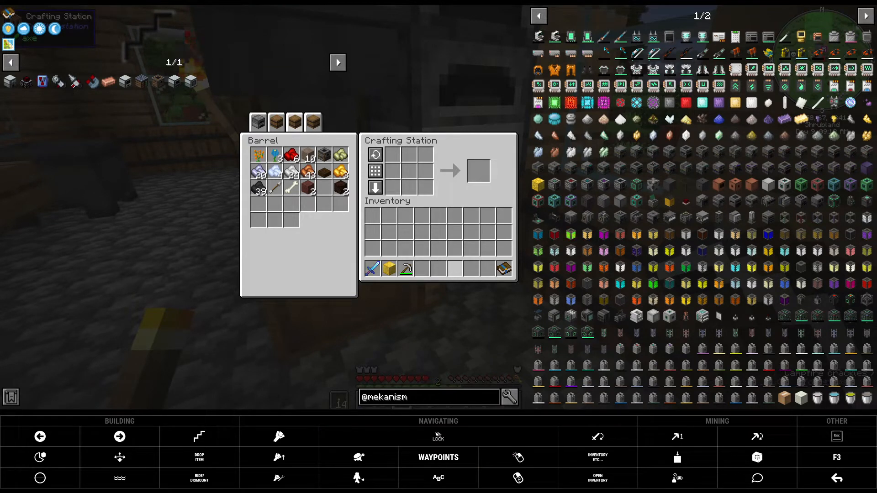
left_click(428, 397)
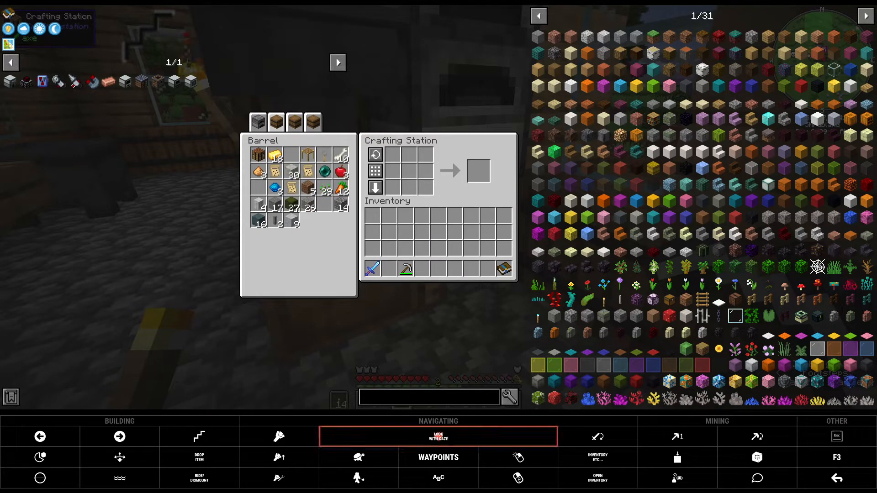
mouse_move(768, 381)
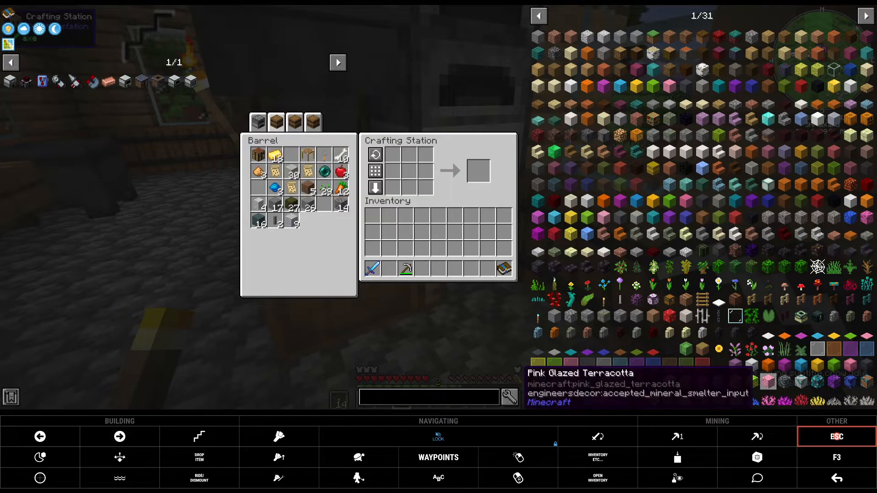
key("Escape")
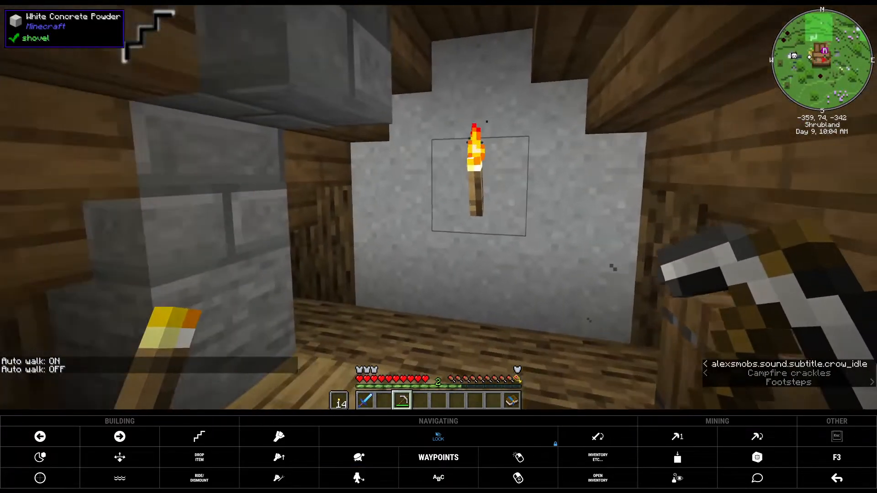
mouse_move(438, 208)
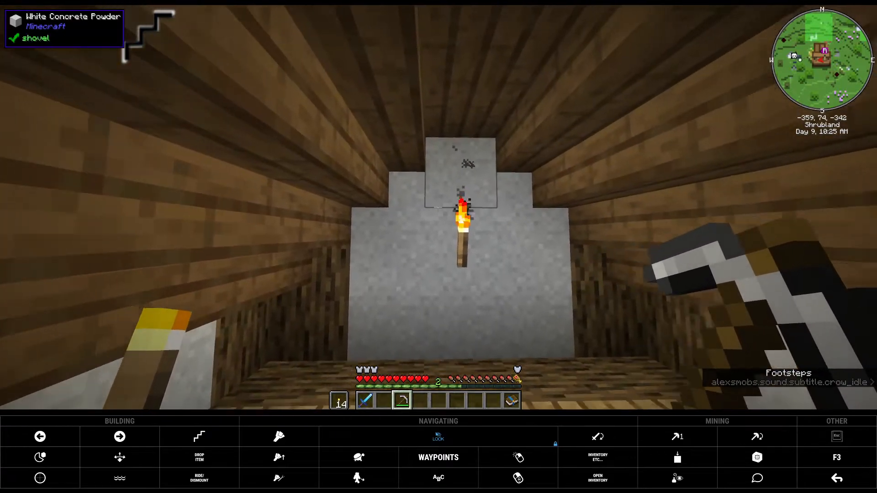
mouse_move(438, 251)
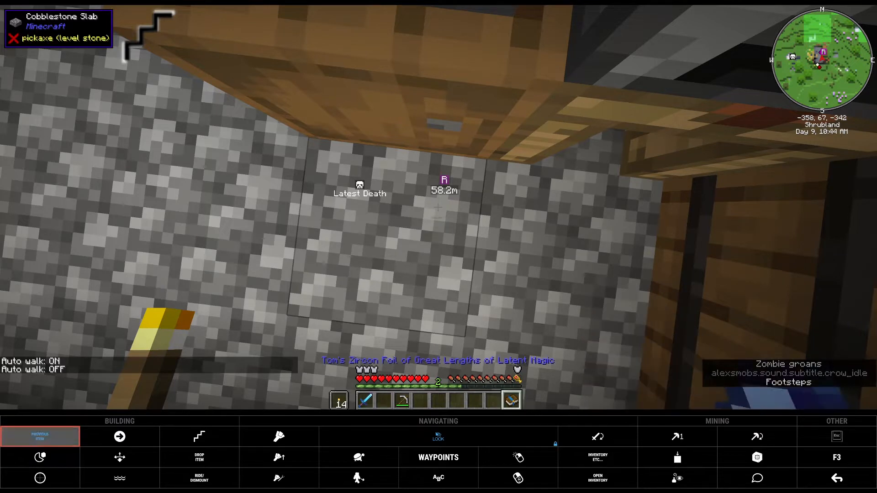
- Claim XP rewards for the Welcome, Learning Mods and Tools and Armor quests
left_click(438, 436)
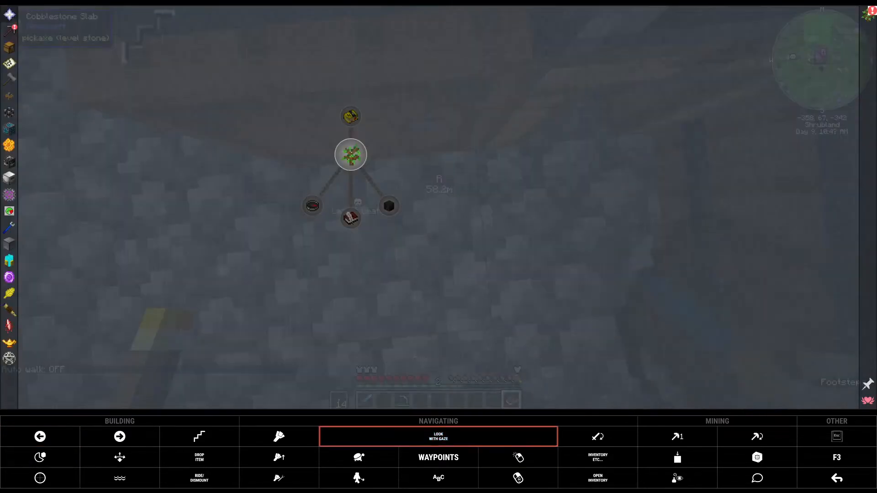
left_click(438, 436)
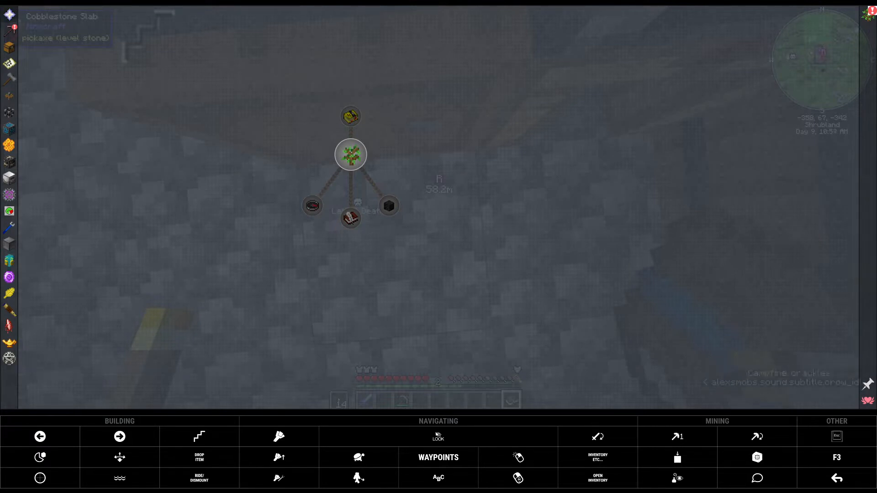
left_click(350, 154)
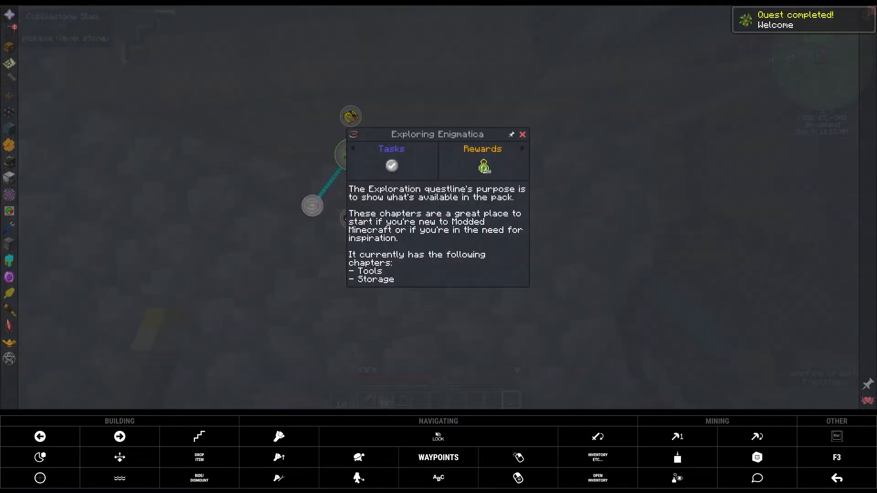
left_click(523, 134)
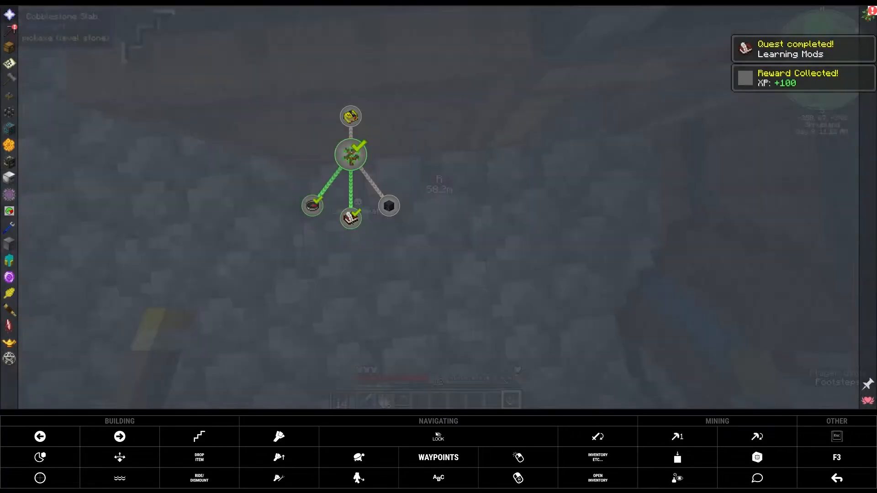
left_click(350, 154)
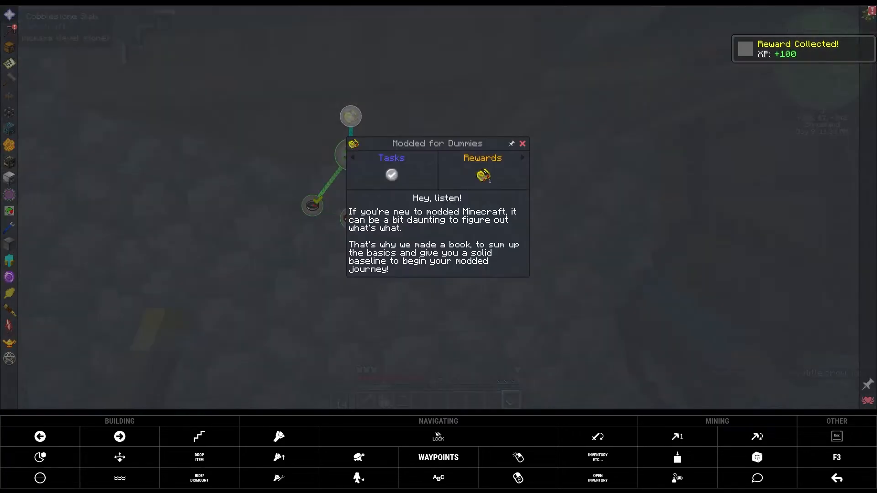
left_click(522, 143)
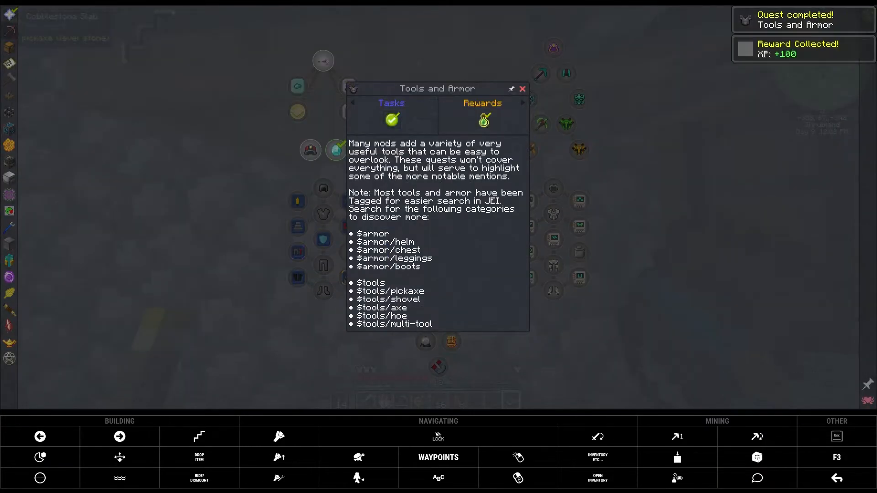
- Claim the Plonk reward, plus Minecart and XP from Create and Immersive Engineering
left_click(521, 89)
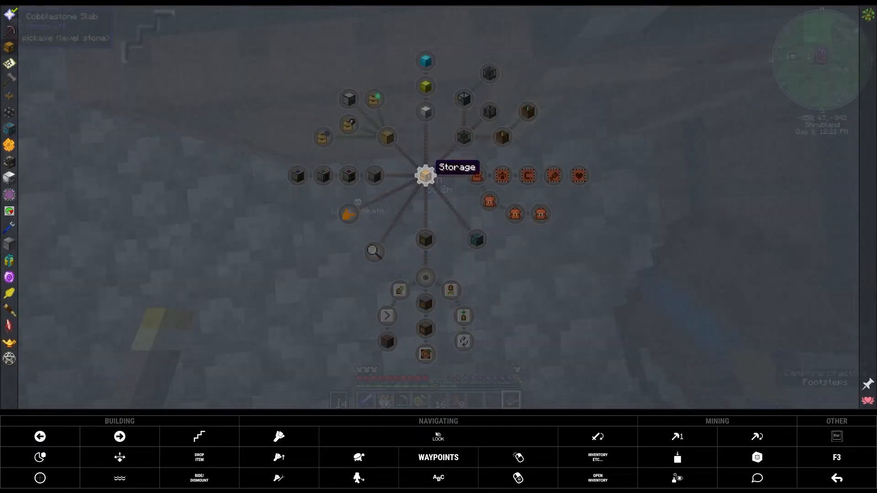
left_click(425, 175)
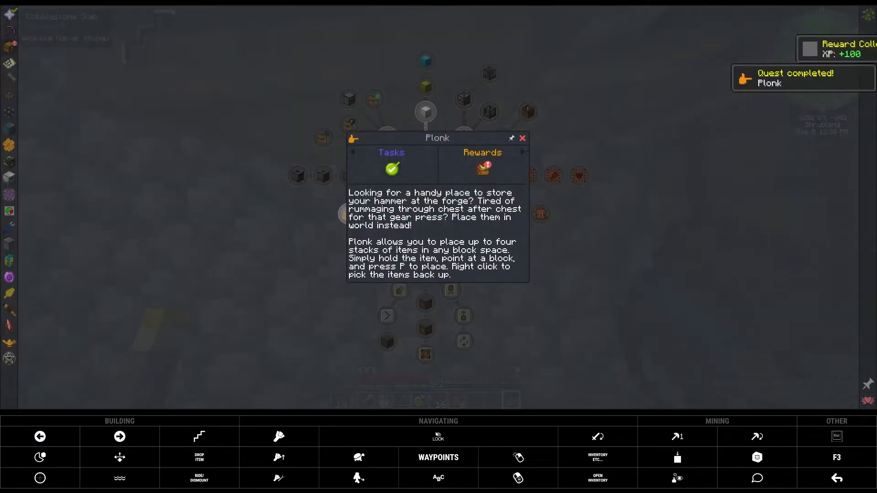
left_click(521, 138)
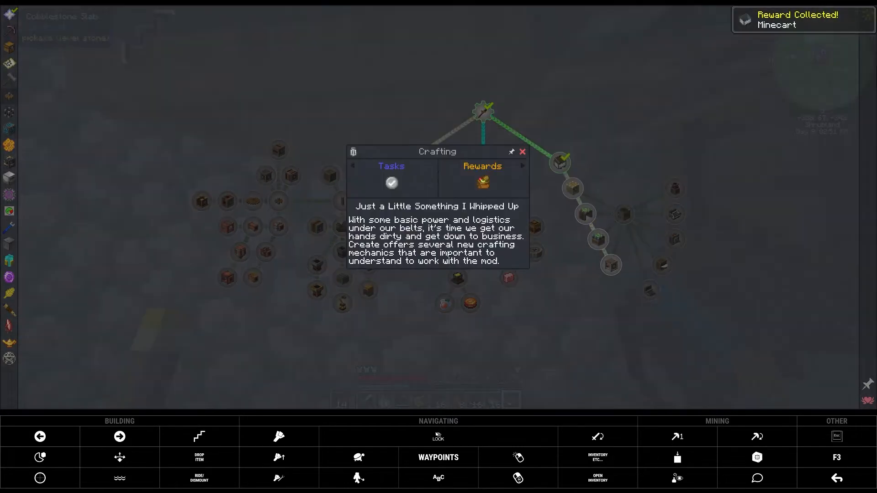
left_click(559, 163)
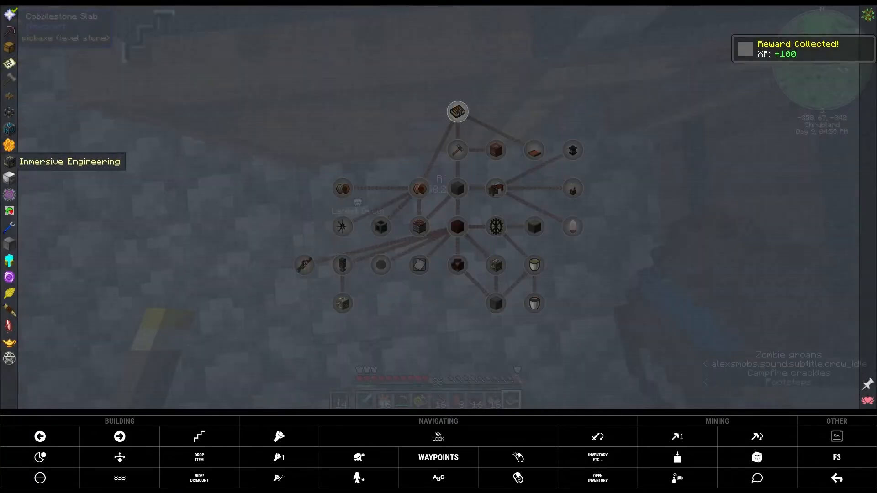
- Collect Configurator, Camouflage Applicator, Thermalpedia and Crescent Hammer quest rewards
left_click(457, 111)
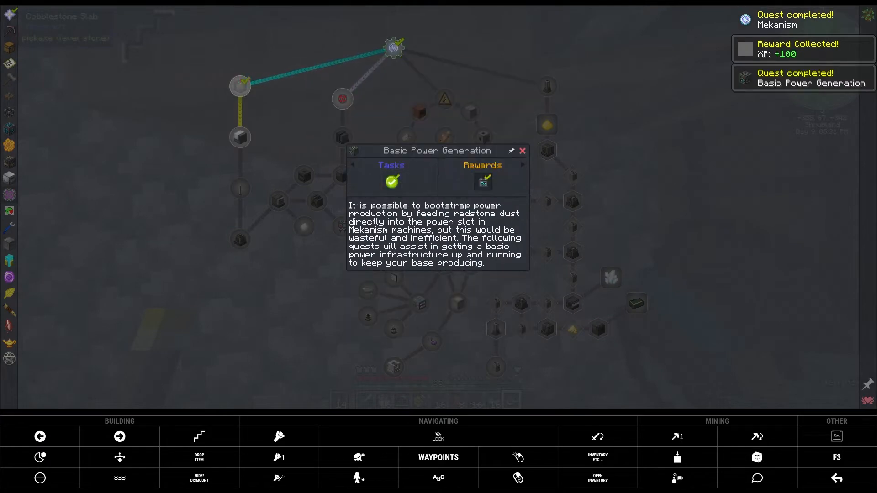
left_click(521, 151)
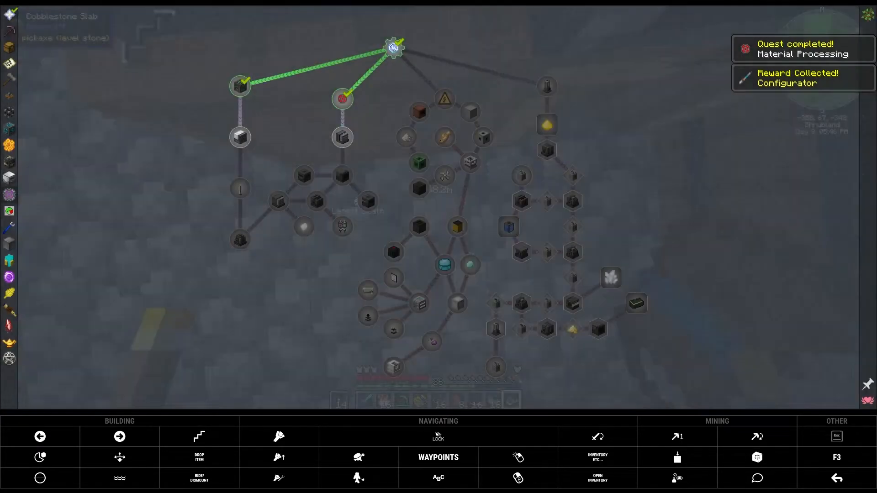
left_click(395, 48)
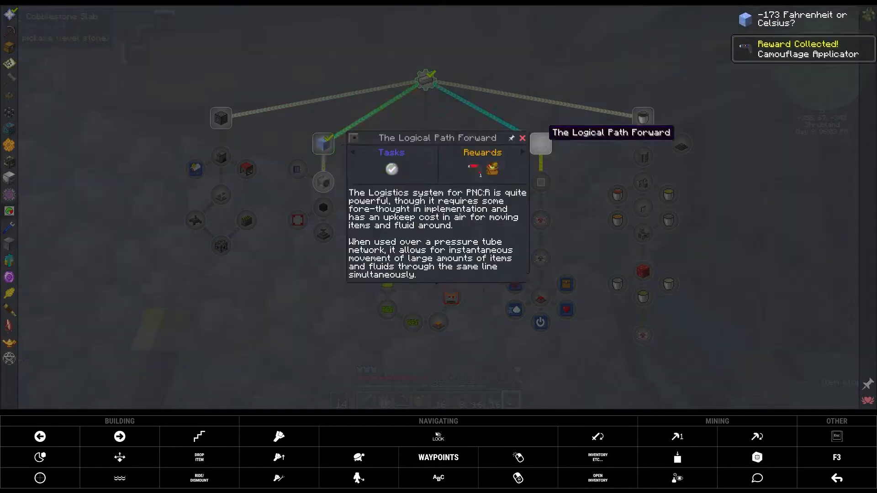
left_click(540, 143)
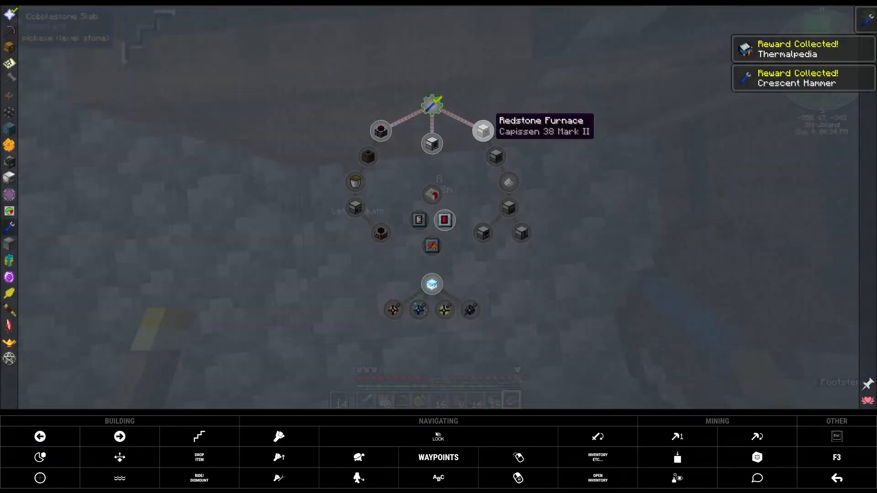
left_click(431, 100)
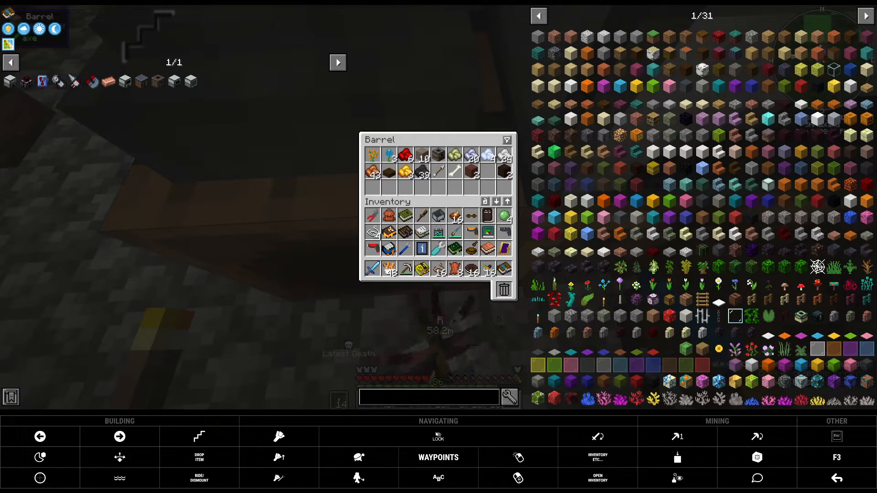
mouse_move(503, 217)
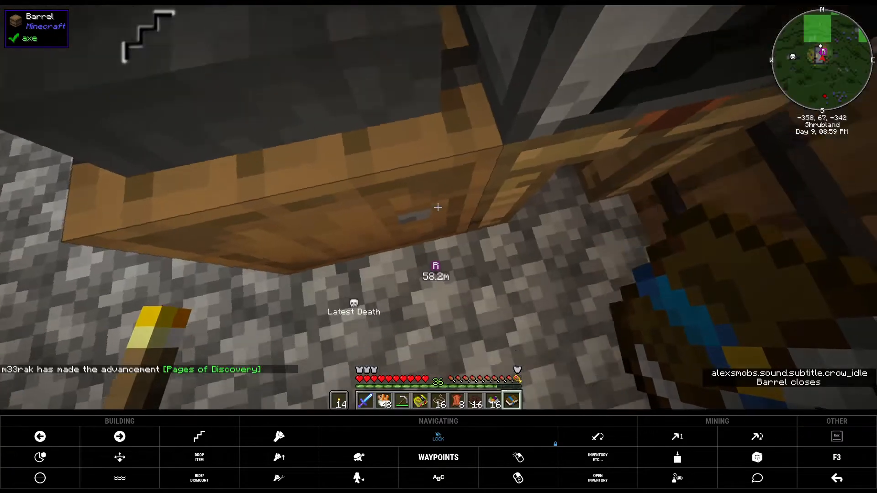
mouse_move(438, 208)
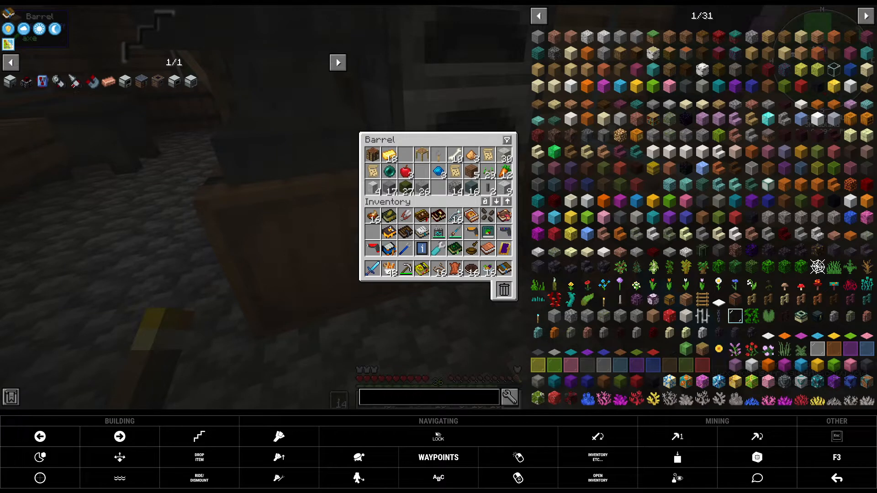
mouse_move(508, 184)
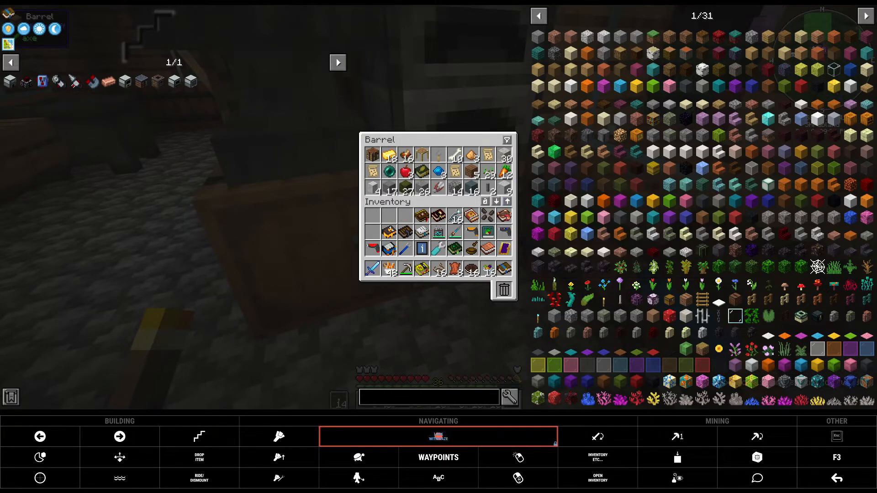
- Close the second barrel, leaving the crafting station beside the furnace in view
key("Escape")
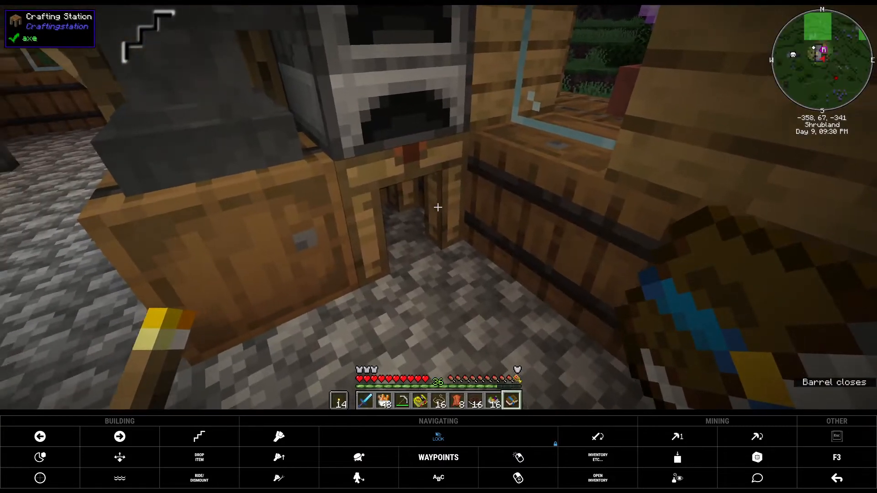
mouse_move(439, 207)
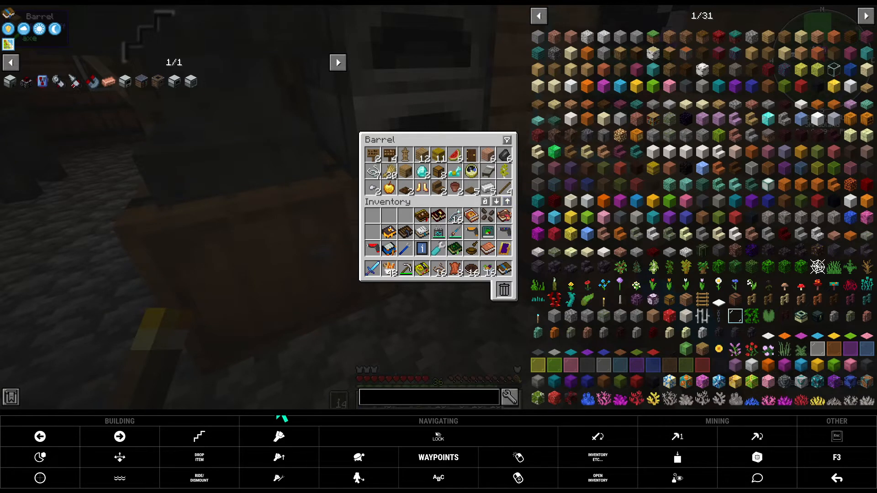
mouse_move(88, 82)
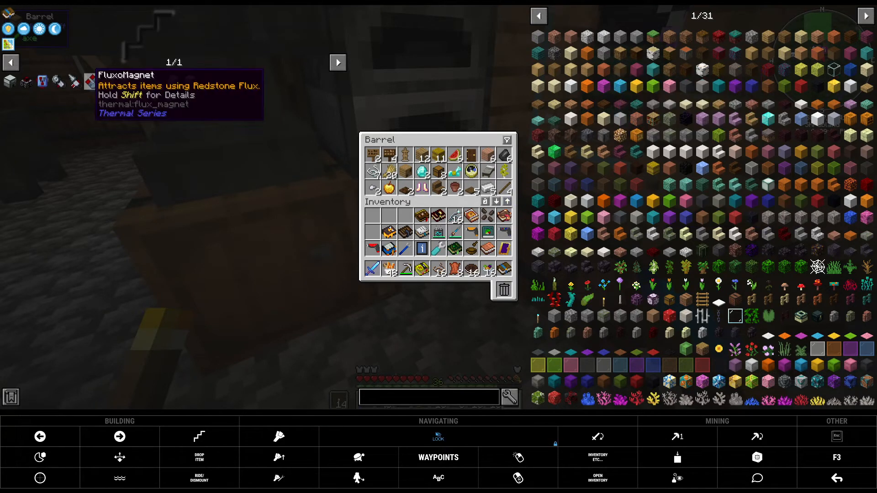
mouse_move(26, 81)
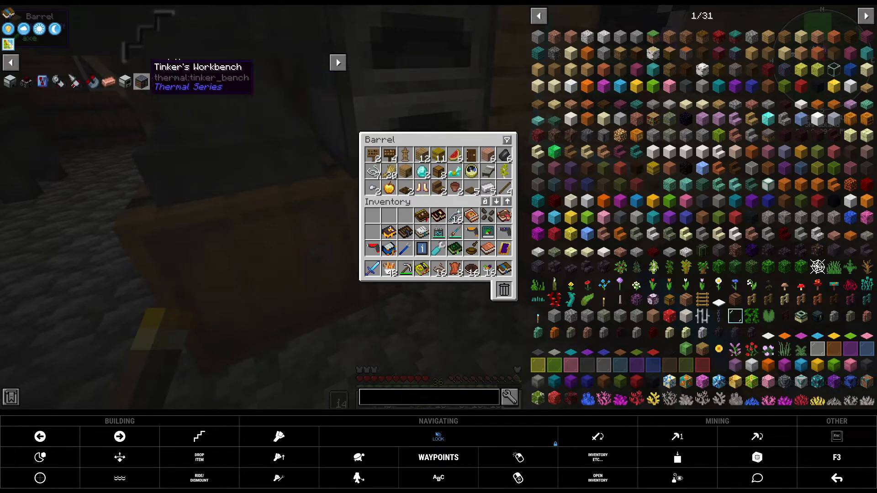
mouse_move(86, 81)
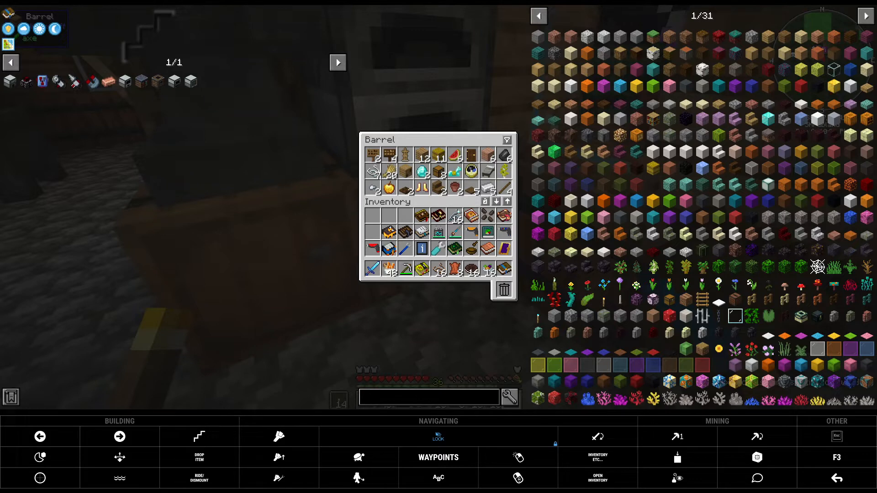
mouse_move(174, 81)
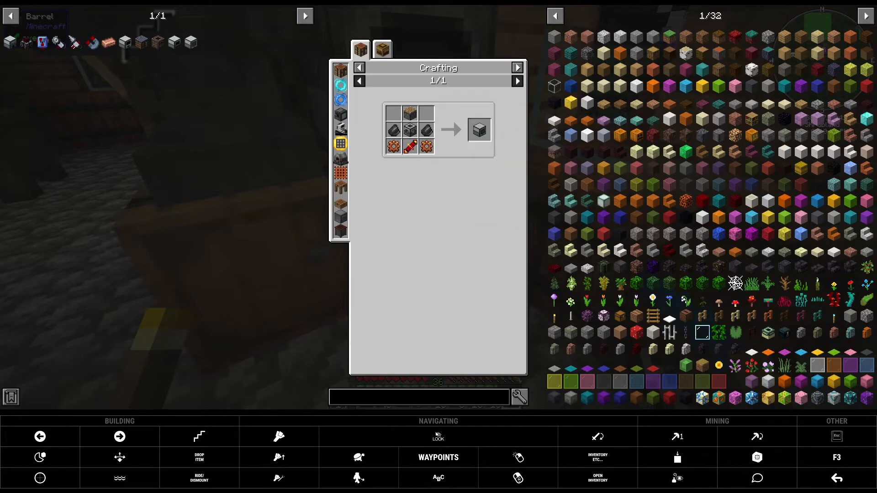
mouse_move(394, 115)
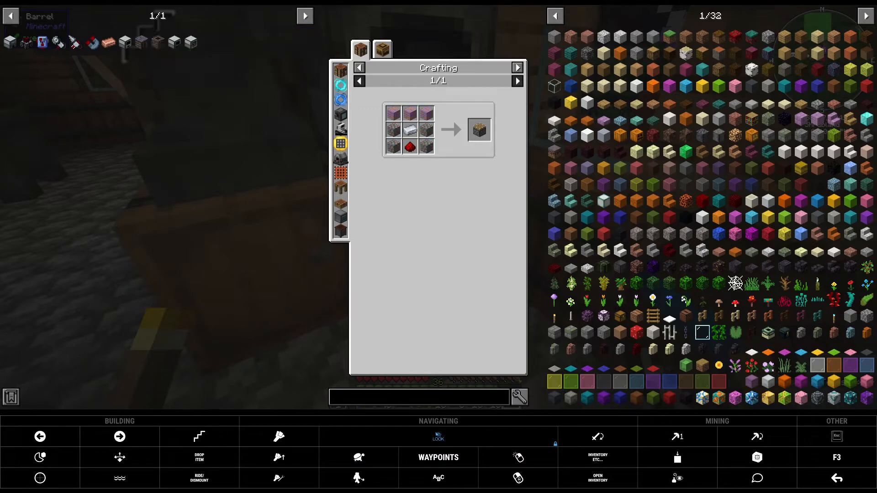
- Close the recipe viewer and return to the world in Cika Woods
key("Escape")
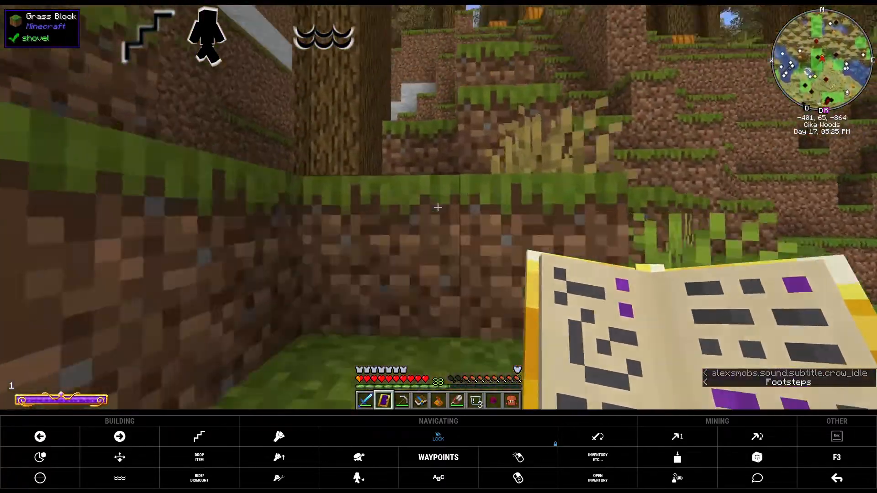
mouse_move(438, 208)
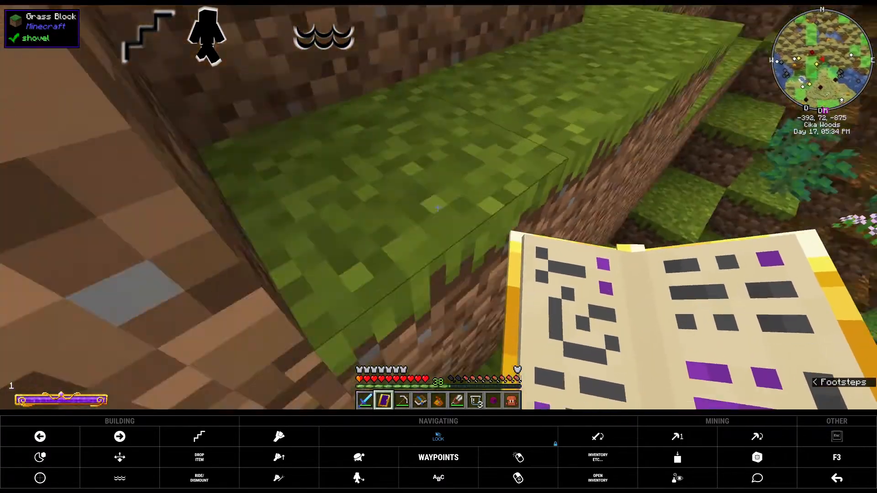
mouse_move(439, 206)
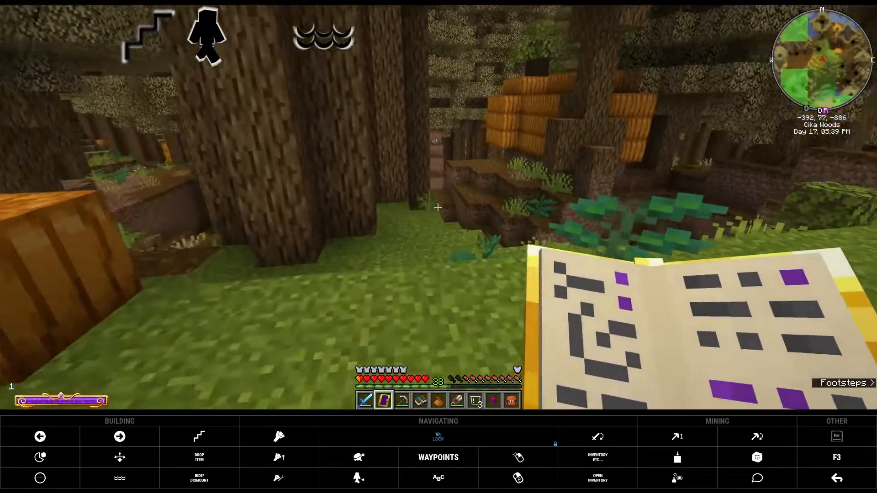
mouse_move(439, 207)
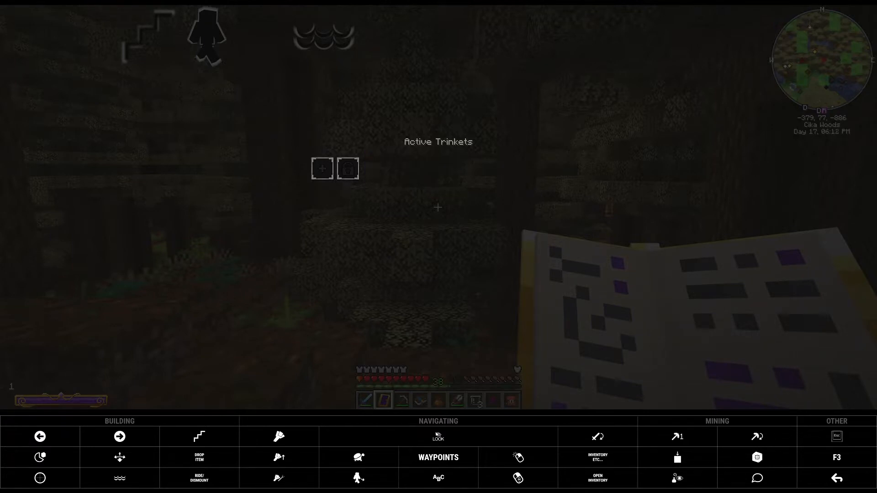
mouse_move(321, 169)
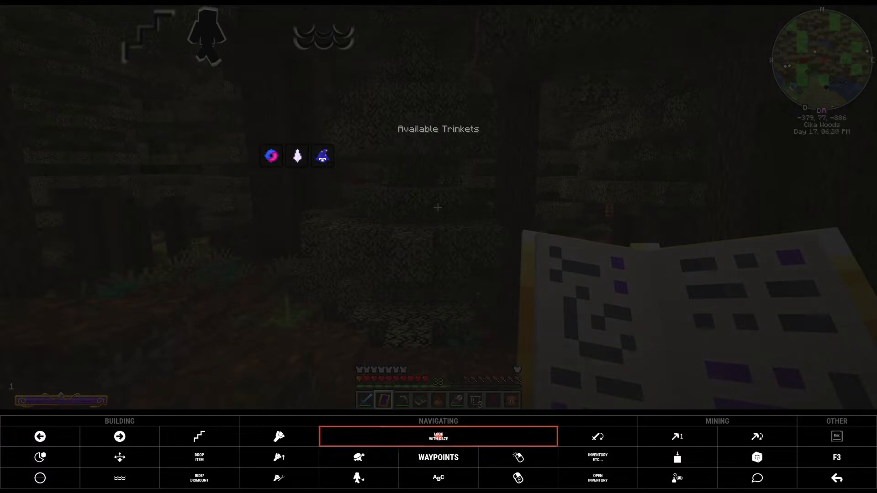
mouse_move(321, 155)
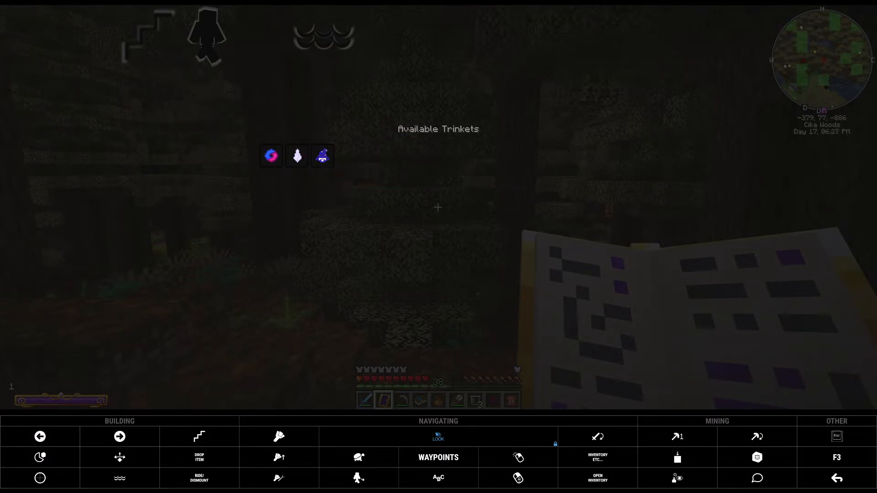
mouse_move(297, 155)
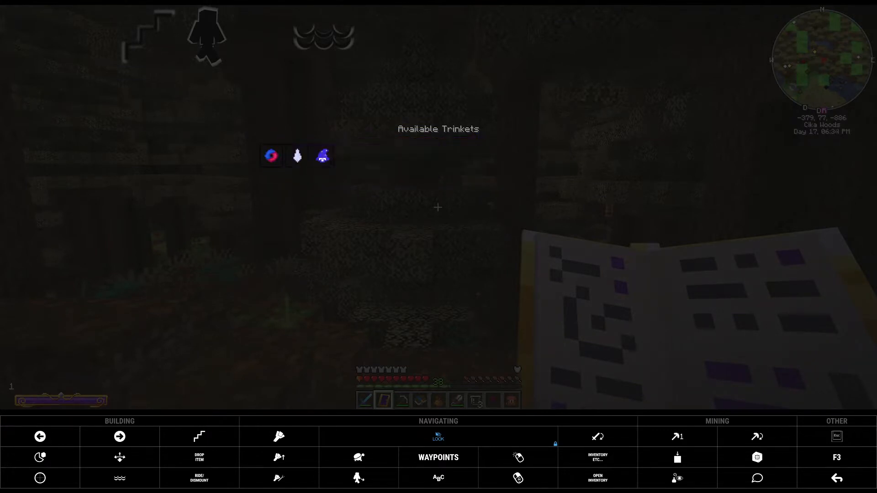
mouse_move(270, 156)
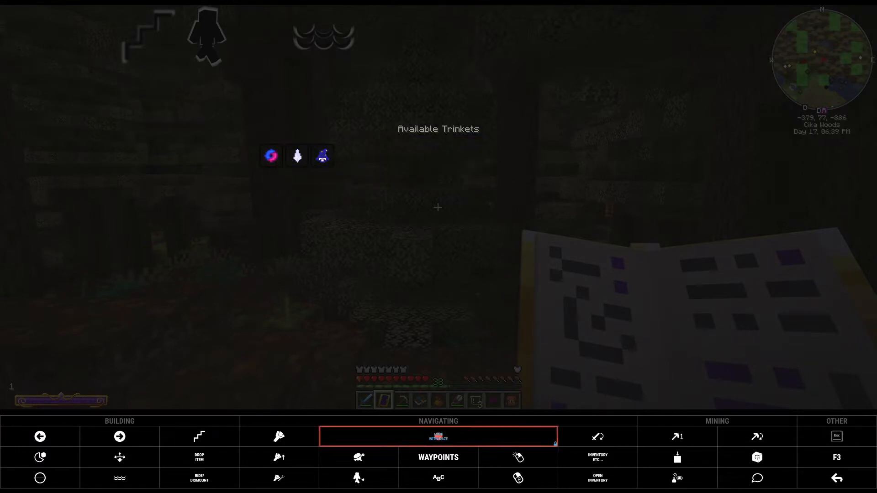
- Bring up the Available Trinkets display showing three trinkets
left_click(438, 436)
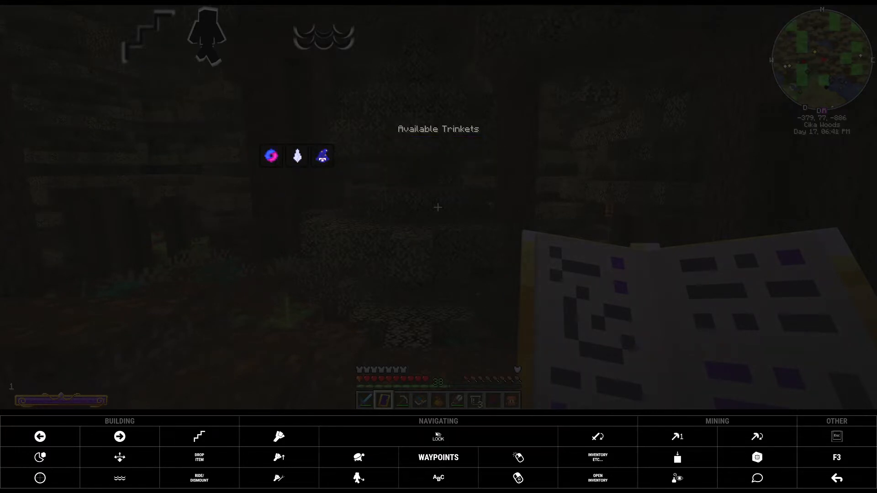
mouse_move(270, 155)
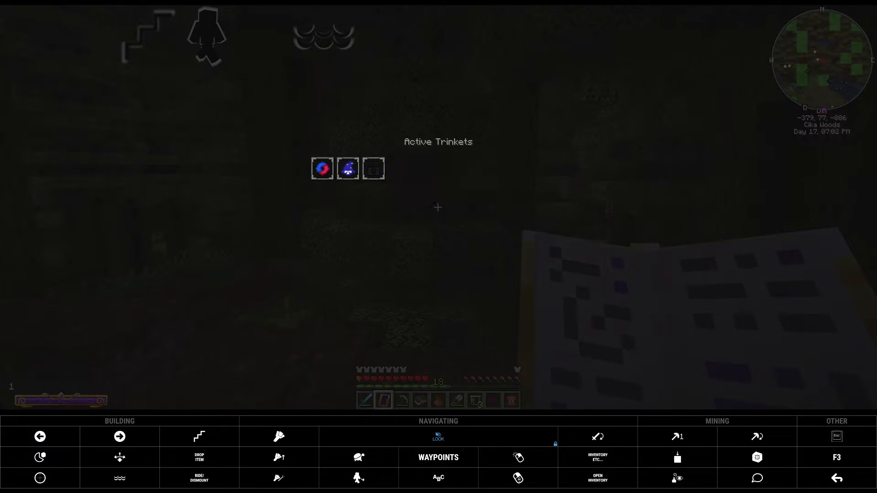
mouse_move(322, 168)
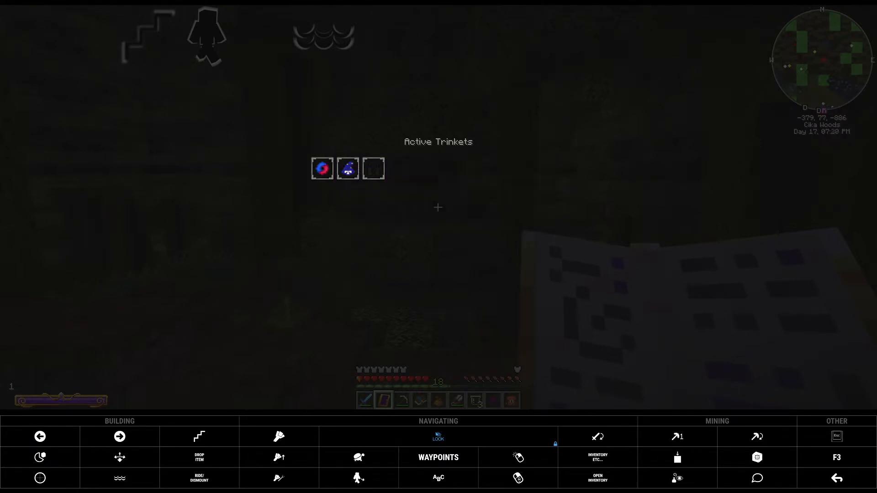
mouse_move(321, 168)
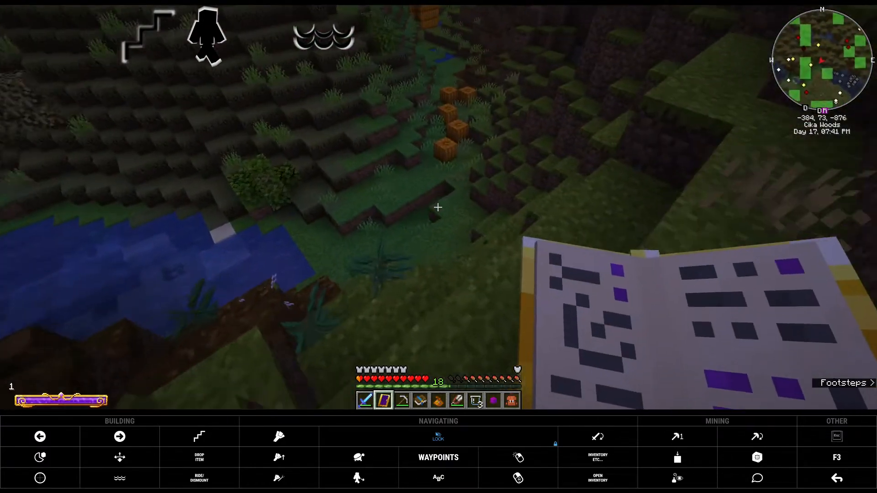
mouse_move(438, 207)
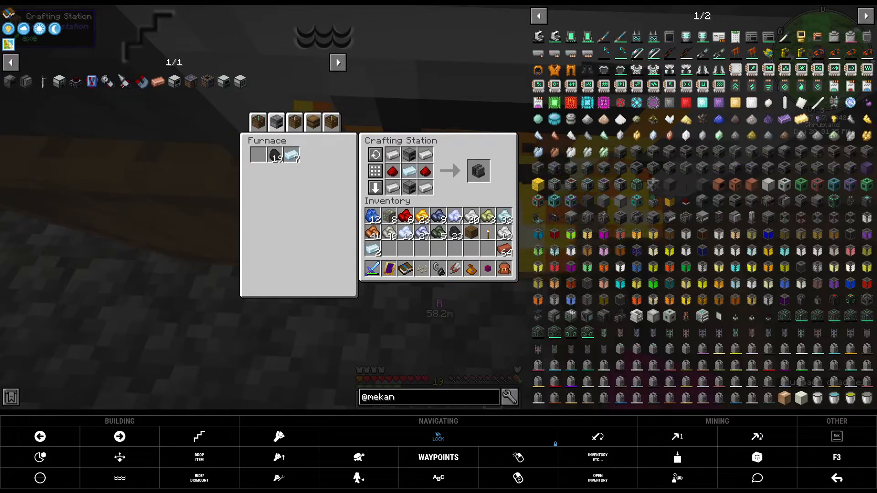
mouse_move(238, 81)
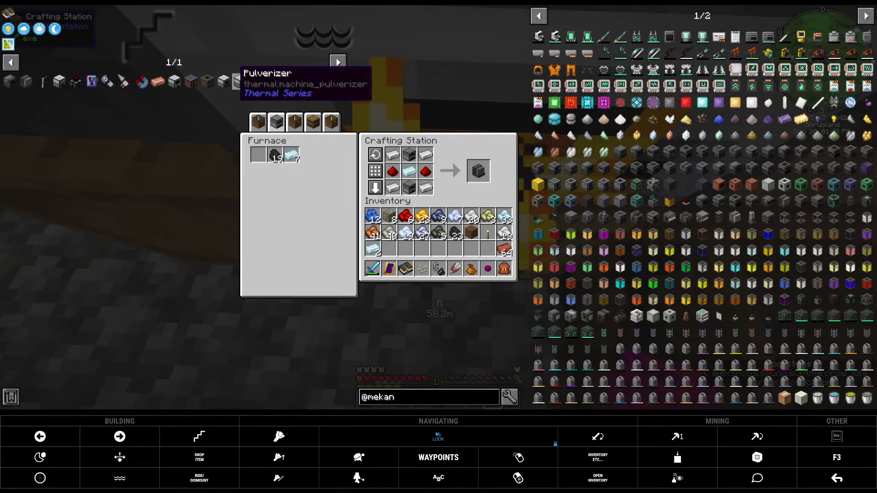
mouse_move(207, 81)
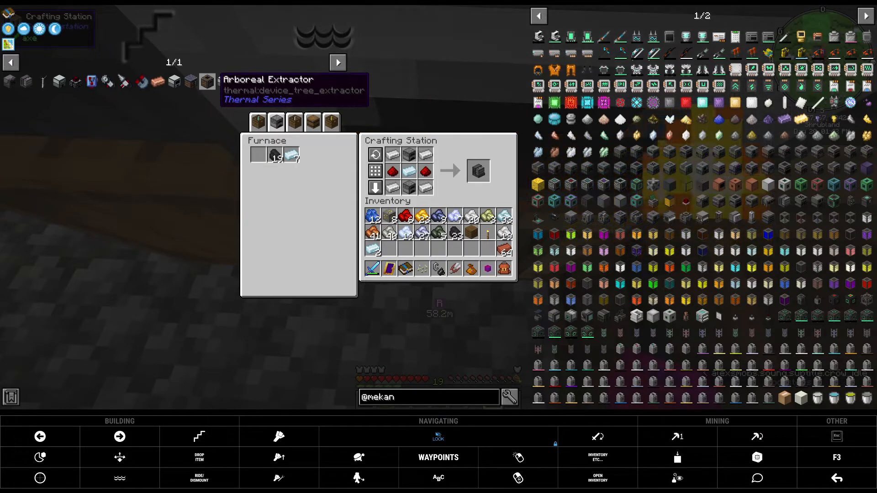
mouse_move(537, 316)
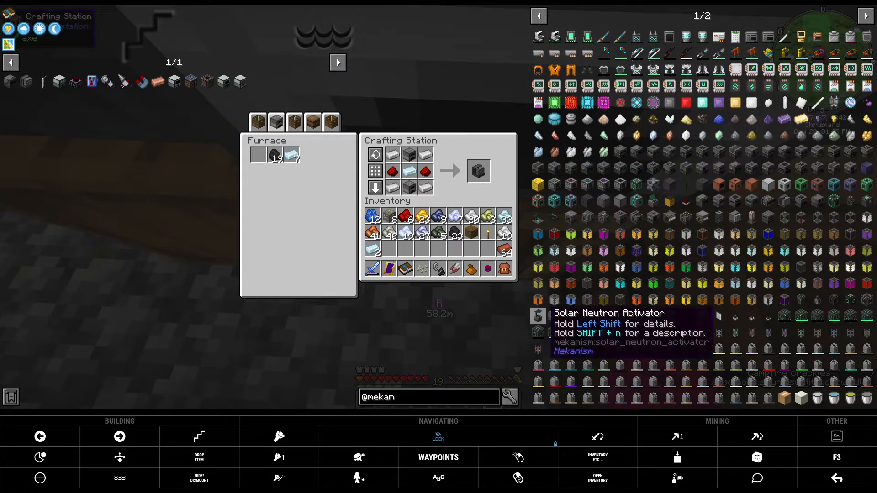
mouse_move(140, 81)
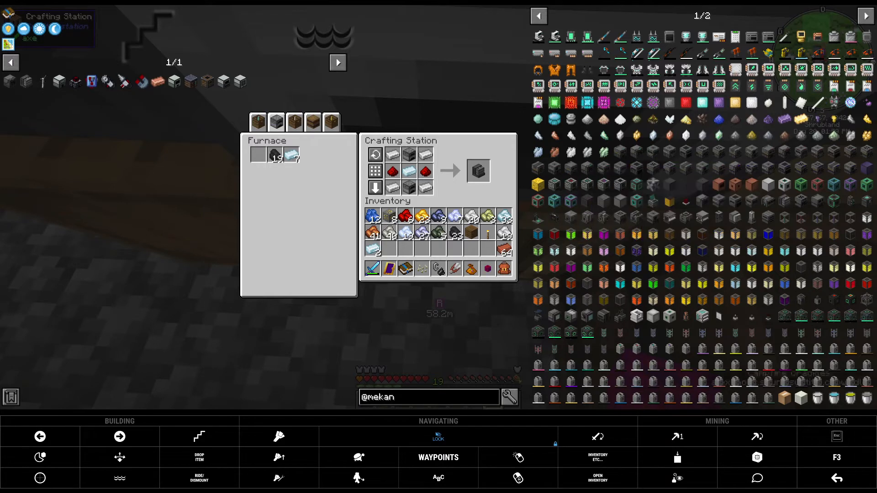
mouse_move(91, 82)
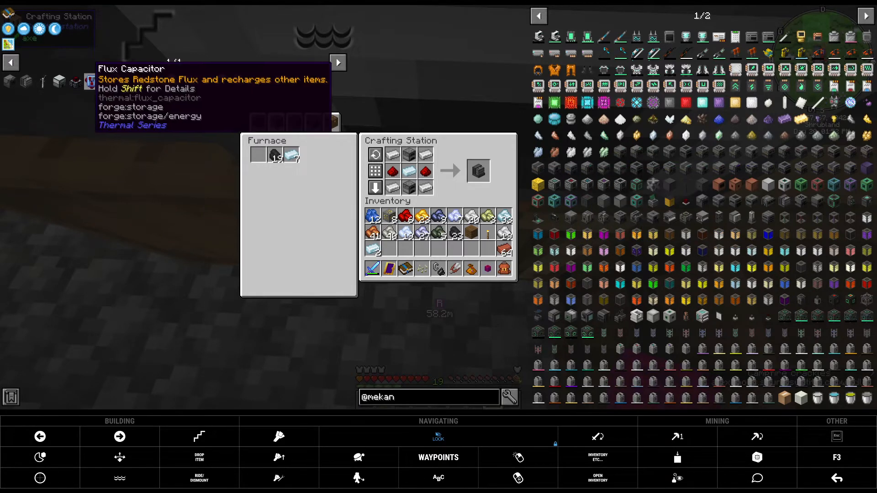
mouse_move(478, 170)
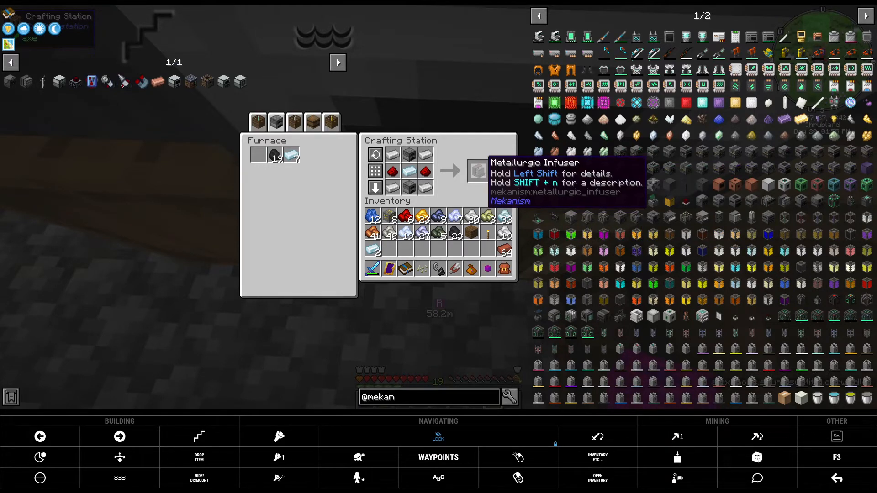
mouse_move(425, 428)
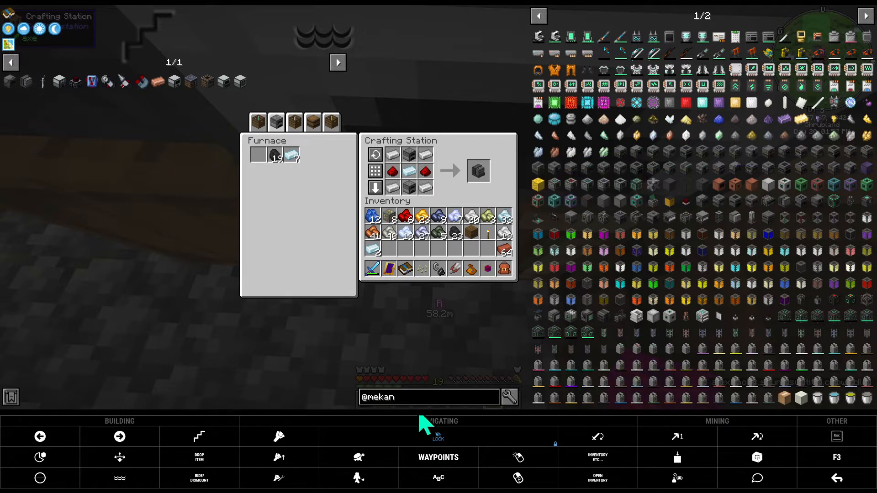
mouse_move(438, 433)
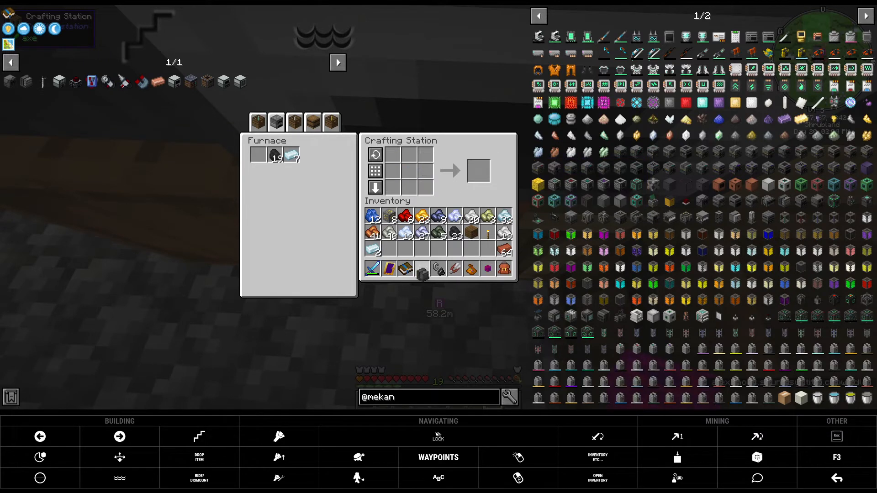
mouse_move(389, 248)
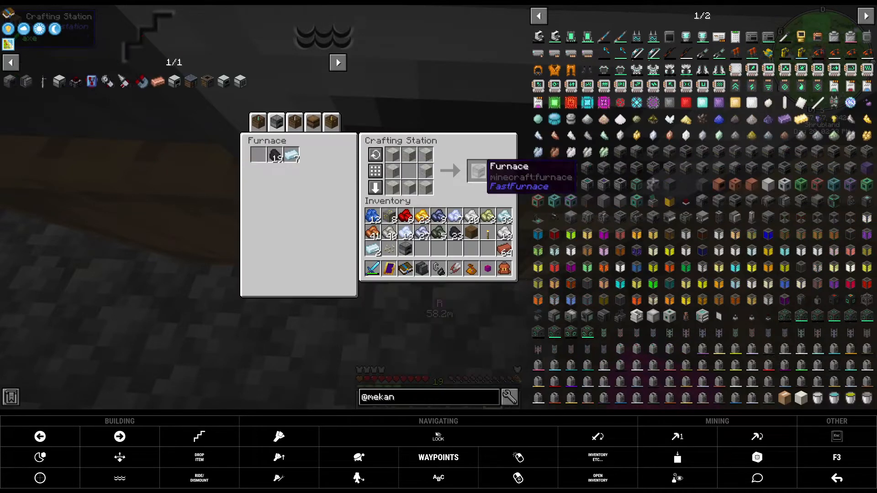
mouse_move(406, 230)
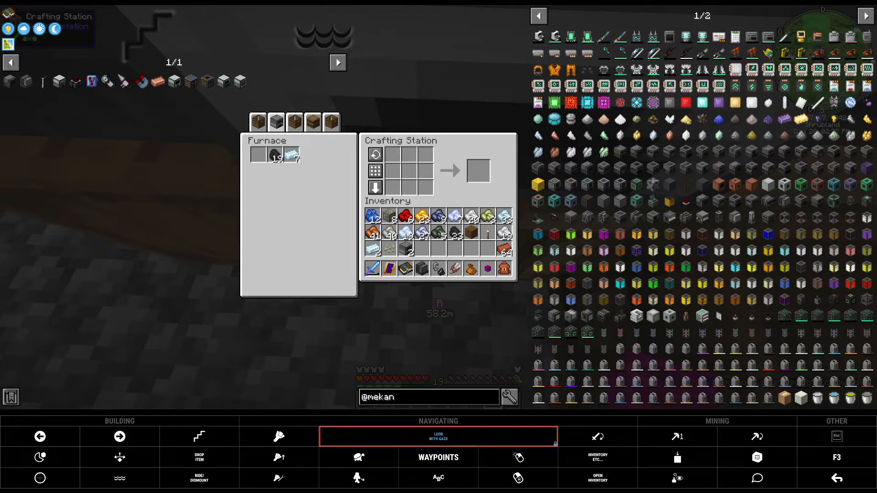
- Leave the Crafting Station to go to the quest book
key("Escape")
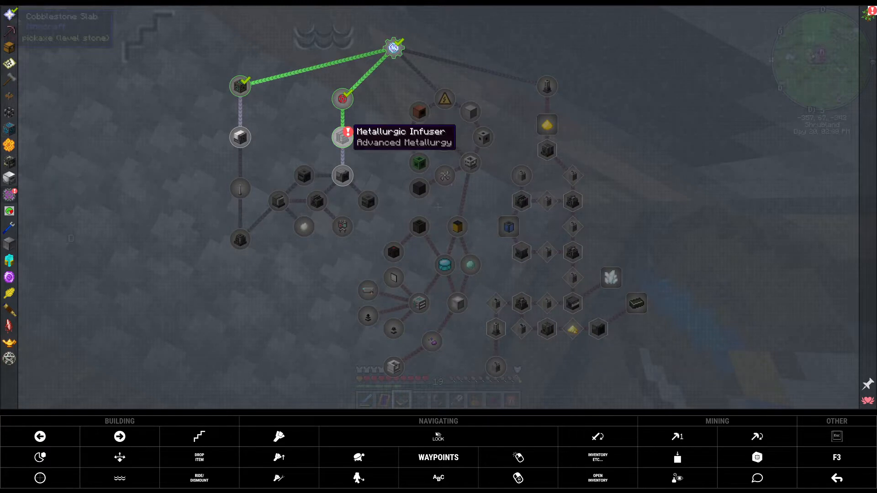
- Open the Metallurgic Infuser quest, claim its Steel Casing reward, and close the details
left_click(342, 137)
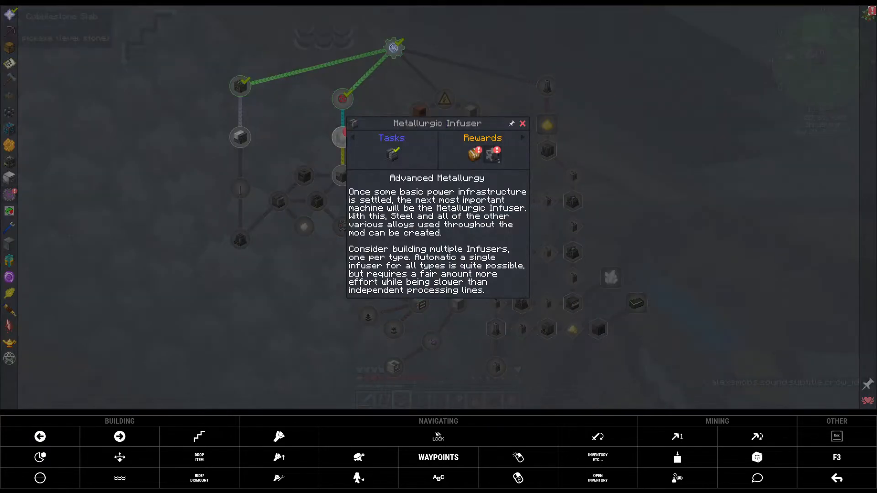
left_click(492, 154)
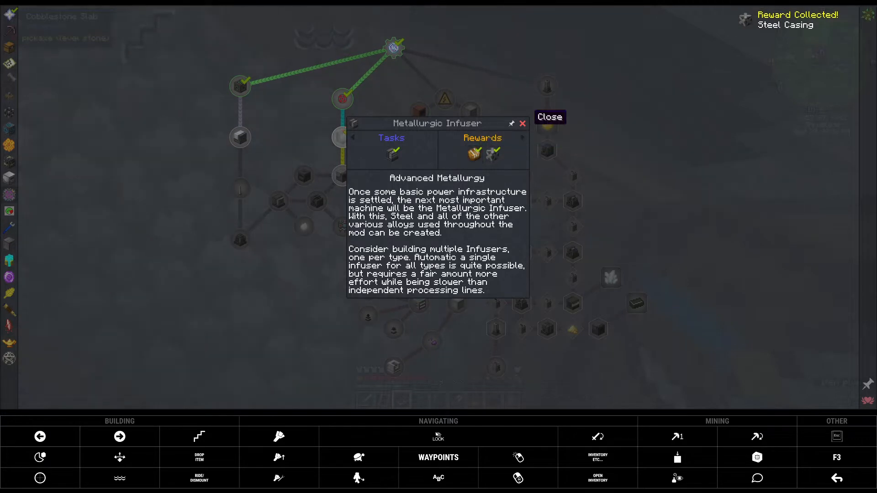
left_click(548, 117)
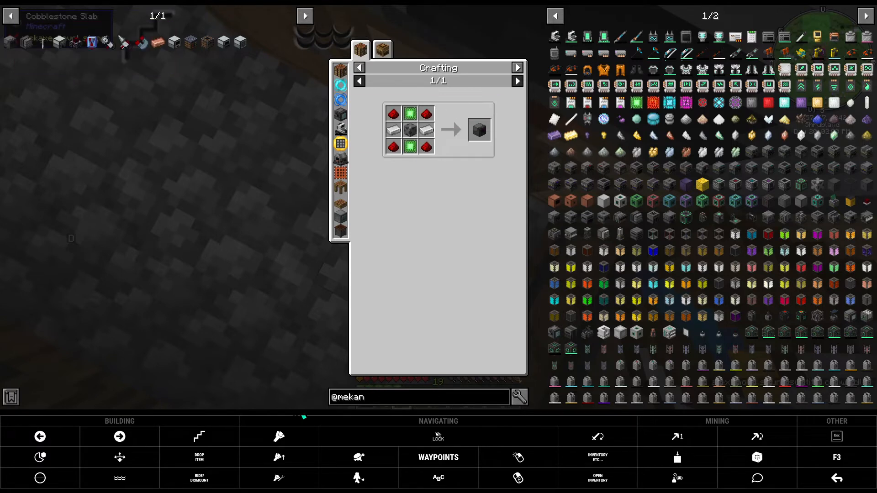
mouse_move(478, 130)
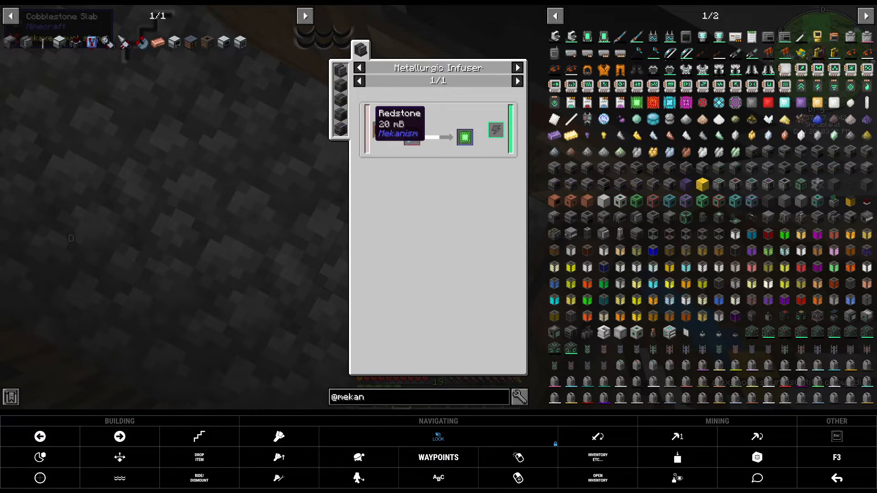
mouse_move(378, 130)
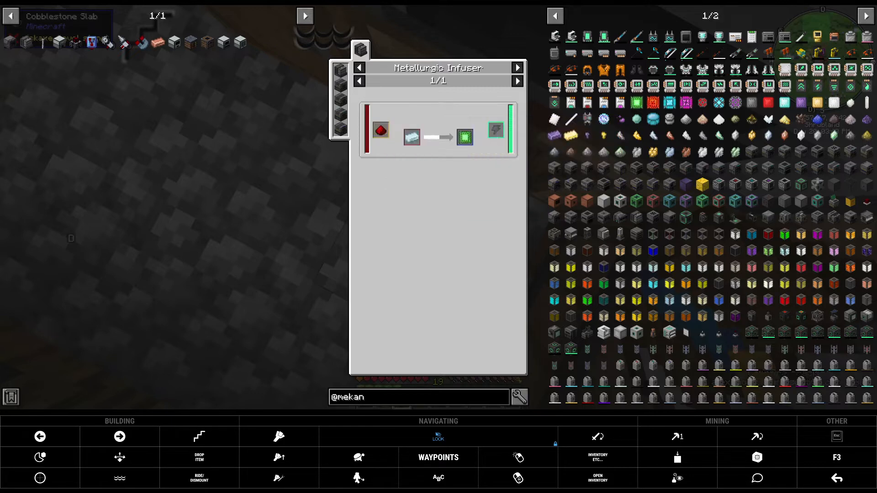
mouse_move(380, 130)
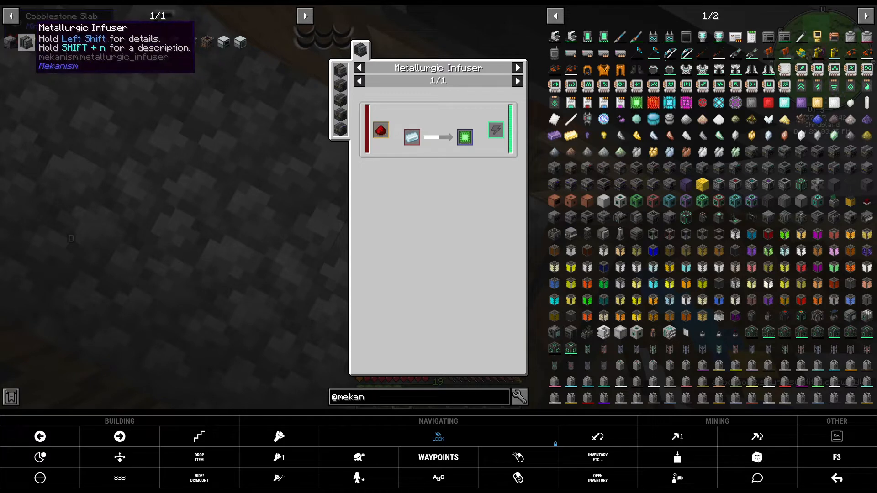
mouse_move(464, 137)
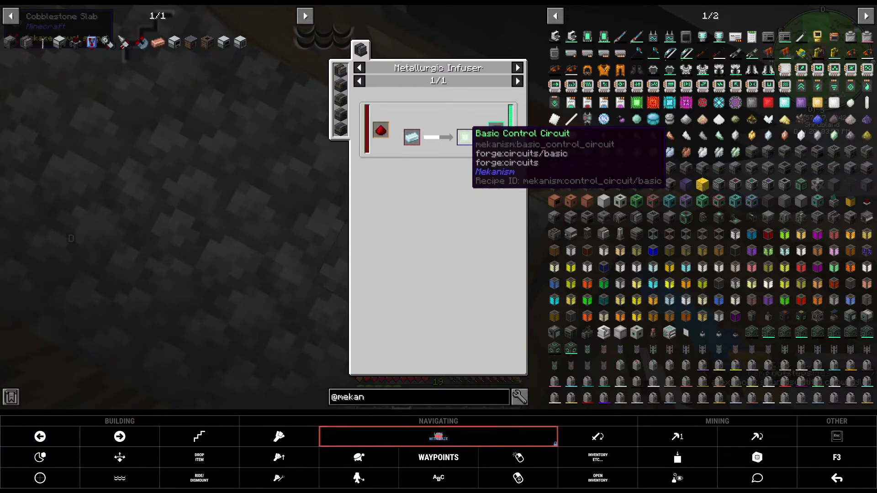
mouse_move(42, 42)
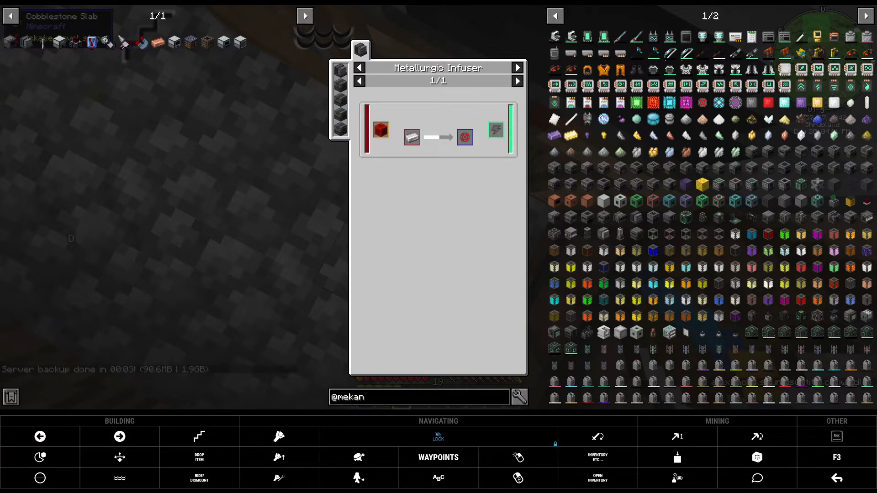
mouse_move(381, 129)
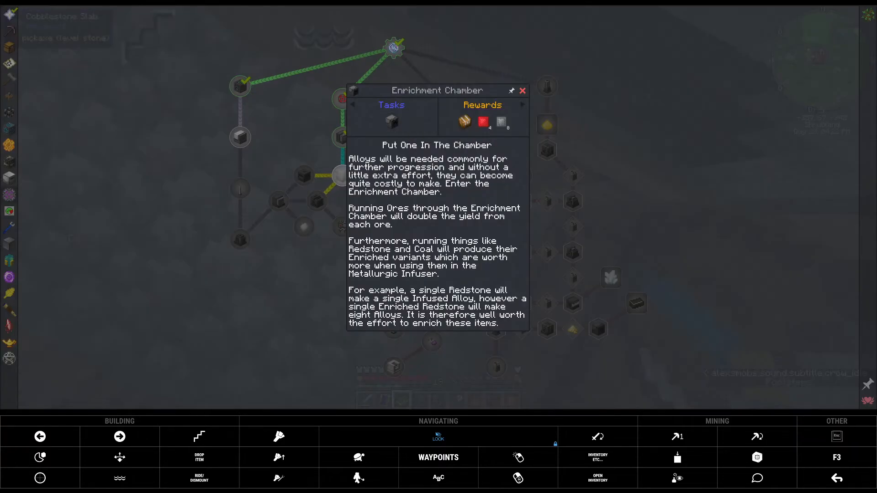
- Close the Enrichment Chamber quest book and return to the world
left_click(521, 90)
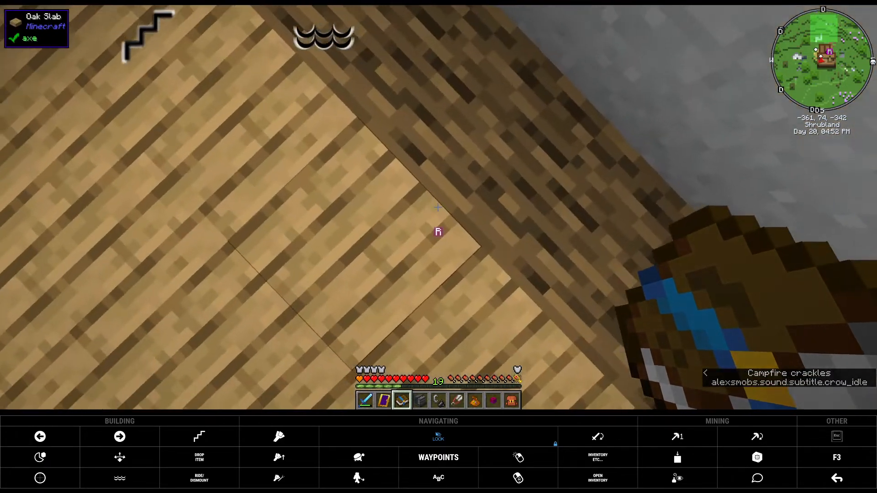
mouse_move(438, 207)
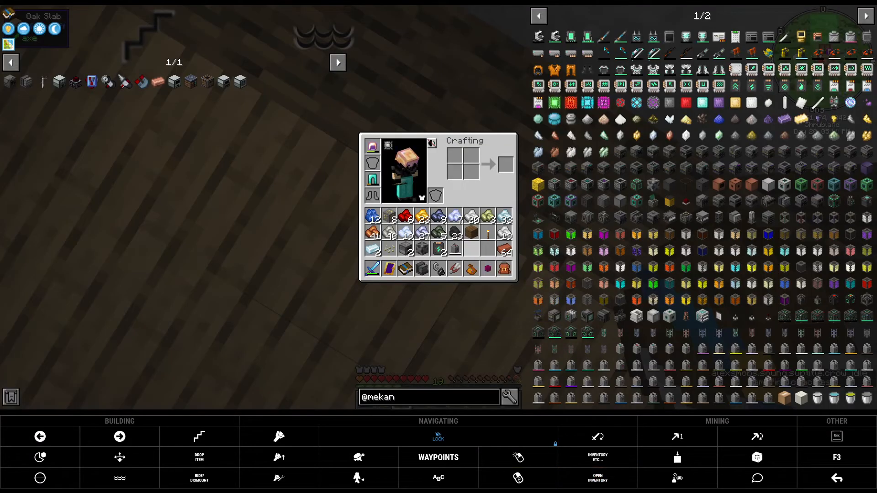
mouse_move(438, 234)
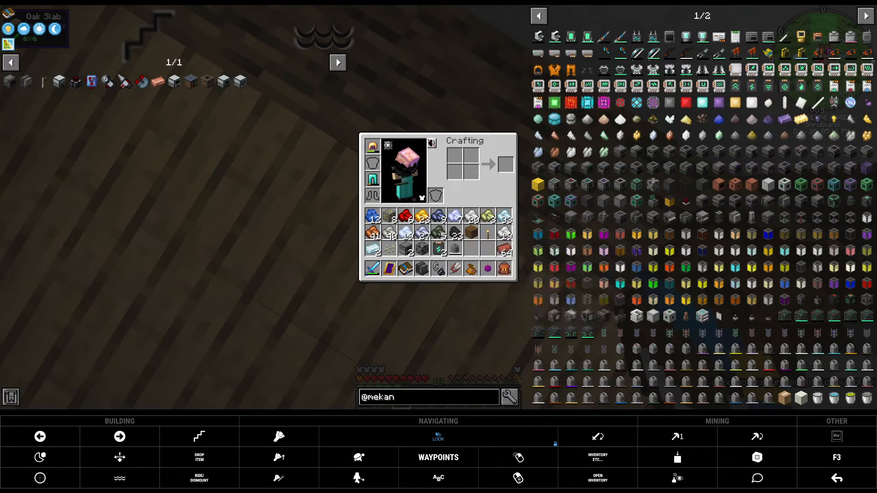
mouse_move(422, 217)
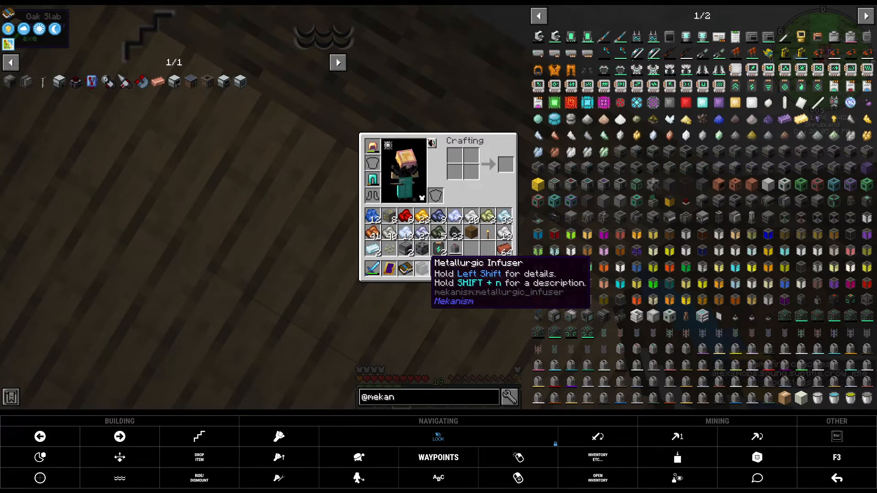
mouse_move(374, 217)
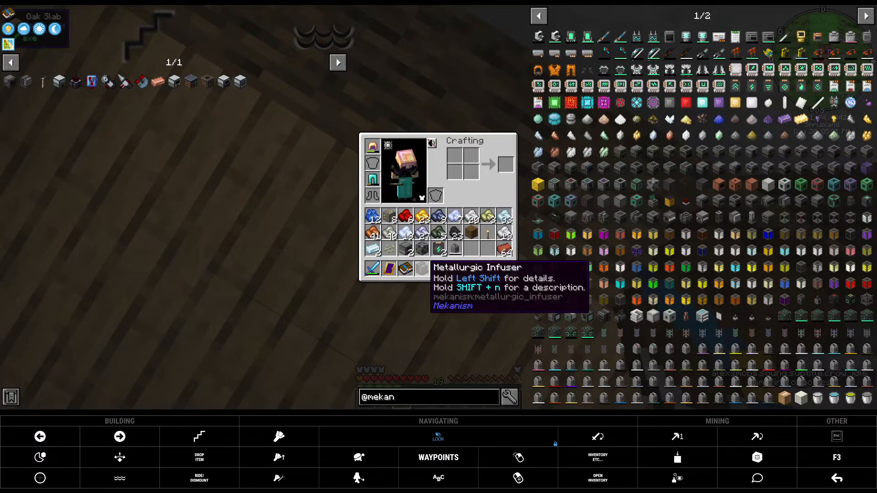
mouse_move(471, 215)
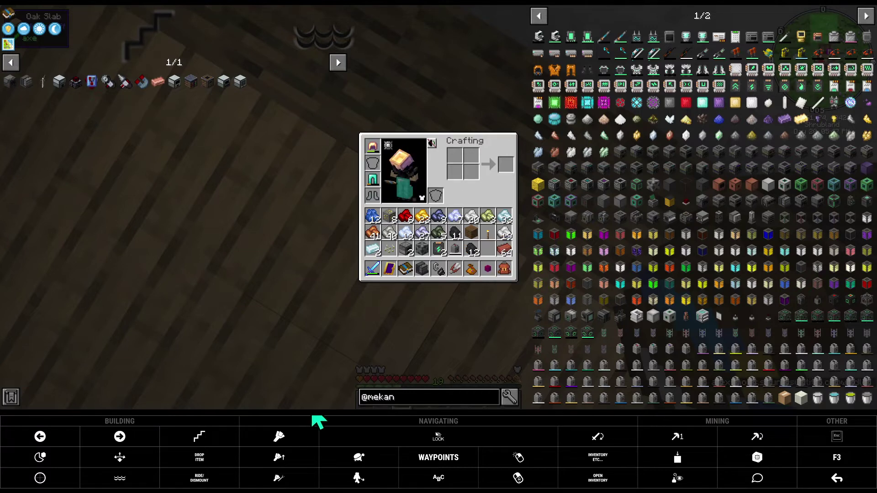
mouse_move(471, 234)
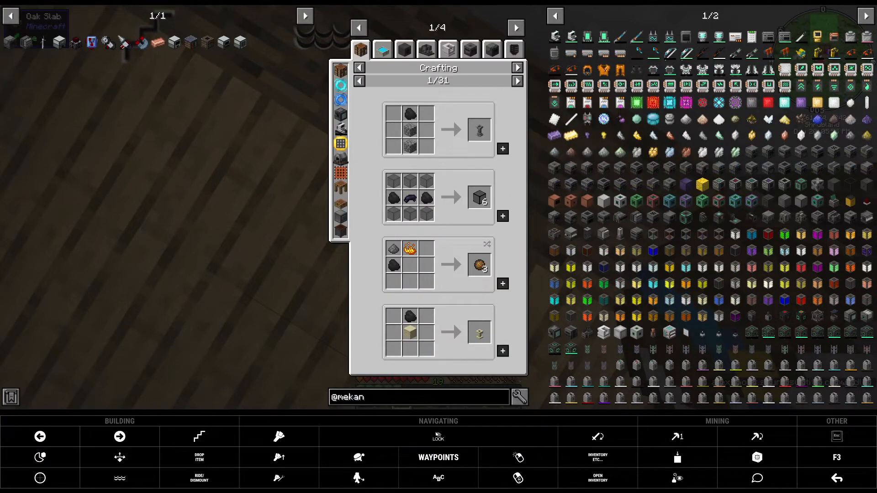
- Browse coal's Enrichment Chamber, Pressurized Reaction Chamber and Crusher recipes, then coal dust's uses
left_click(340, 77)
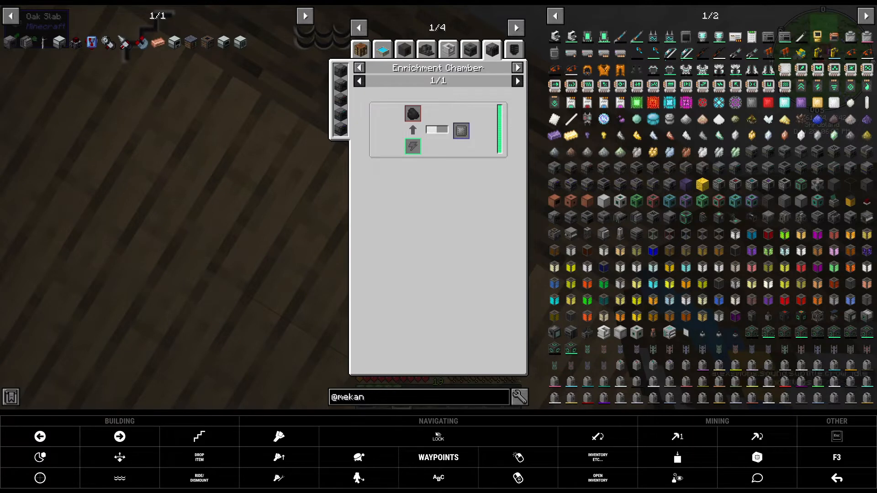
left_click(515, 27)
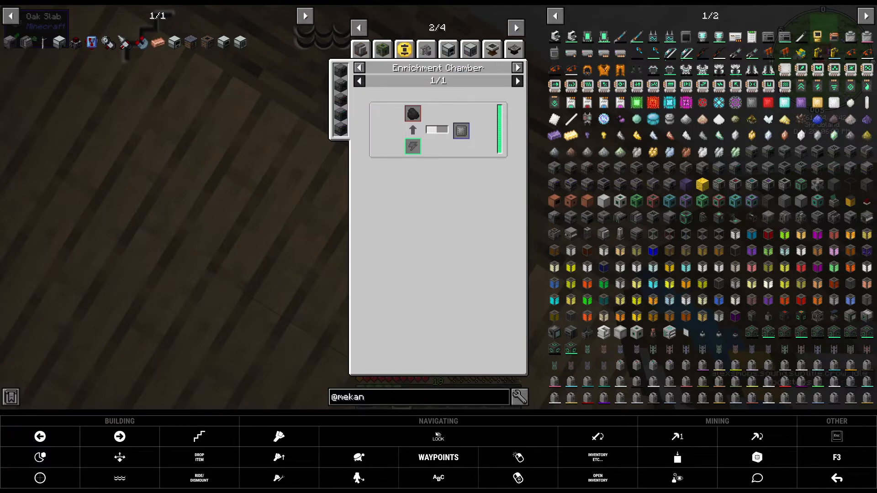
left_click(516, 67)
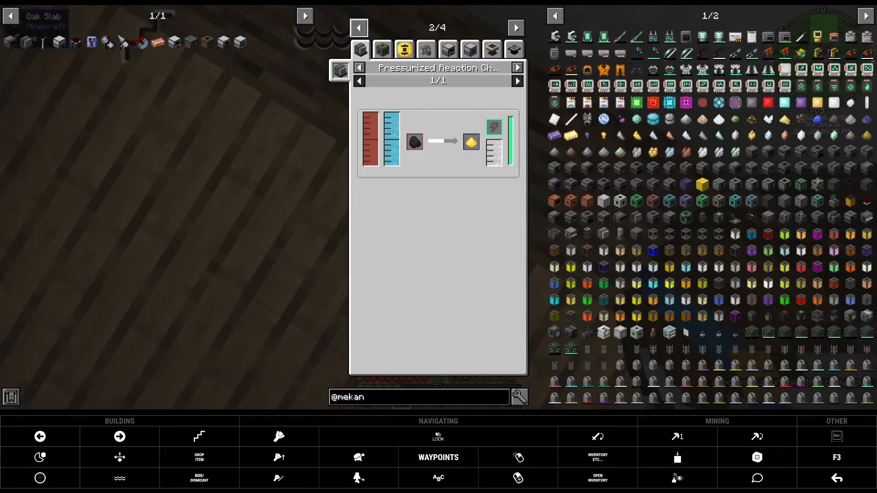
left_click(358, 28)
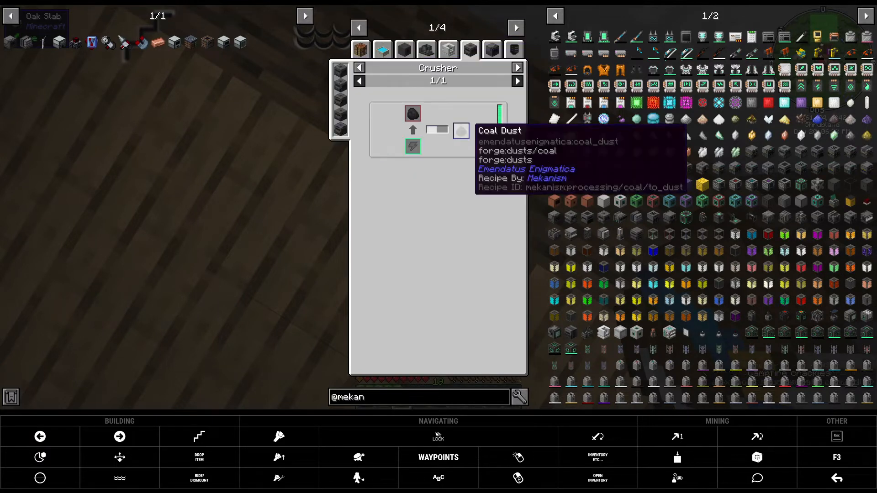
left_click(517, 67)
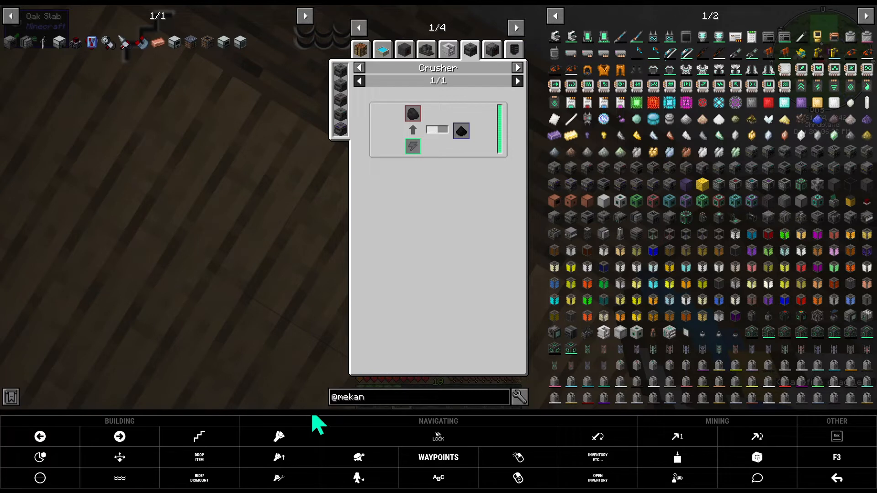
mouse_move(461, 130)
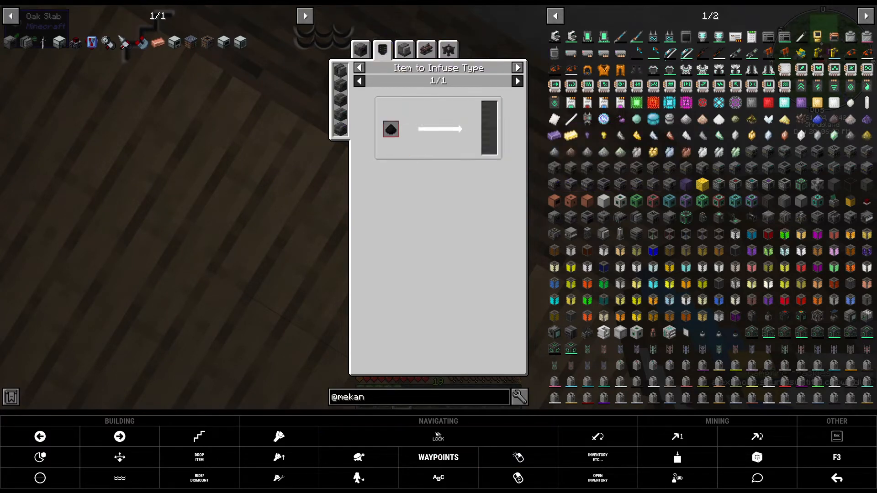
mouse_move(27, 42)
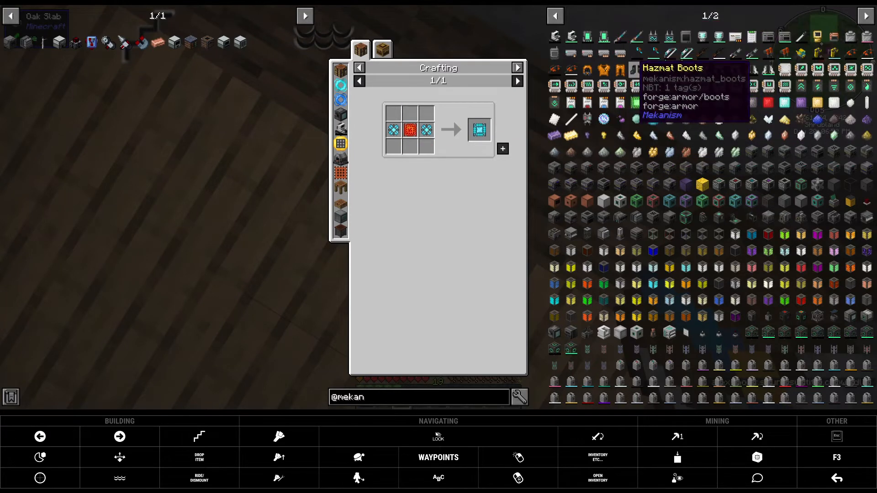
mouse_move(669, 152)
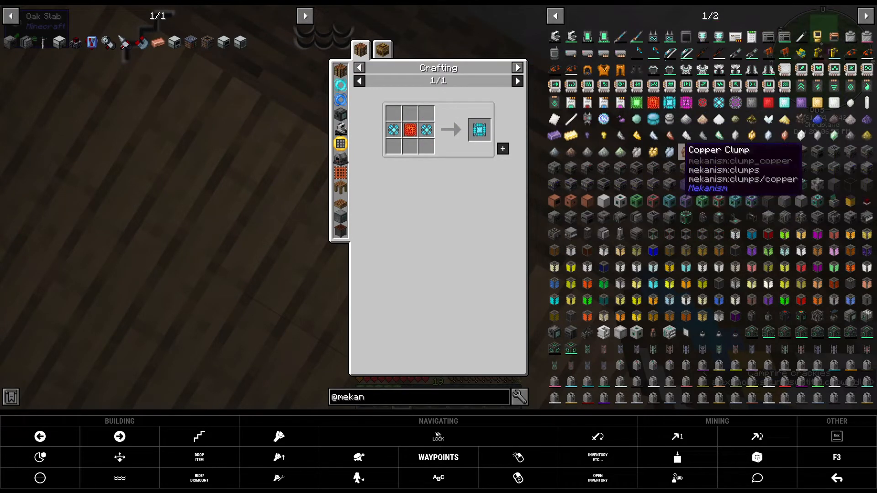
- Switch JEI through the ore's Blast Furnace and Energized Smelter recipe tabs
left_click(382, 50)
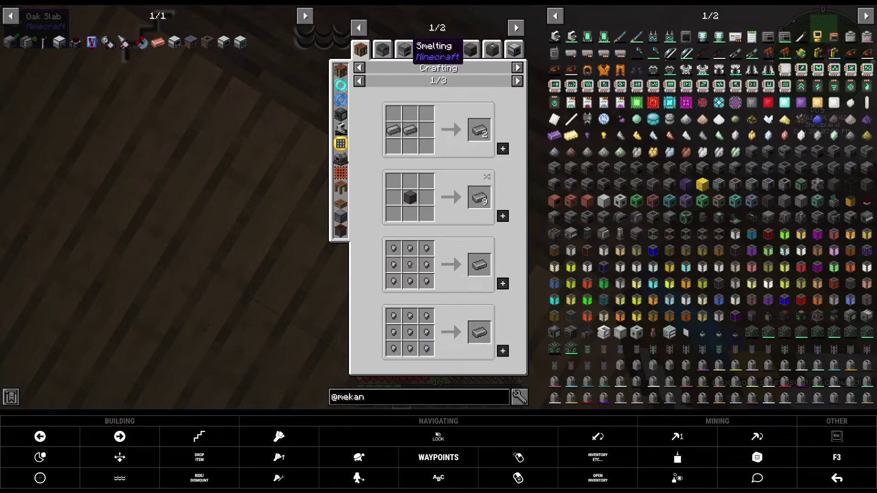
left_click(448, 48)
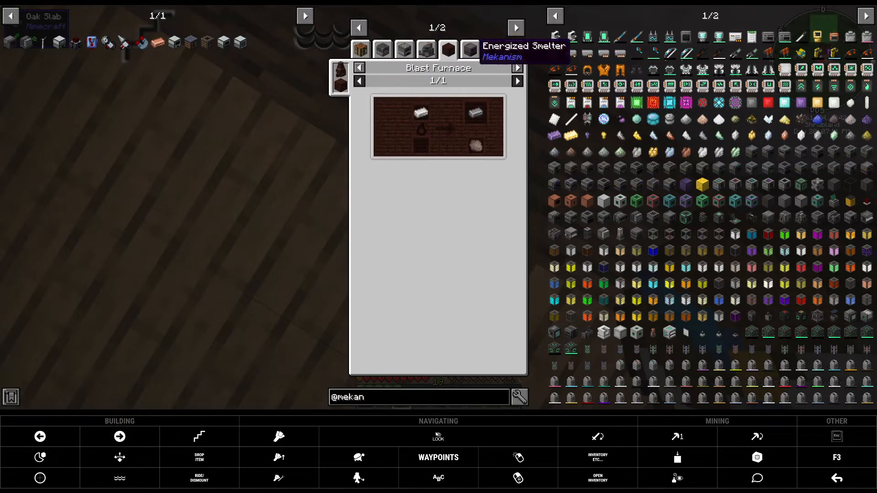
left_click(470, 49)
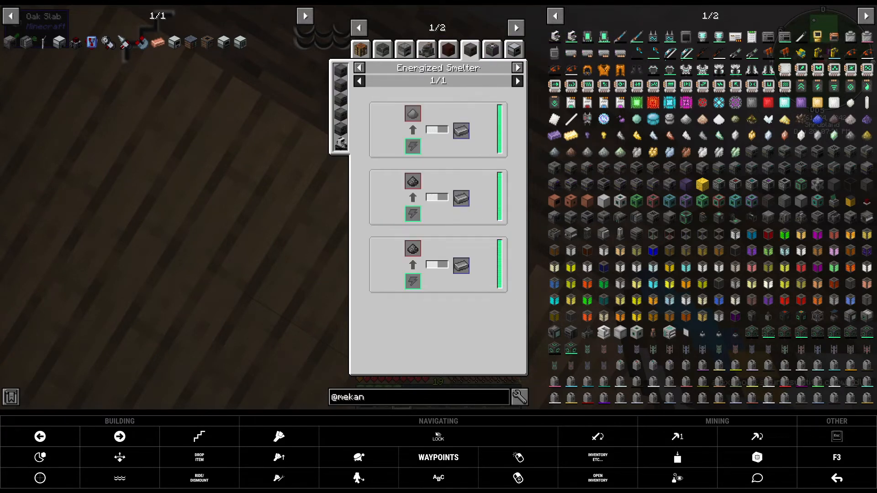
mouse_move(412, 181)
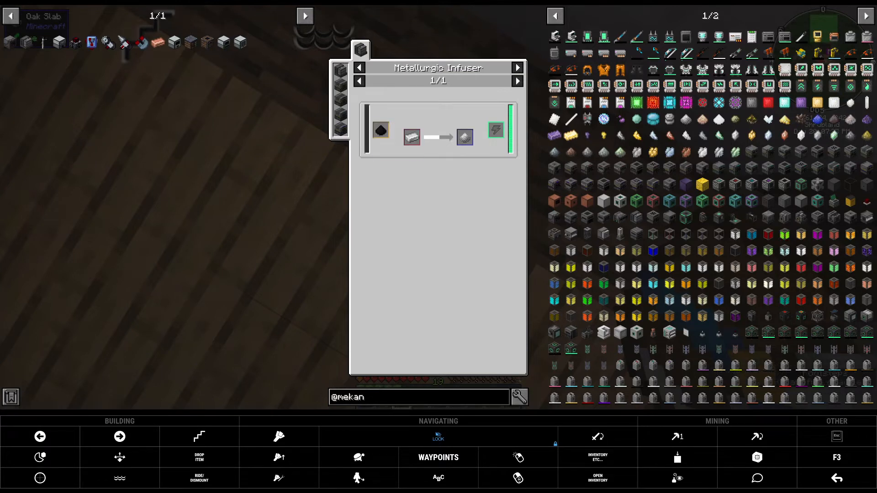
mouse_move(380, 130)
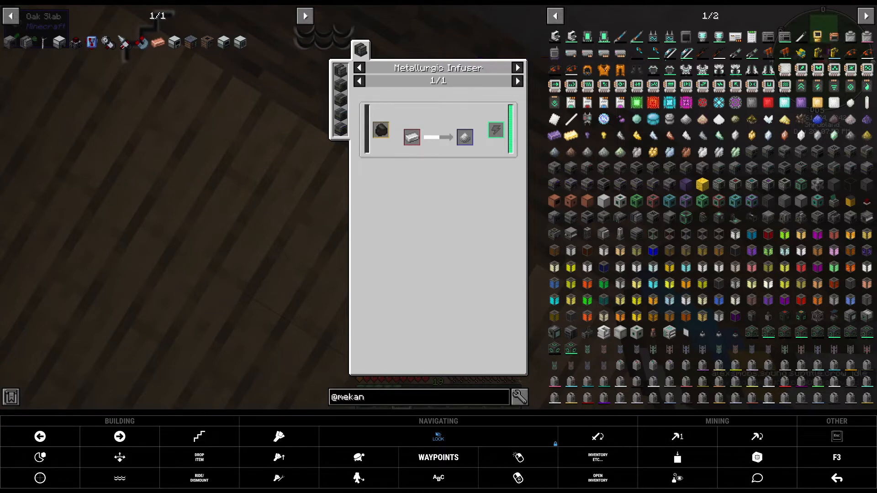
mouse_move(380, 129)
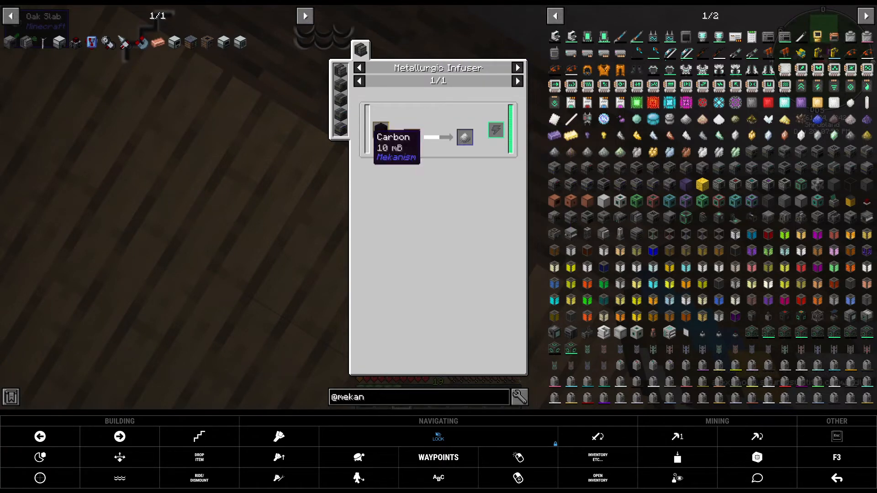
mouse_move(381, 130)
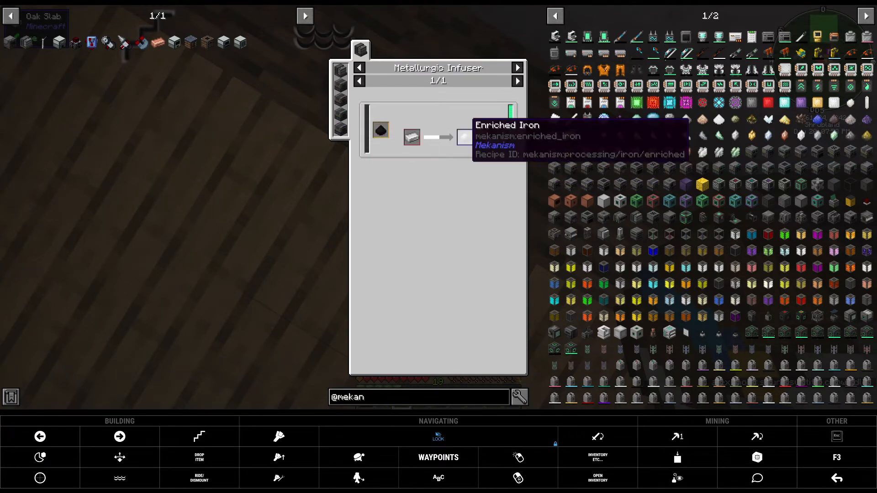
mouse_move(438, 456)
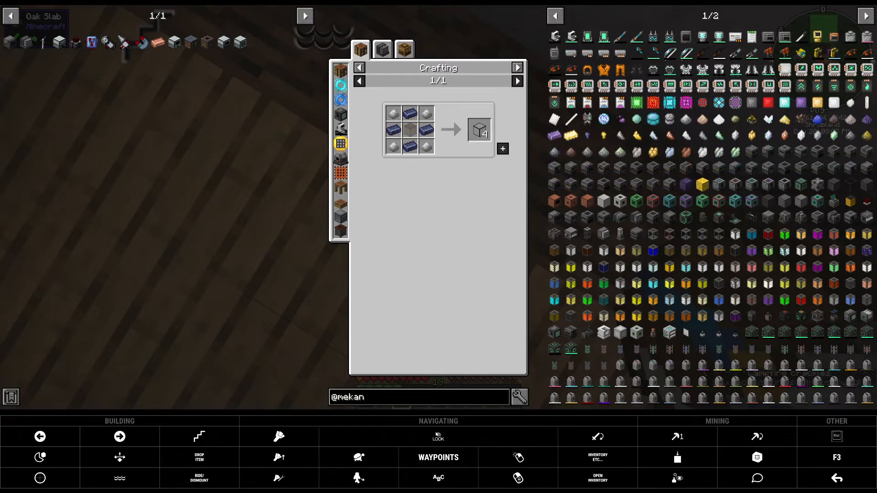
- Look up an ingredient's recipe, then view its plain Smelting and Energized Smelter recipes
left_click(381, 49)
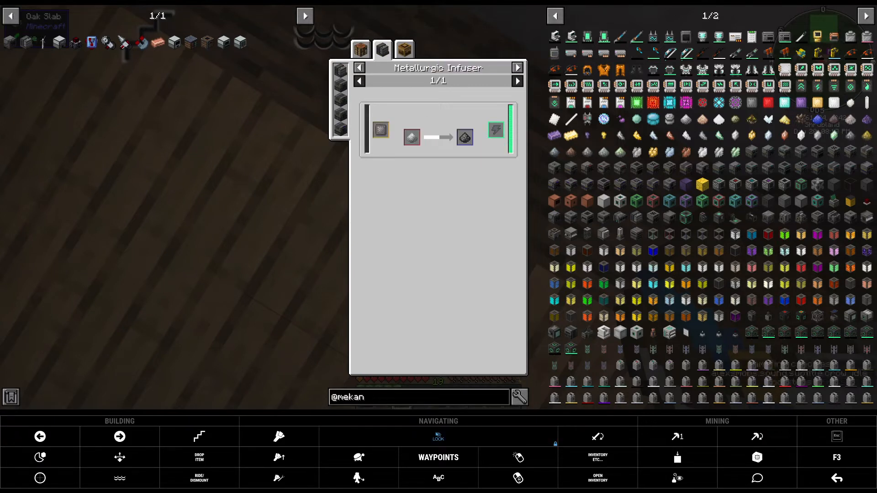
mouse_move(411, 137)
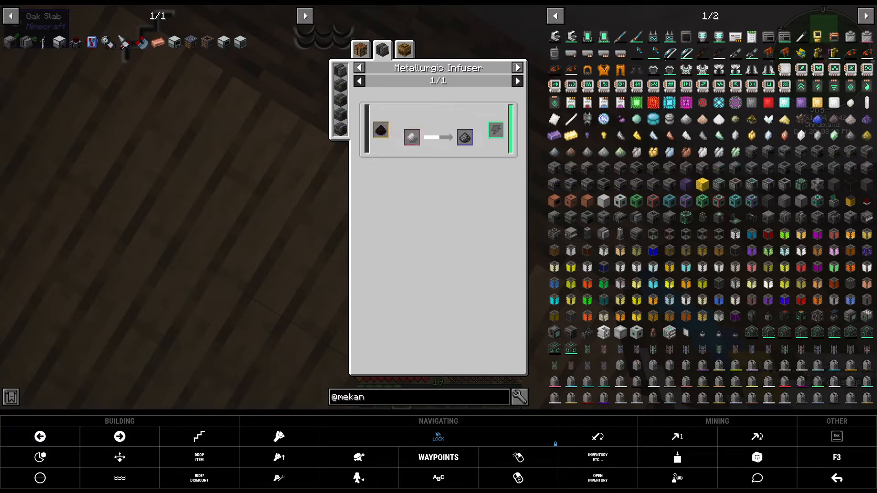
mouse_move(464, 137)
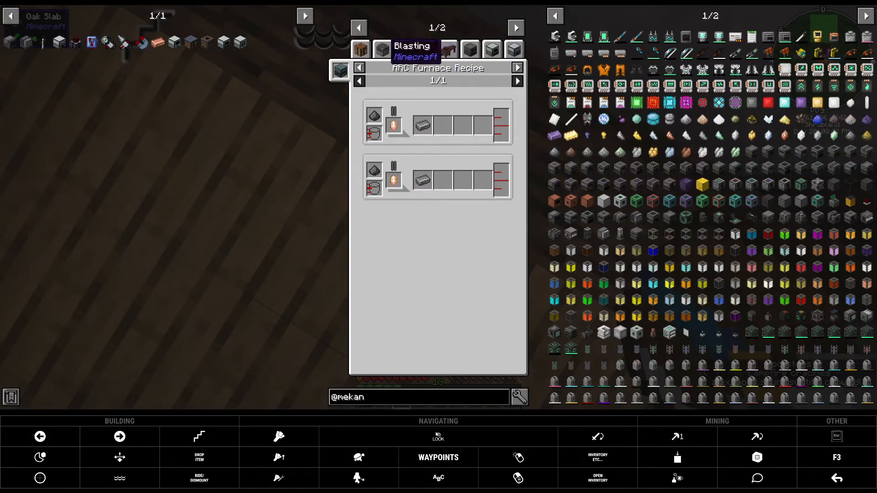
left_click(403, 49)
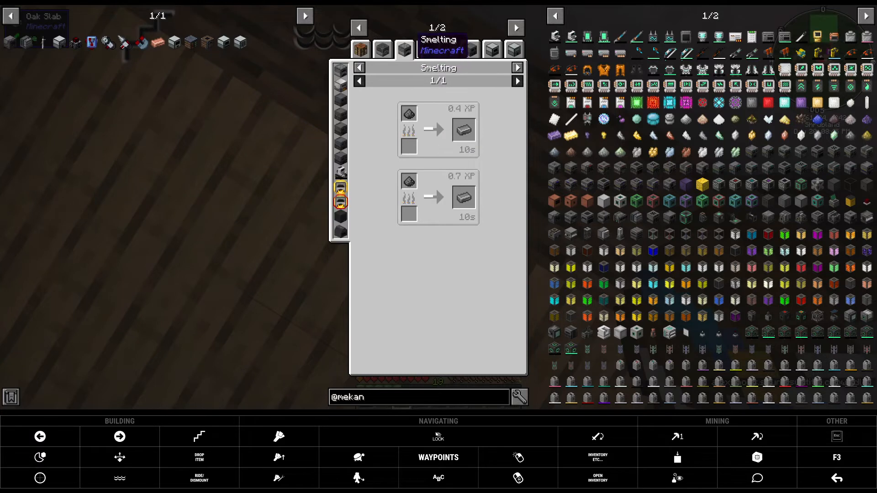
left_click(425, 49)
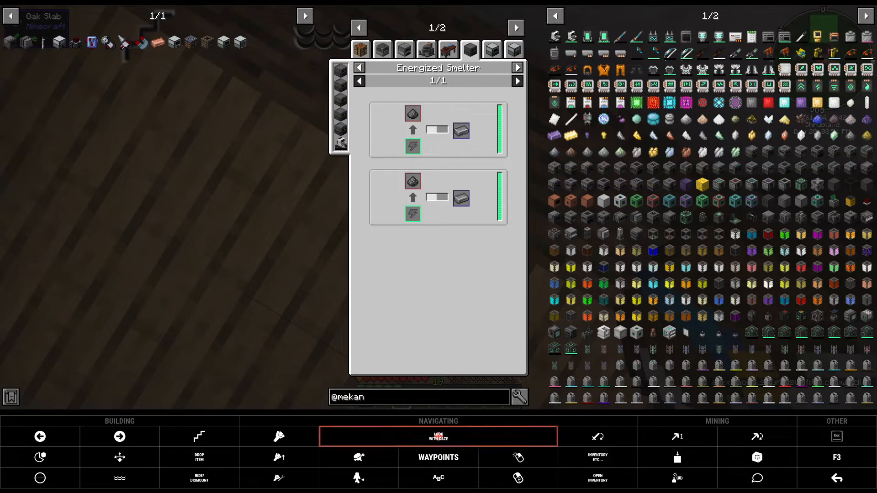
mouse_move(459, 198)
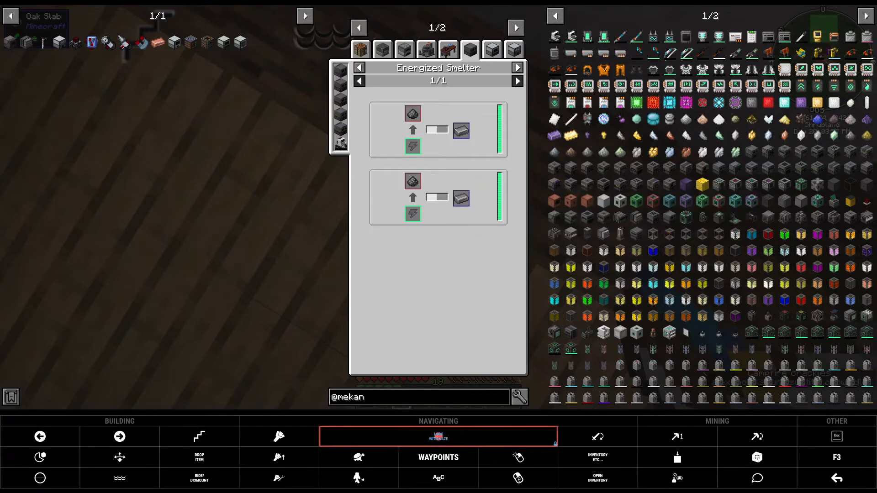
mouse_move(438, 437)
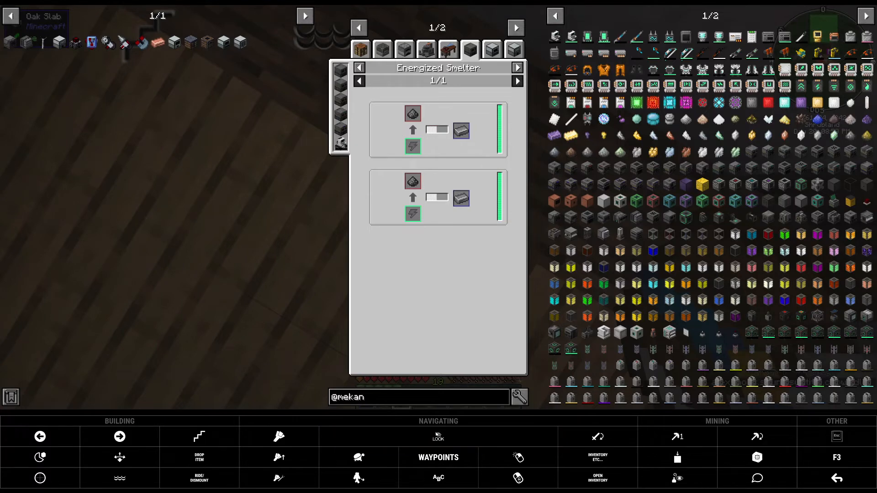
mouse_move(40, 42)
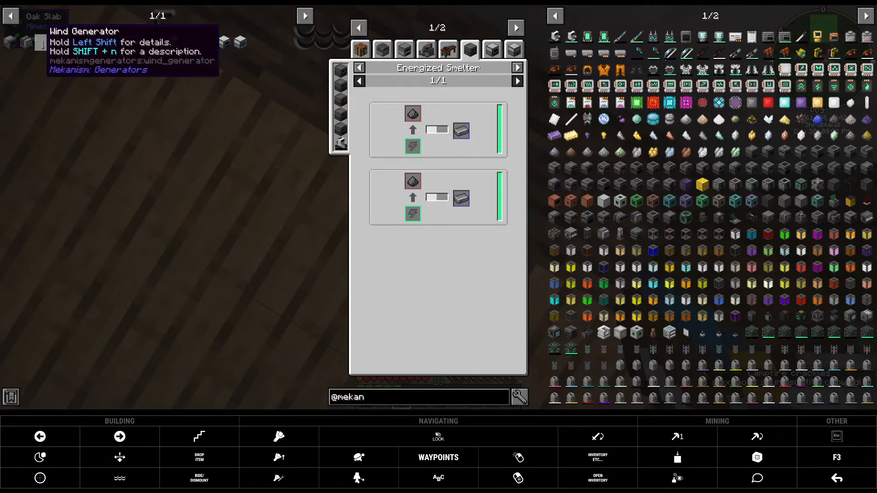
- Check a generator's crafting recipe, then close the inventory screen
left_click(359, 49)
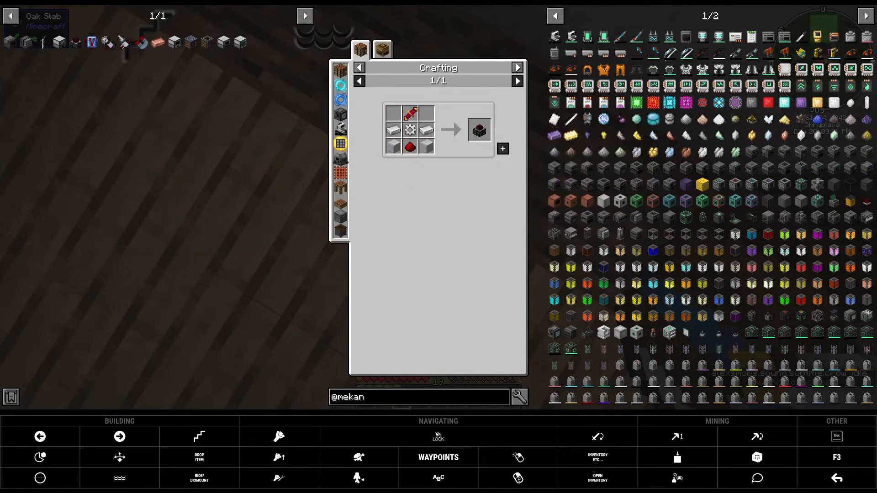
mouse_move(59, 42)
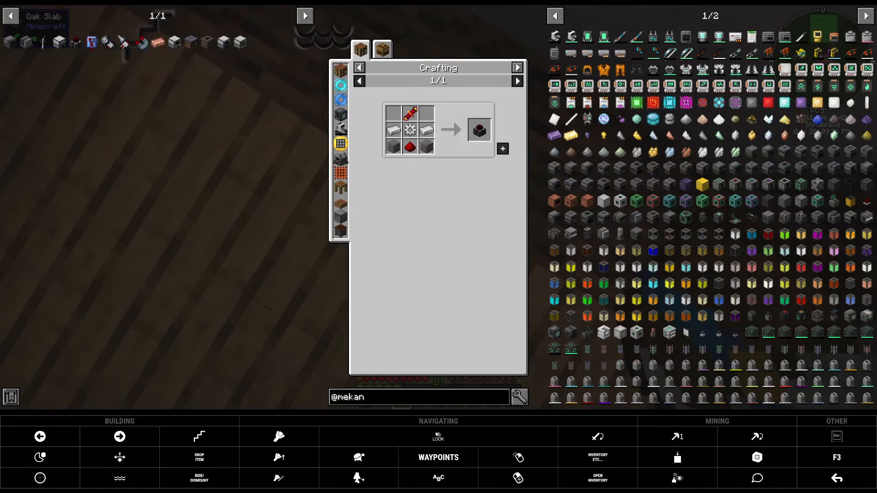
mouse_move(75, 42)
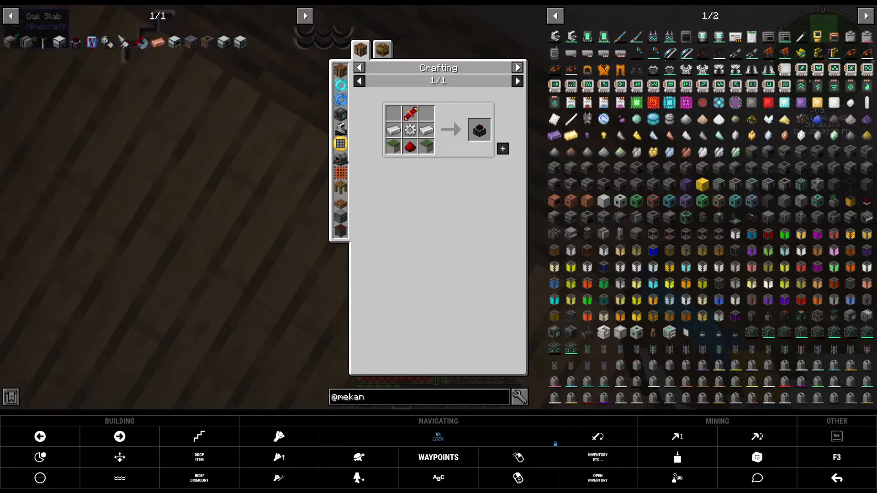
mouse_move(58, 42)
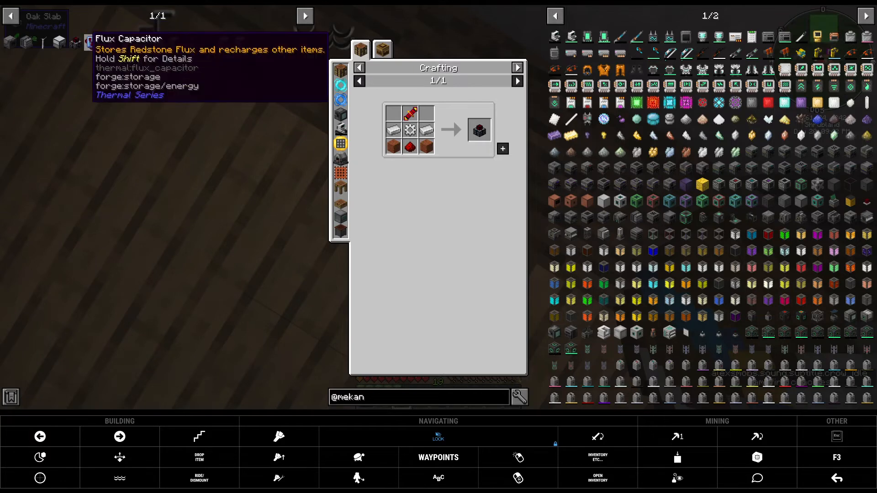
mouse_move(75, 43)
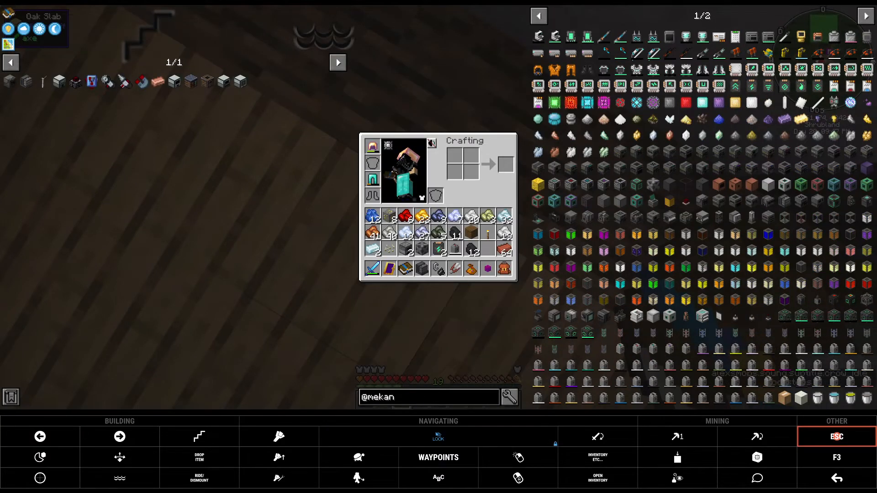
key("Escape")
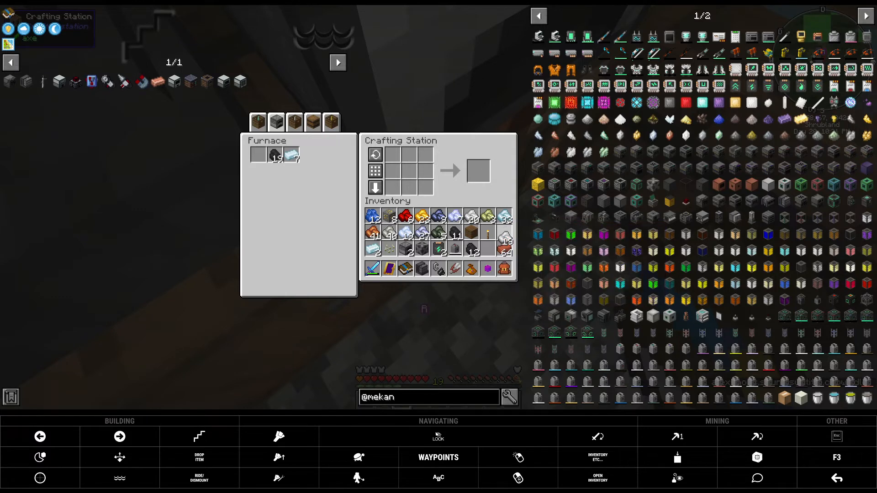
mouse_move(291, 155)
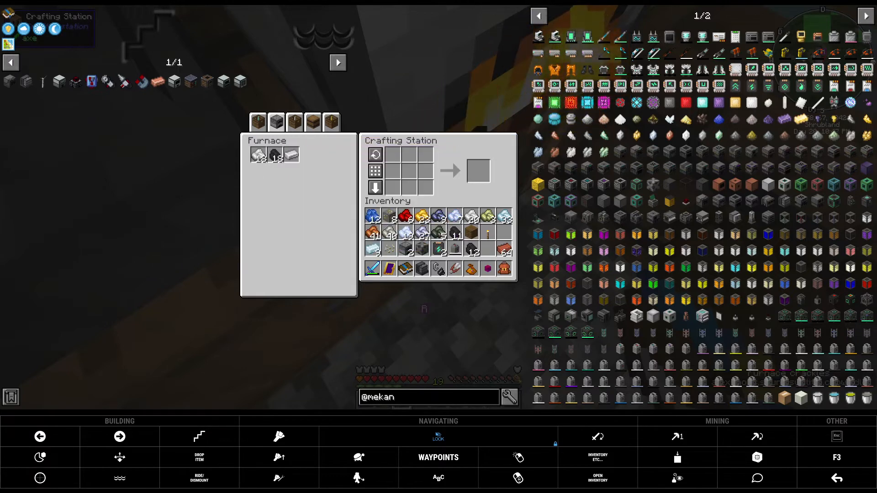
mouse_move(290, 154)
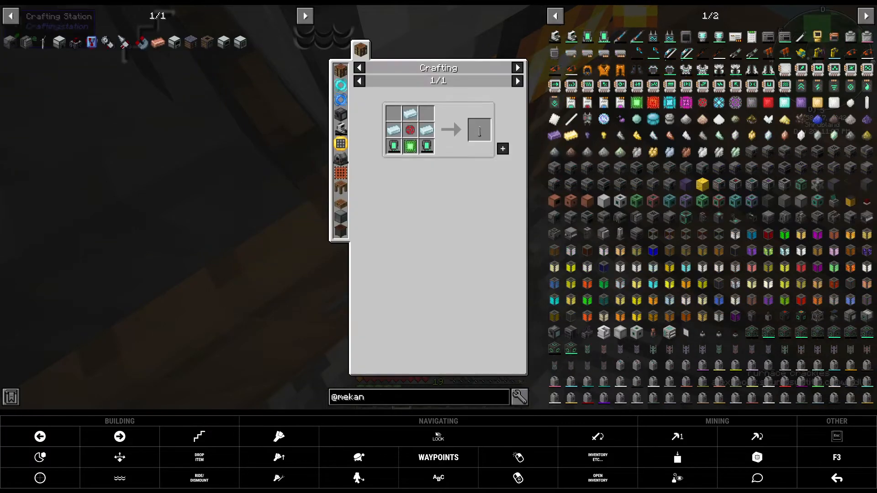
mouse_move(8, 39)
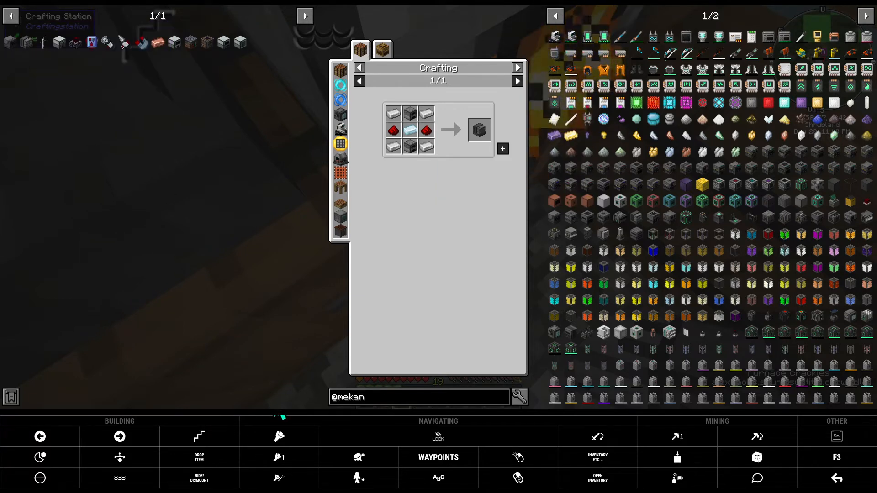
mouse_move(25, 42)
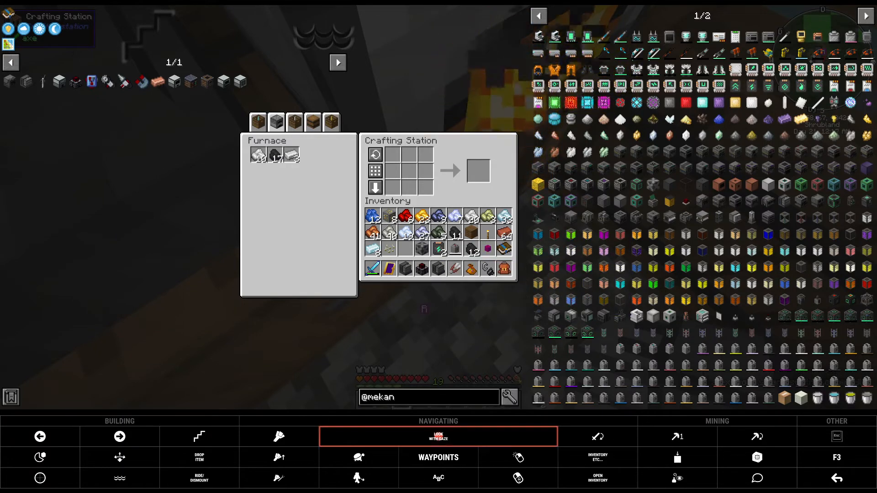
- Close the crafting station screen
key("Escape")
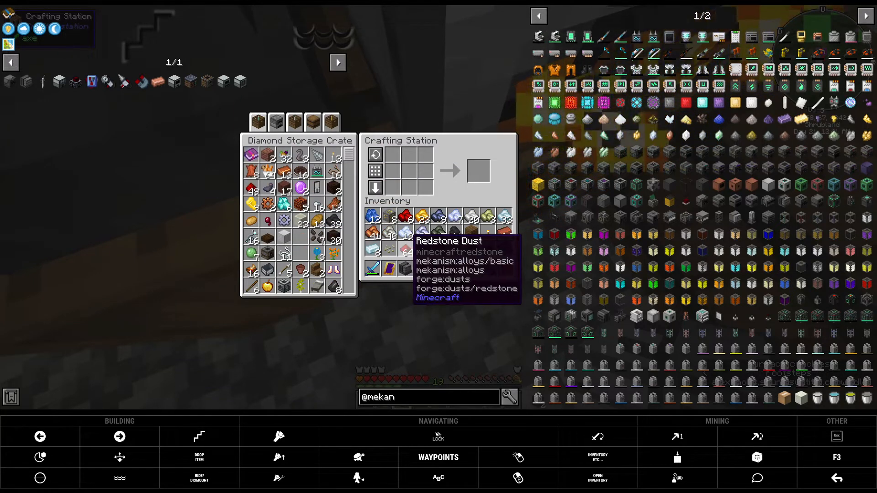
mouse_move(268, 188)
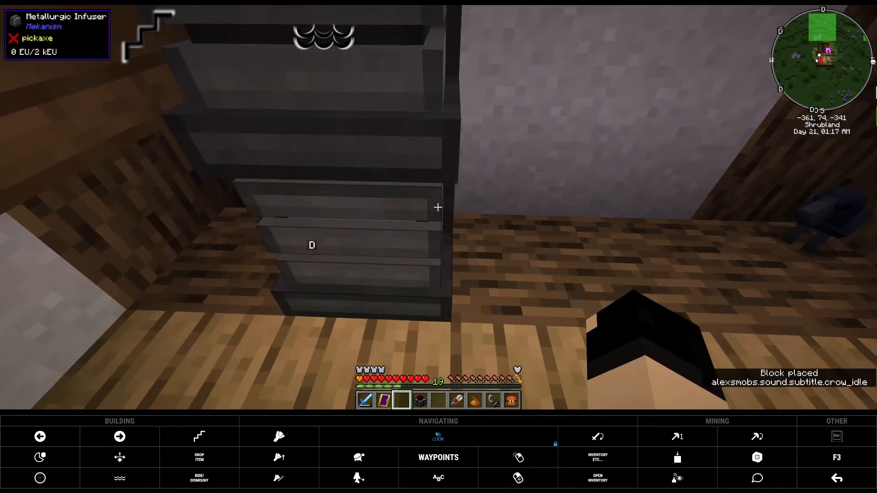
mouse_move(438, 207)
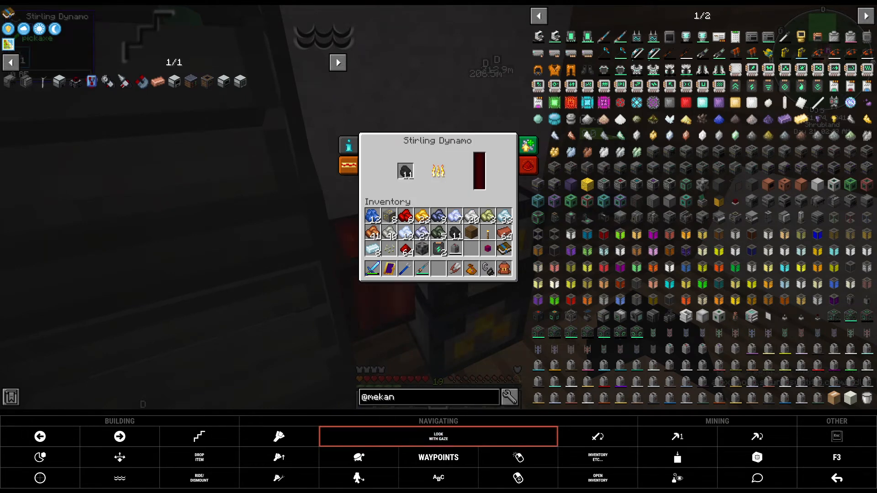
- Close the dynamo and Metallurgic Infuser screens after collecting four infused alloys
key("Escape")
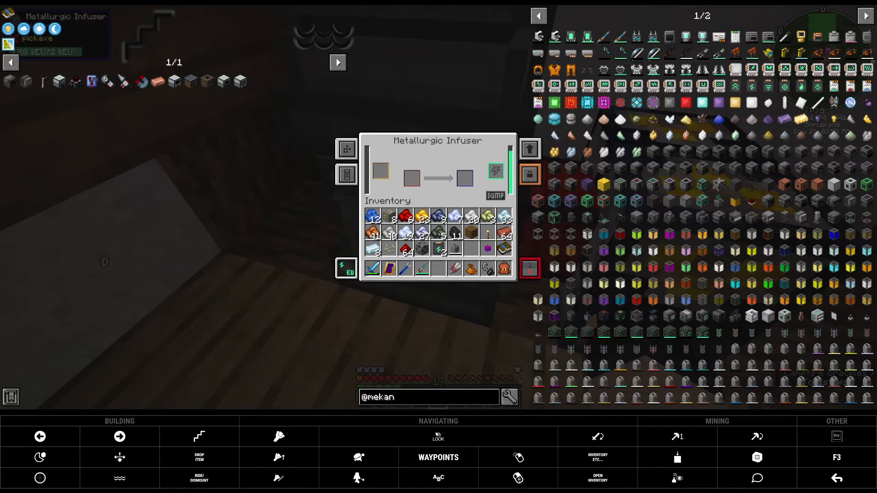
mouse_move(388, 247)
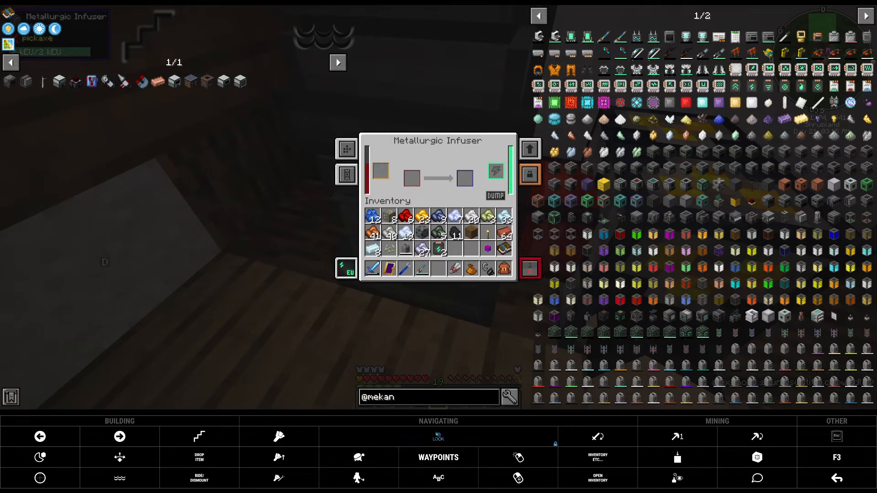
key("Escape")
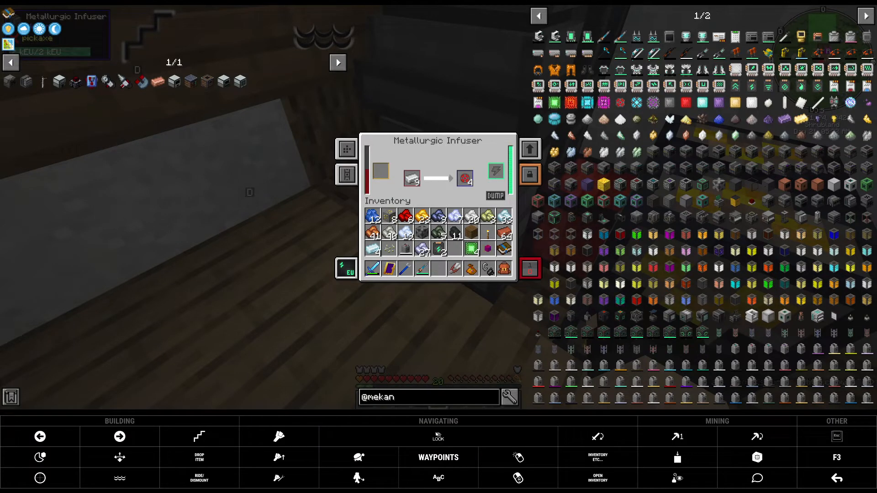
mouse_move(465, 177)
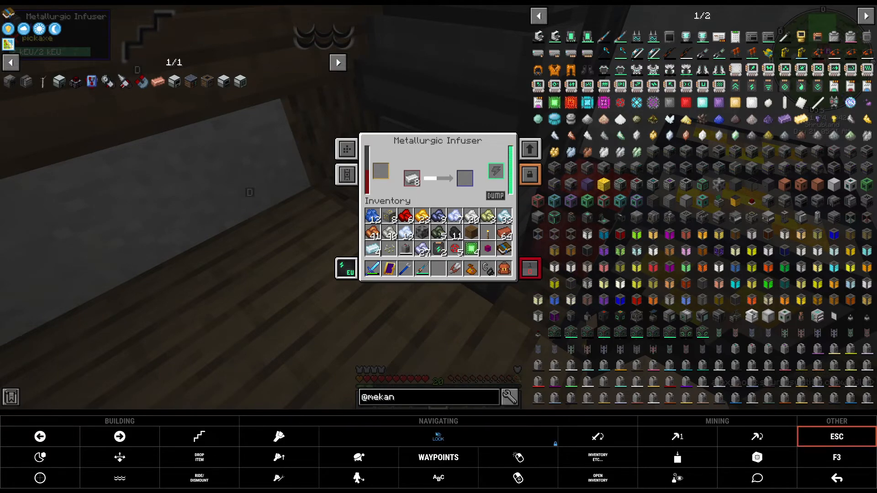
key("Escape")
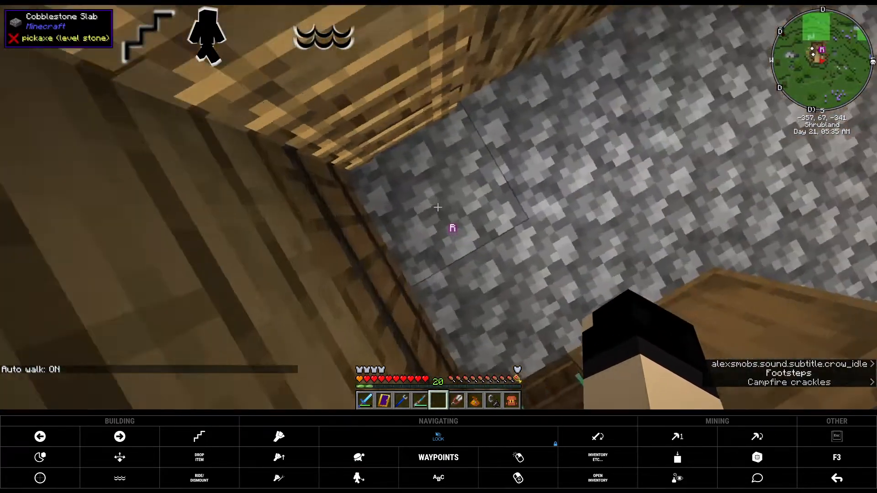
mouse_move(438, 207)
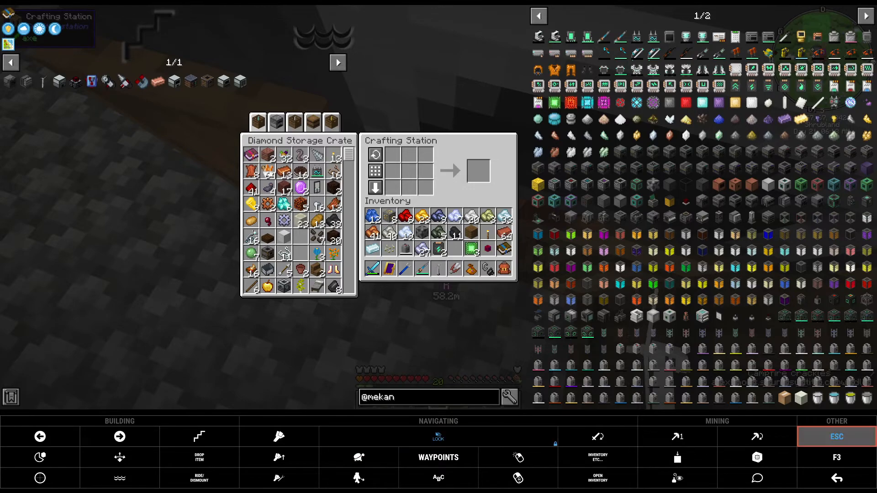
- Close the crafting station and Diamond Storage Crate screens
key("Escape")
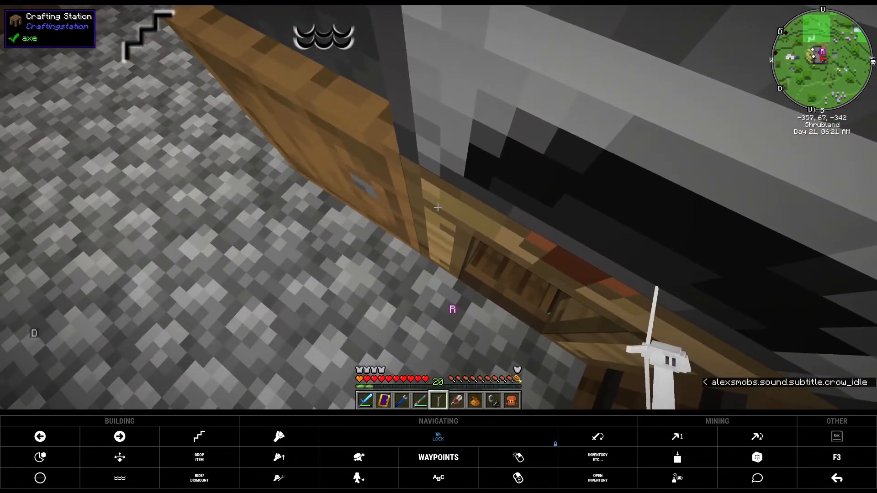
mouse_move(438, 208)
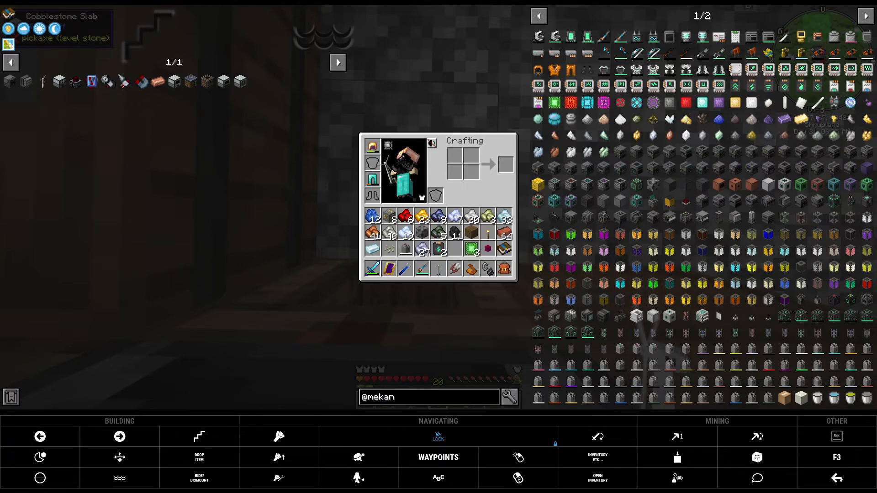
mouse_move(603, 347)
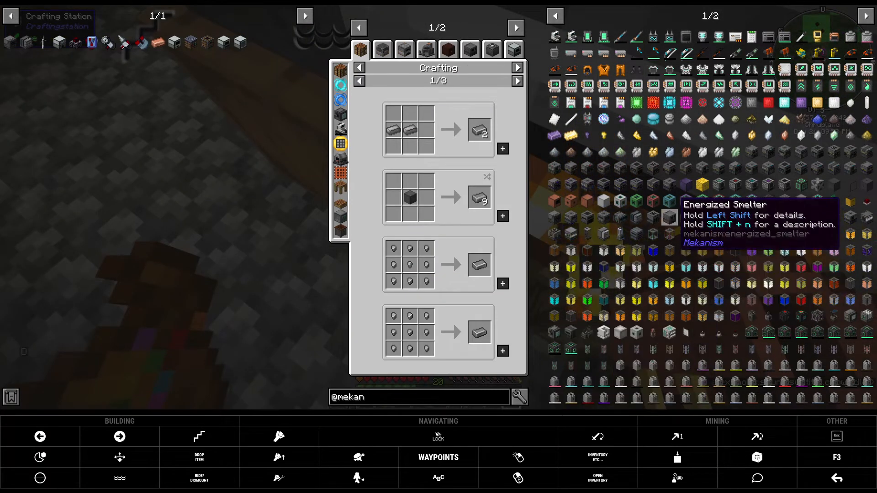
mouse_move(571, 347)
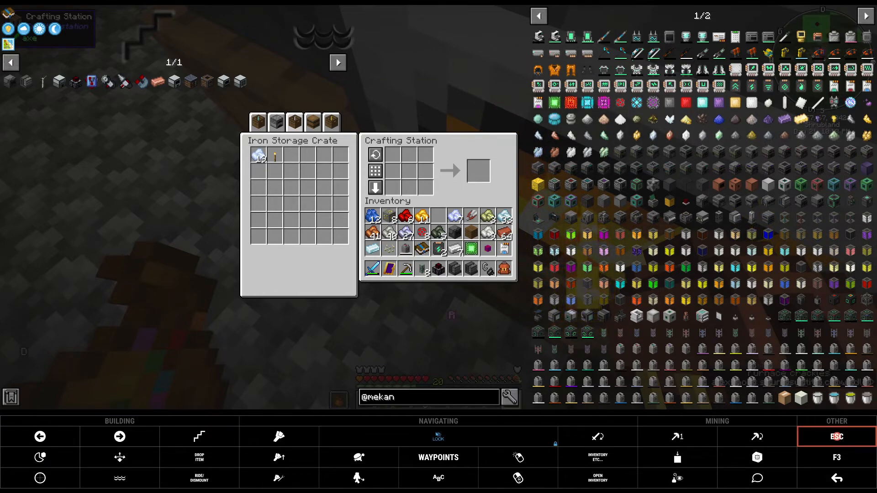
- Store the spare copper gear in the Iron Storage Crate and bring up the quest book
key("Escape")
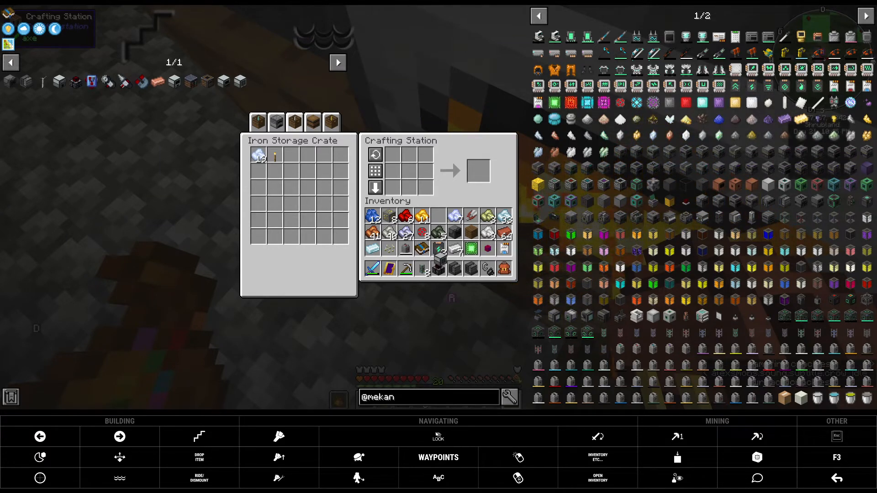
mouse_move(294, 155)
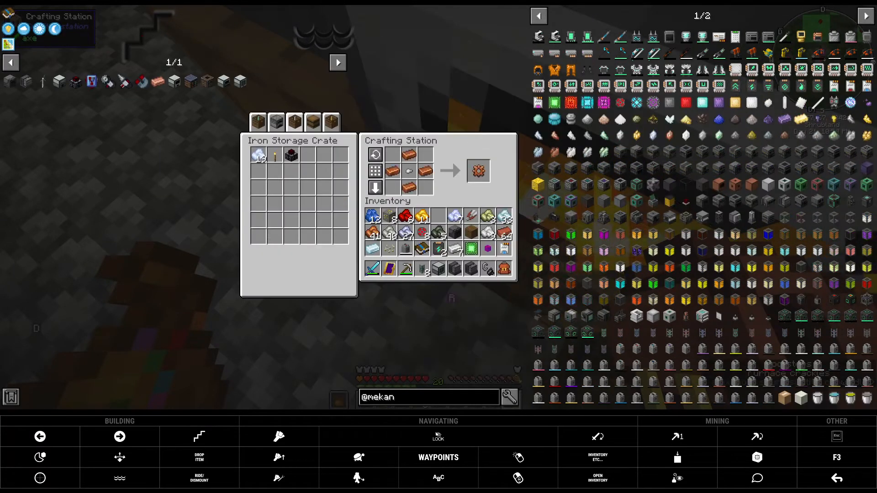
left_click(478, 170)
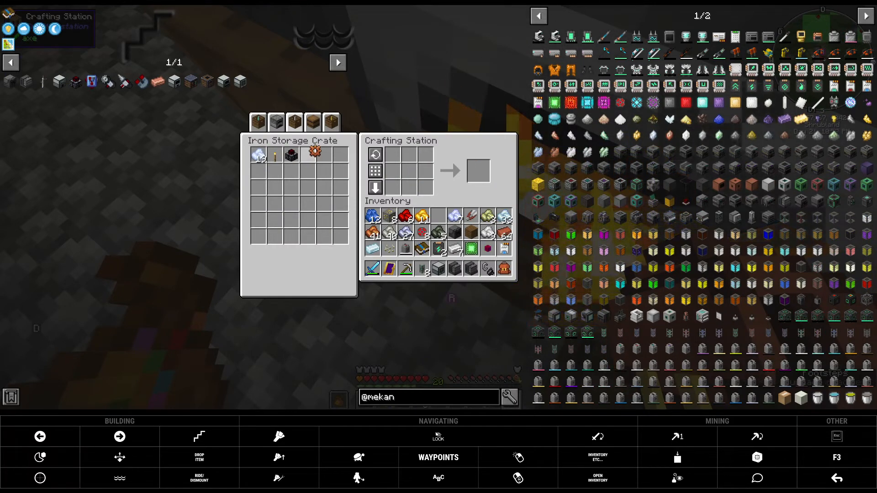
mouse_move(314, 155)
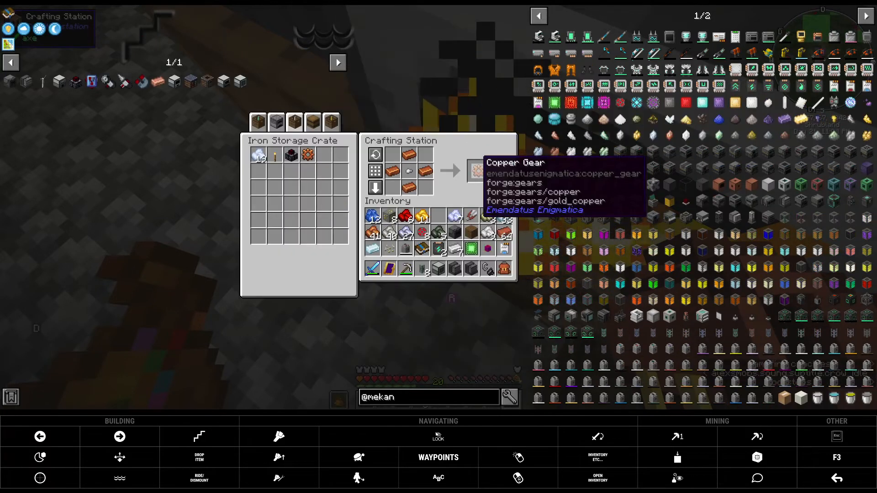
mouse_move(291, 156)
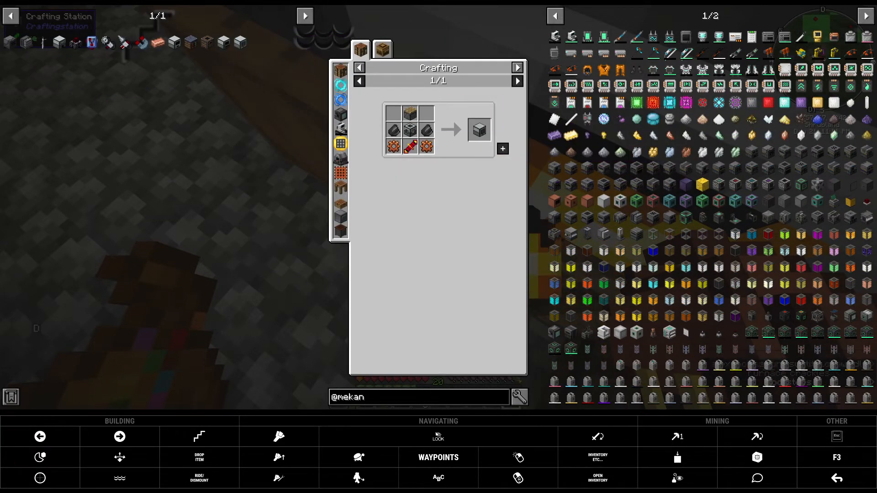
mouse_move(502, 149)
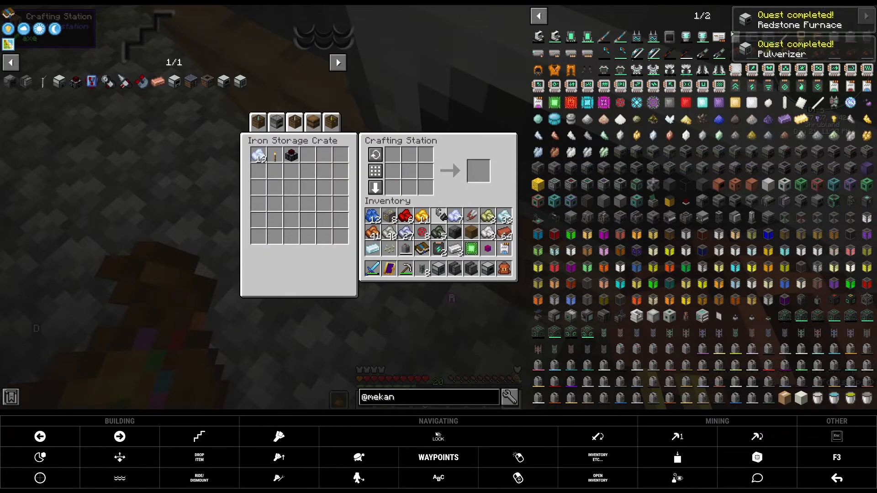
mouse_move(455, 216)
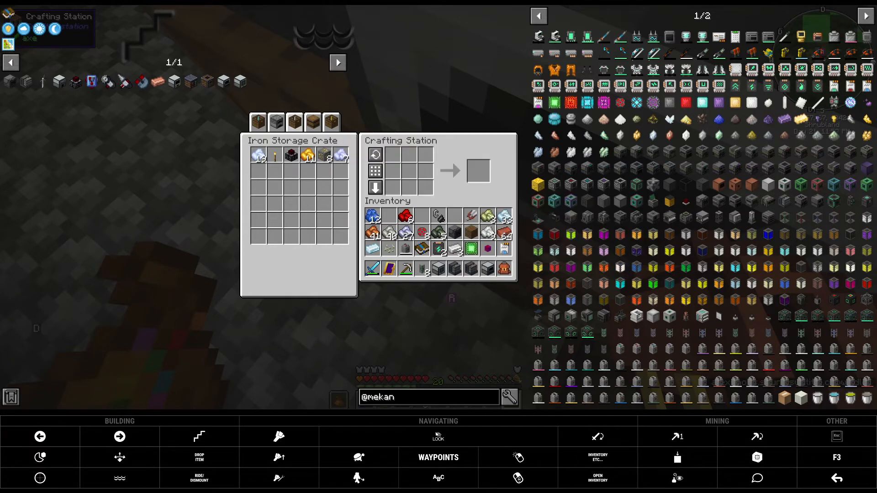
mouse_move(258, 155)
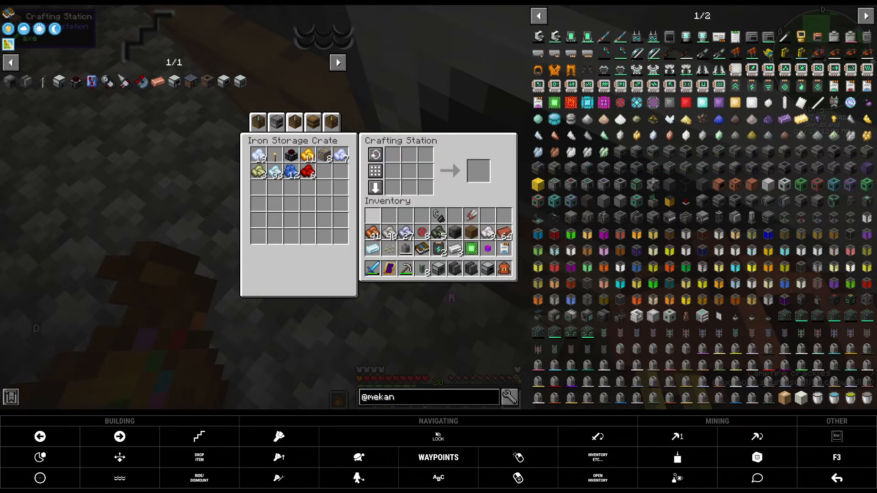
mouse_move(470, 248)
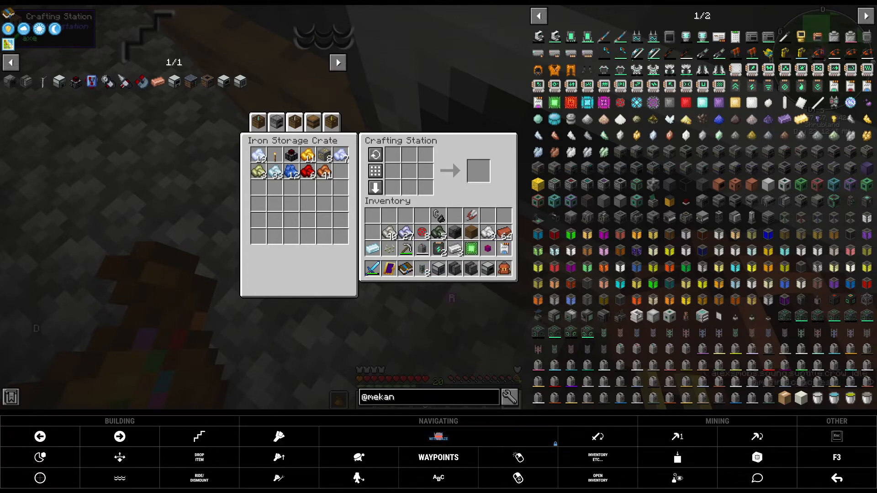
key("Escape")
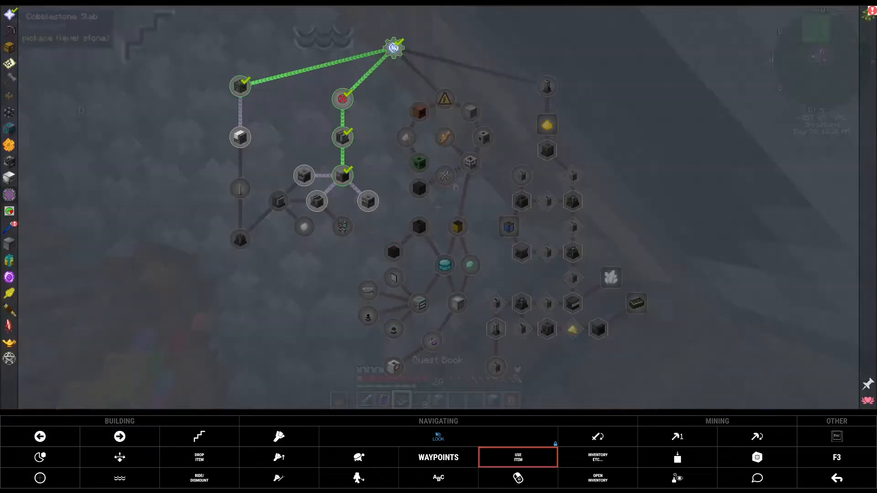
- Claim Thermal Series rewards: Energy Cable, Energy Cell and Farmer's Delight loot box
left_click(517, 456)
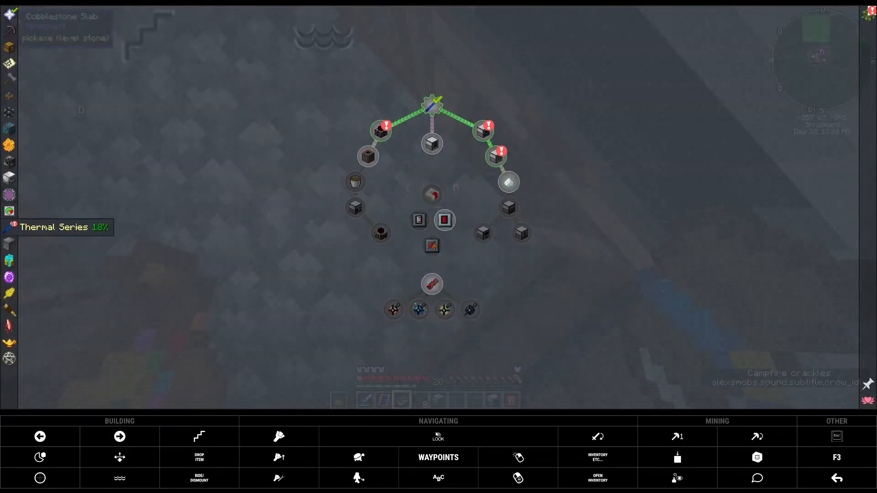
left_click(431, 143)
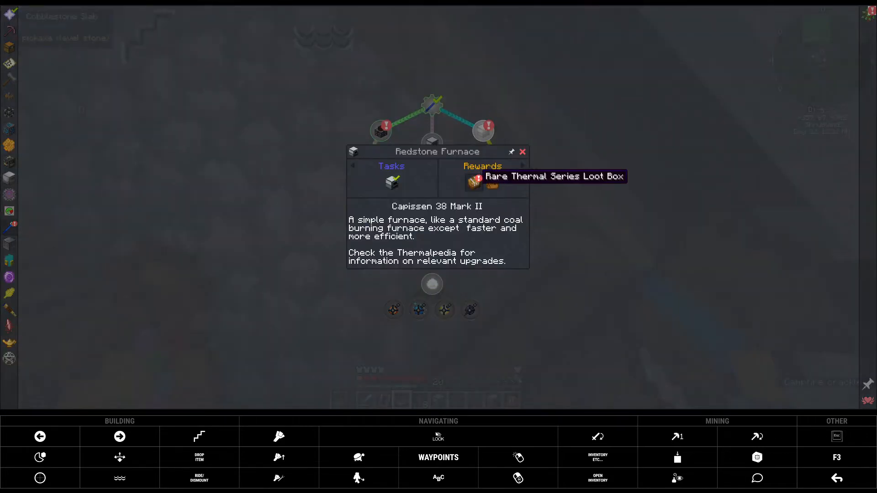
mouse_move(490, 182)
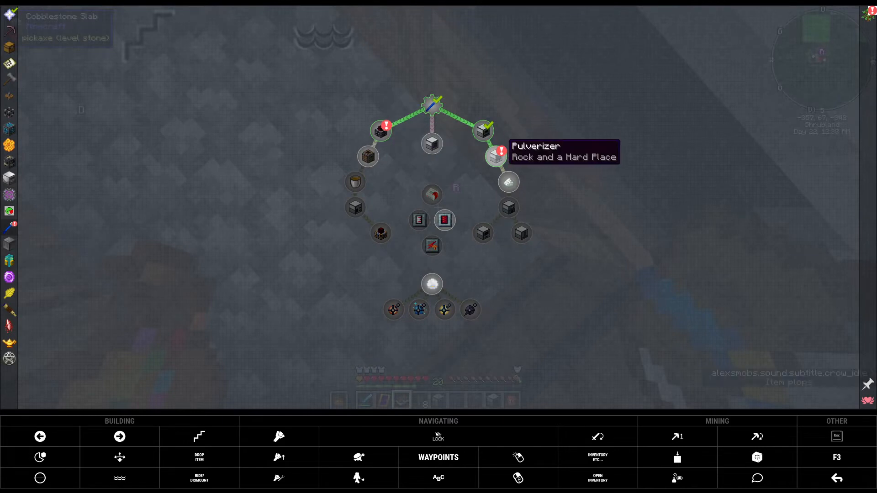
left_click(506, 157)
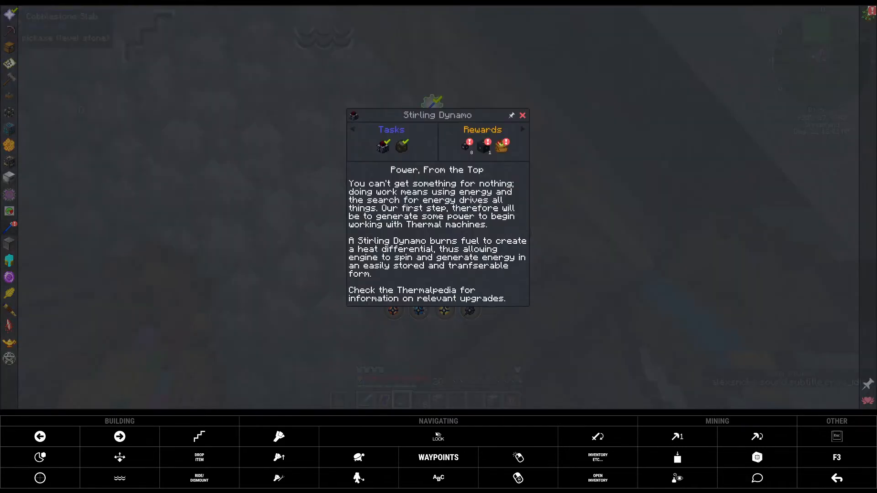
left_click(469, 146)
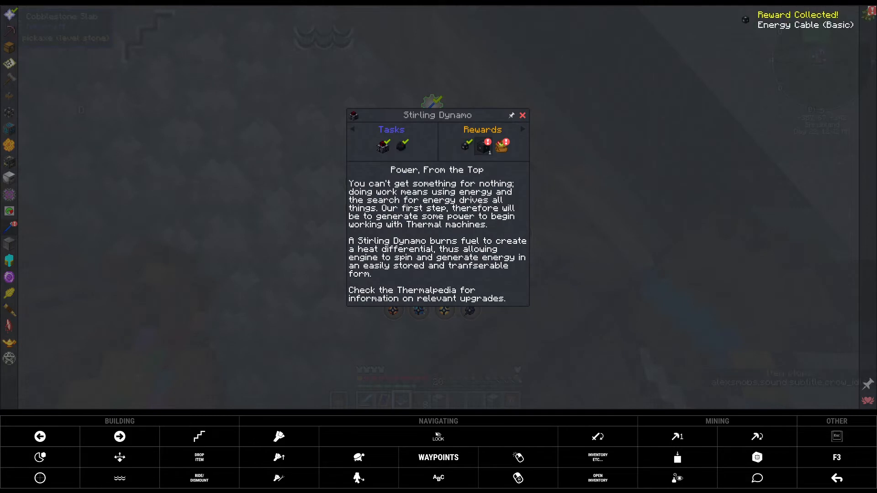
left_click(465, 146)
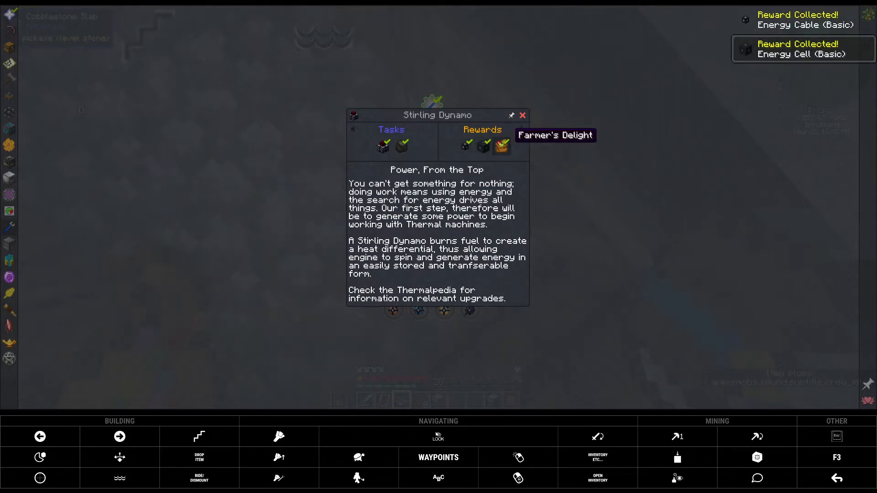
left_click(521, 115)
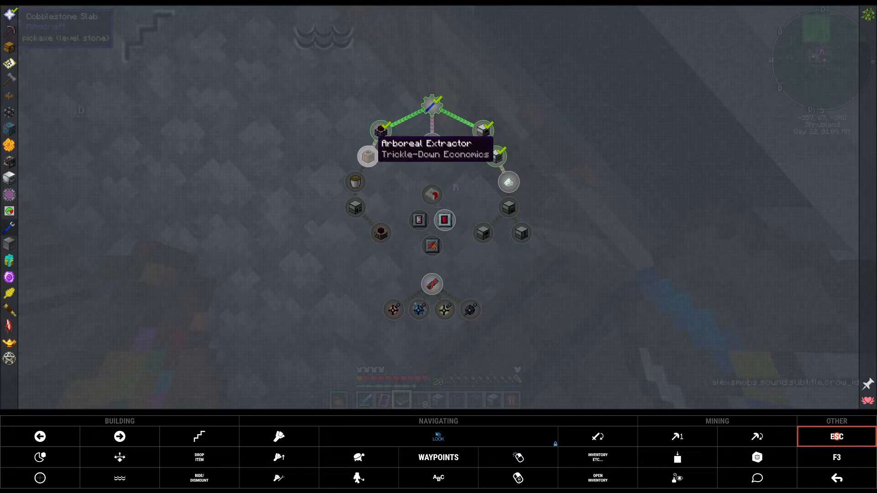
key("Escape")
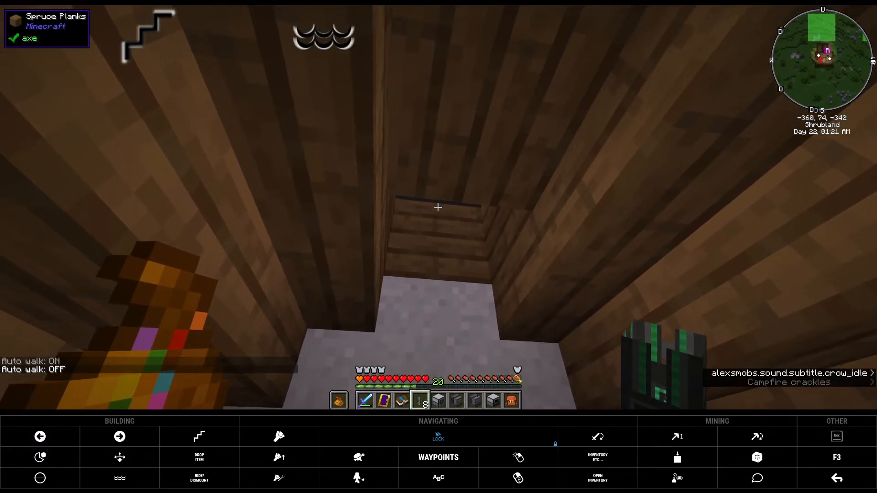
- Hold the Pulverizer inside the wooden house beside the machine block
left_click(438, 208)
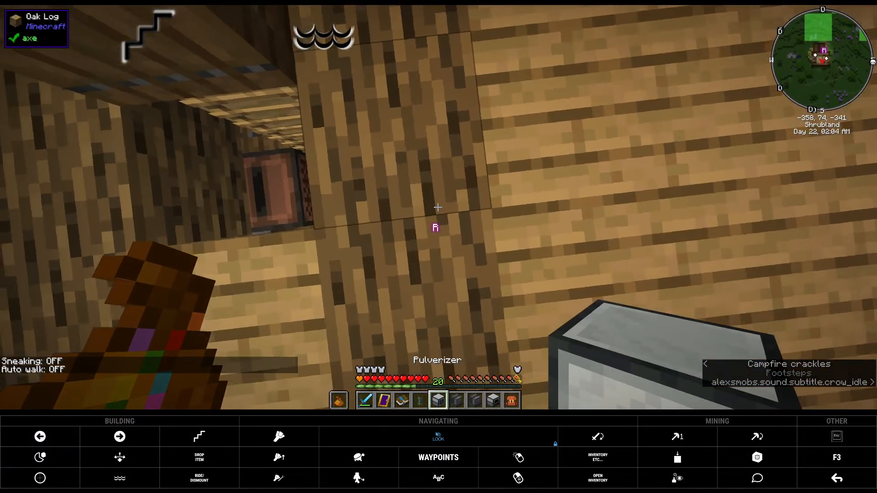
mouse_move(438, 207)
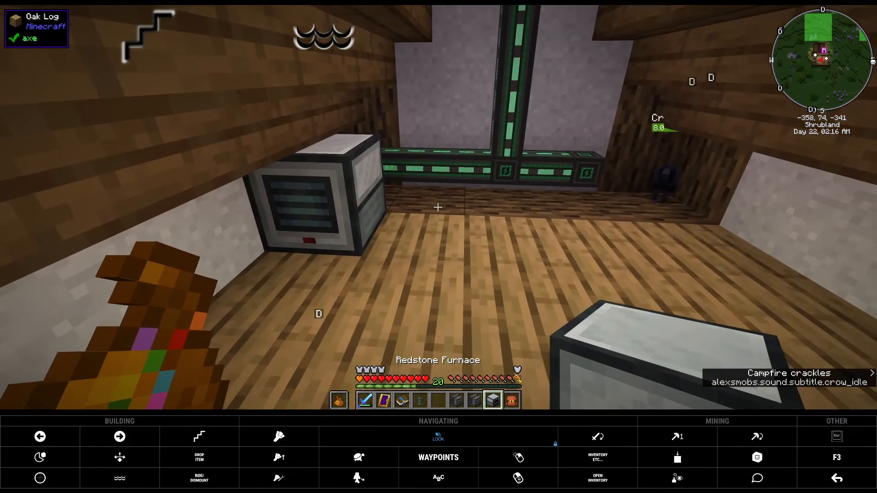
mouse_move(438, 207)
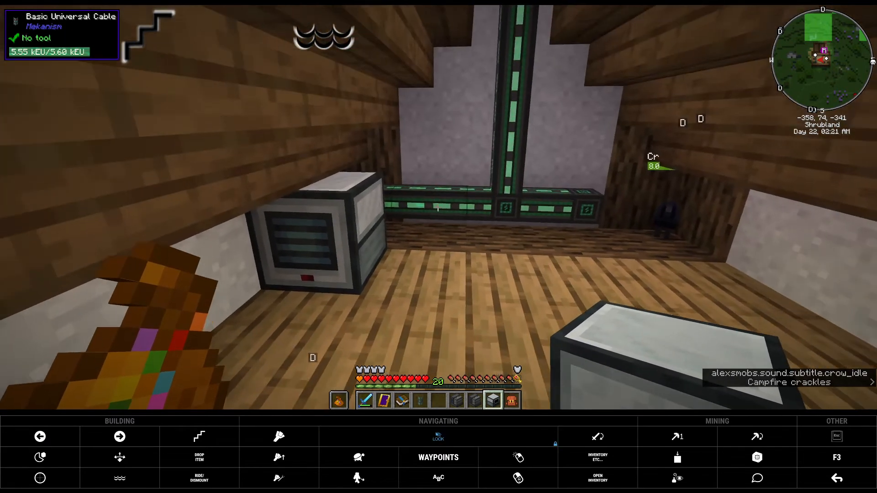
mouse_move(438, 208)
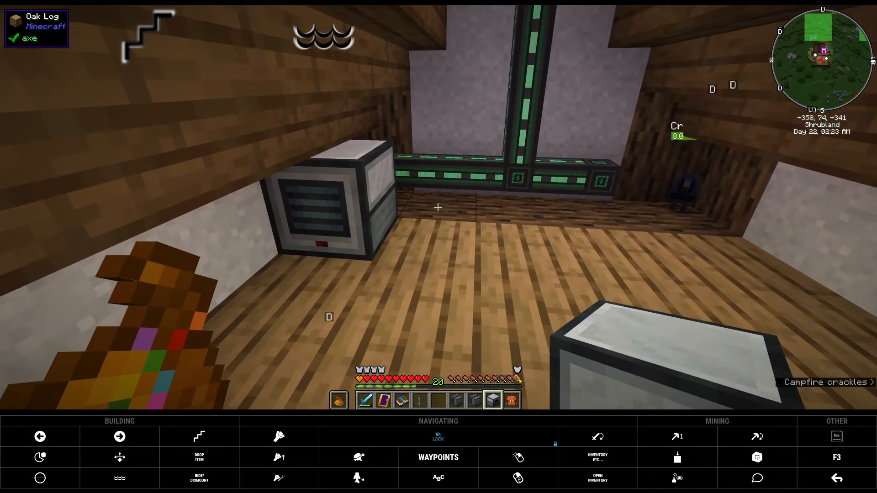
- Place the Pulverizer on the upper-room floor next to the universal cables
right_click(438, 207)
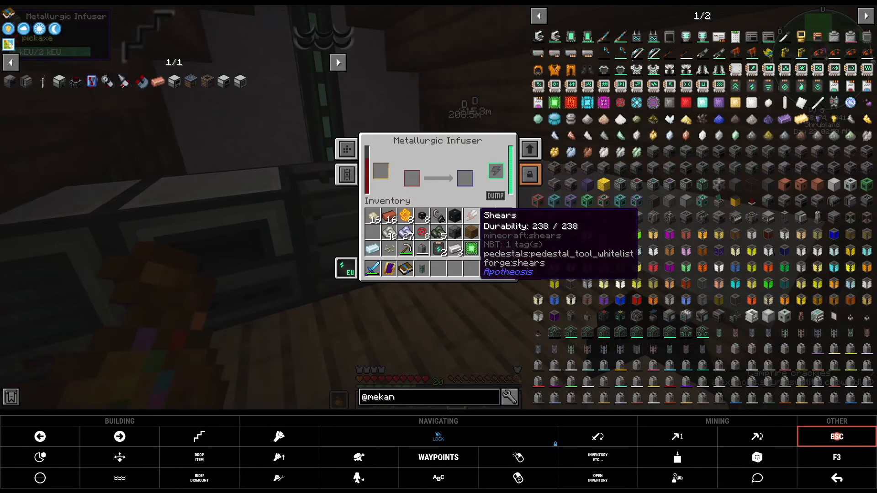
mouse_move(486, 217)
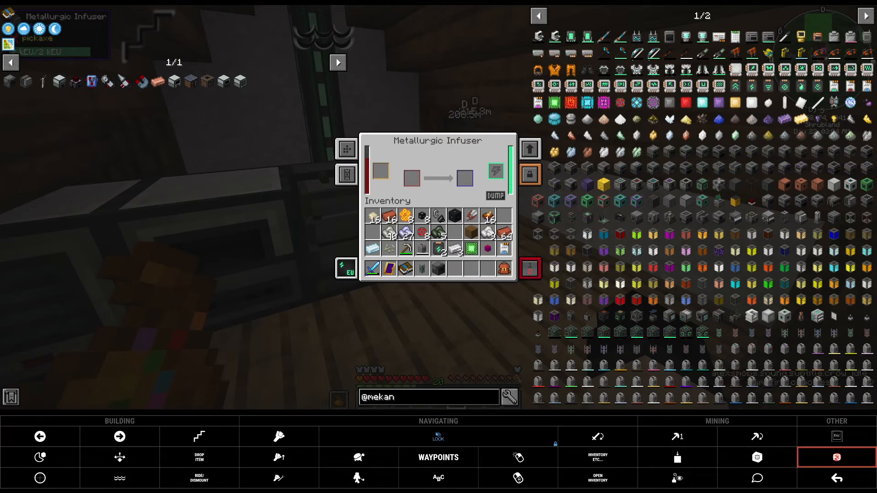
- Close the Metallurgic Infuser screen, holding an Enrichment Chamber over the floor
key("Escape")
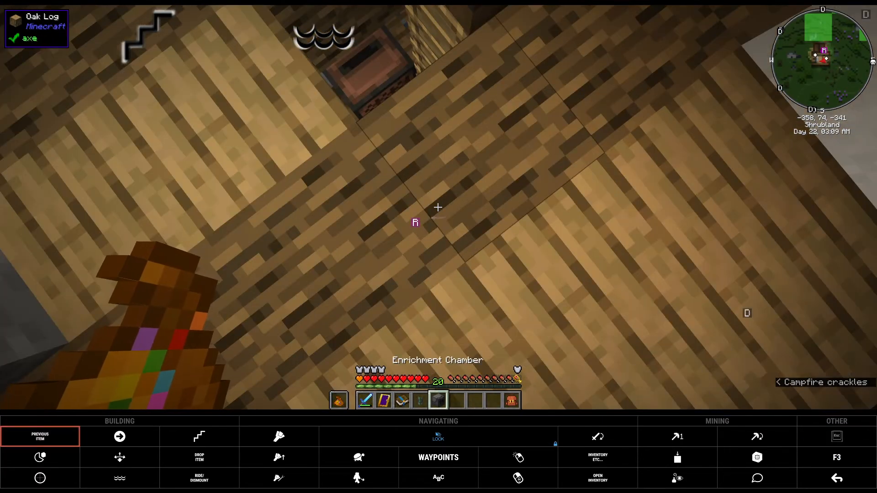
mouse_move(438, 208)
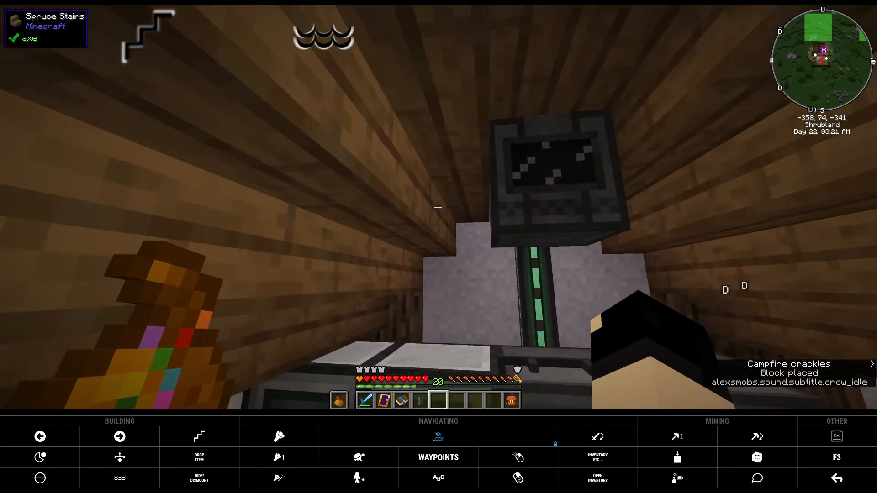
mouse_move(438, 208)
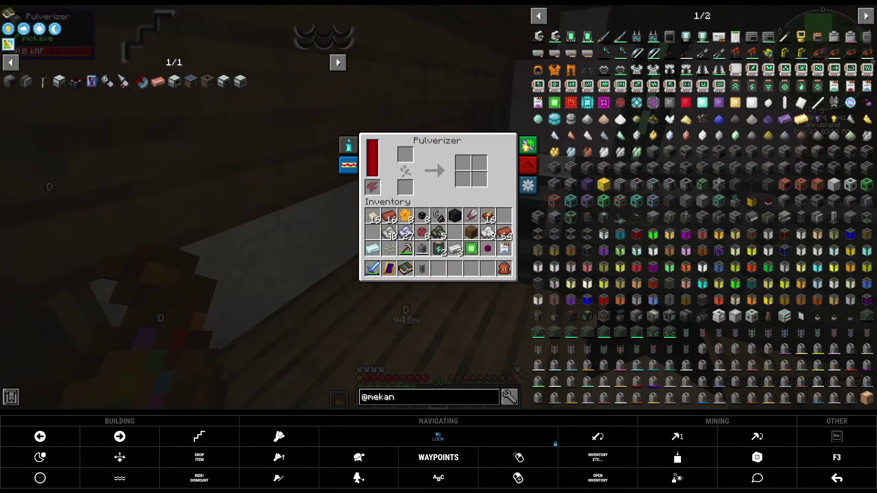
mouse_move(486, 215)
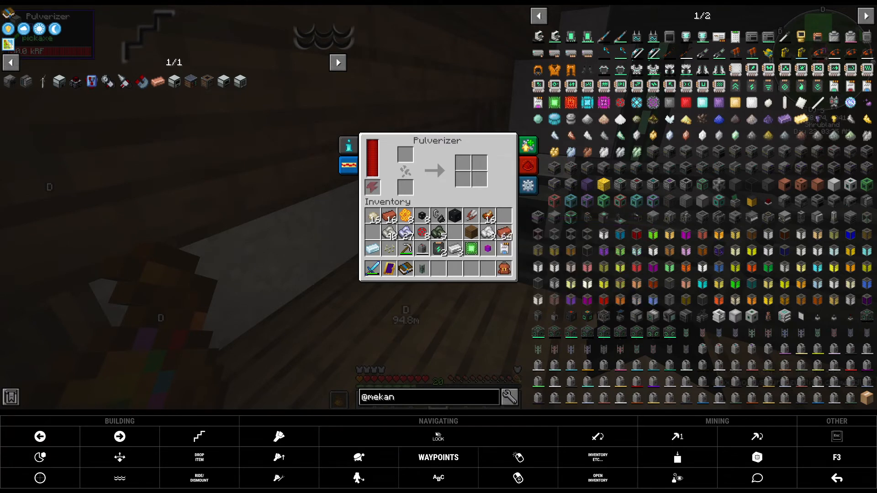
mouse_move(488, 216)
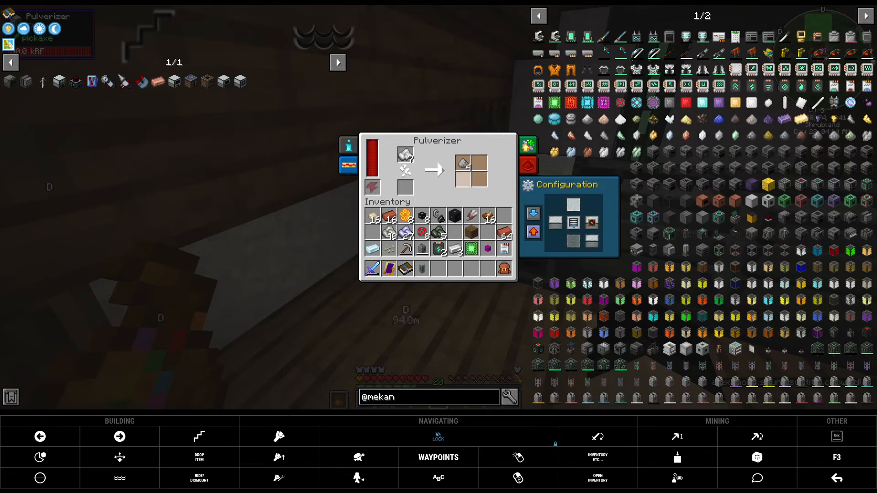
- Close the Pulverizer and Redstone Furnace screens after loading ore and dust
key("Escape")
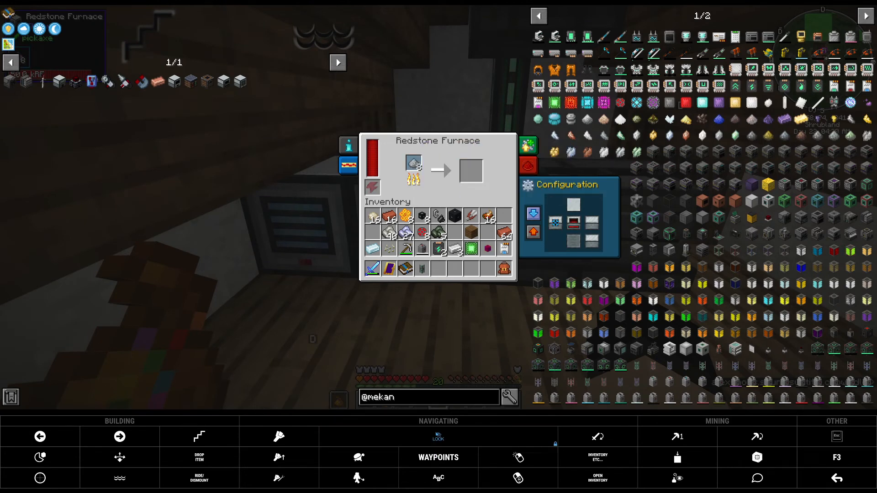
mouse_move(470, 172)
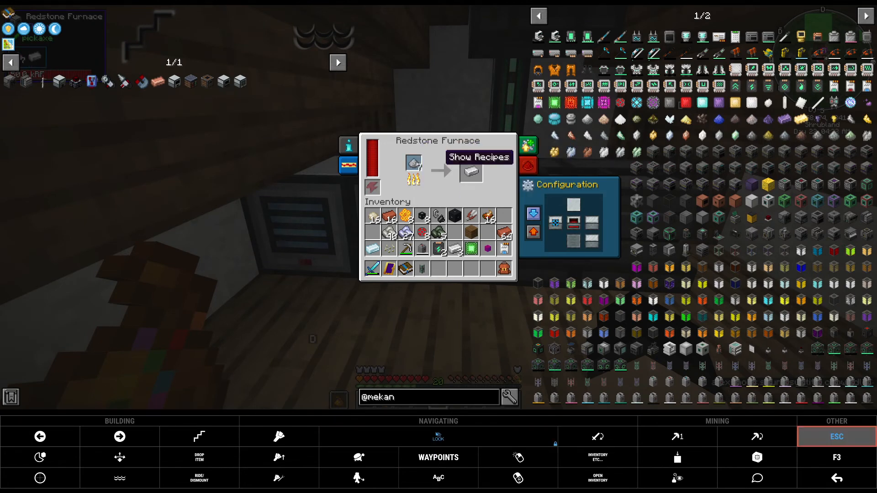
key("Escape")
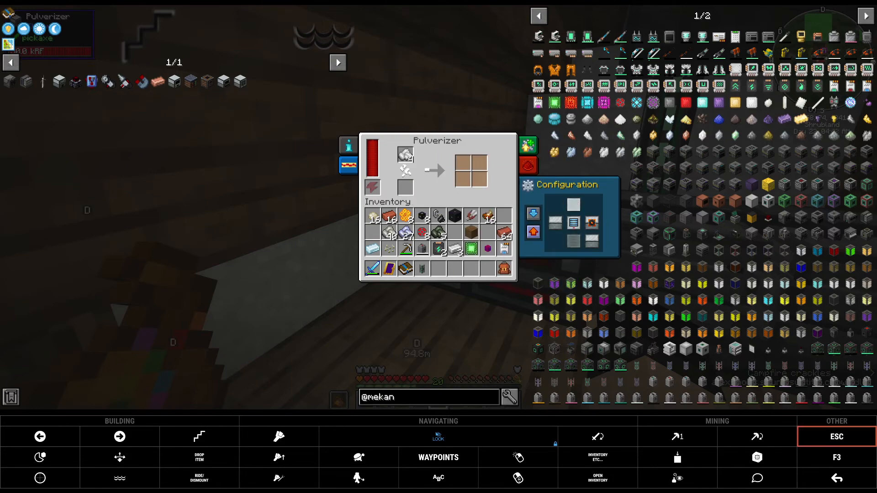
key("Escape")
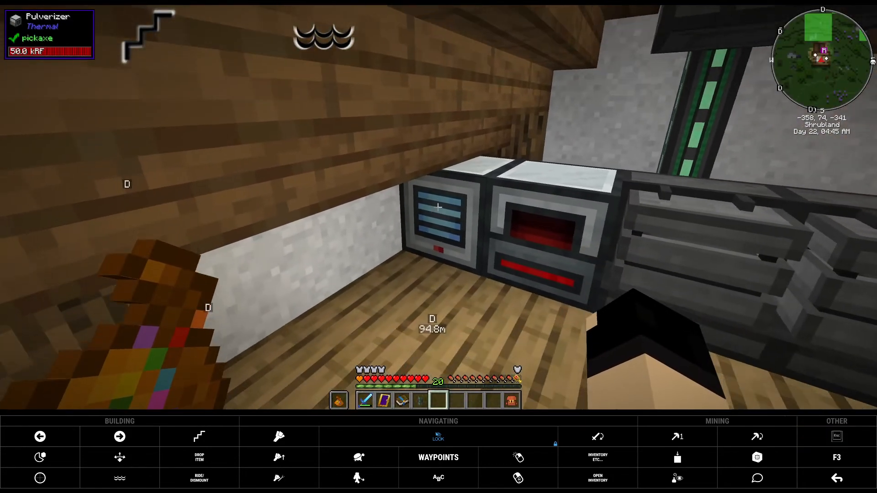
mouse_move(438, 207)
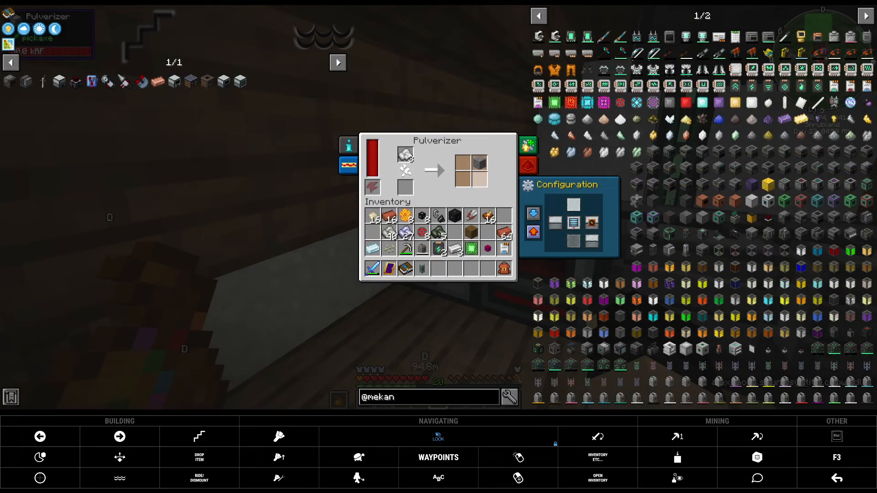
mouse_move(471, 159)
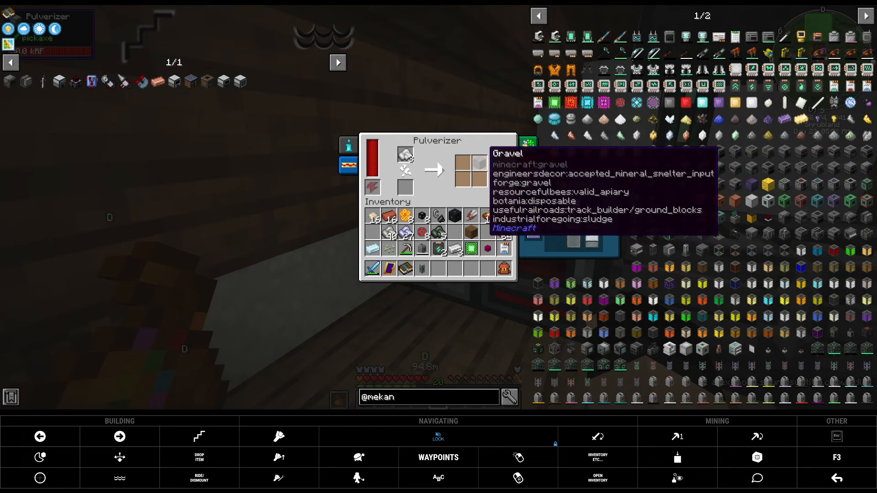
- Check the Pulverizer's gravel output and the Redstone Furnace's ingots, then close both
left_click(529, 144)
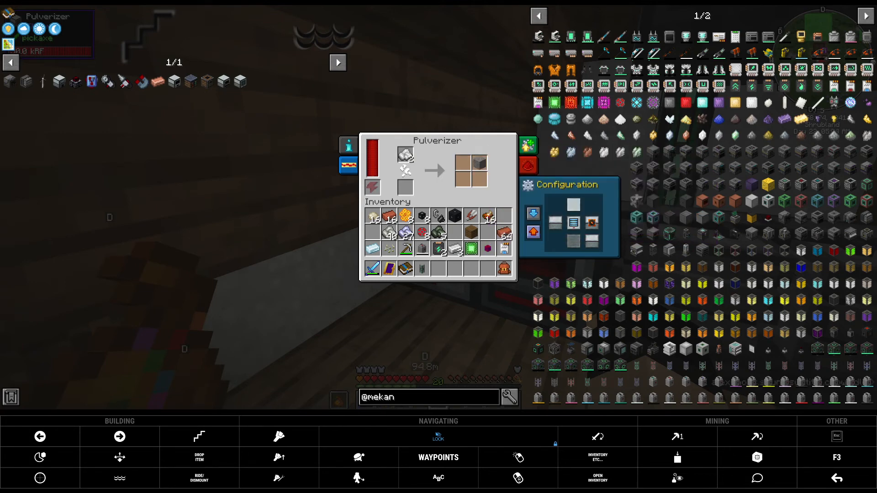
mouse_move(470, 162)
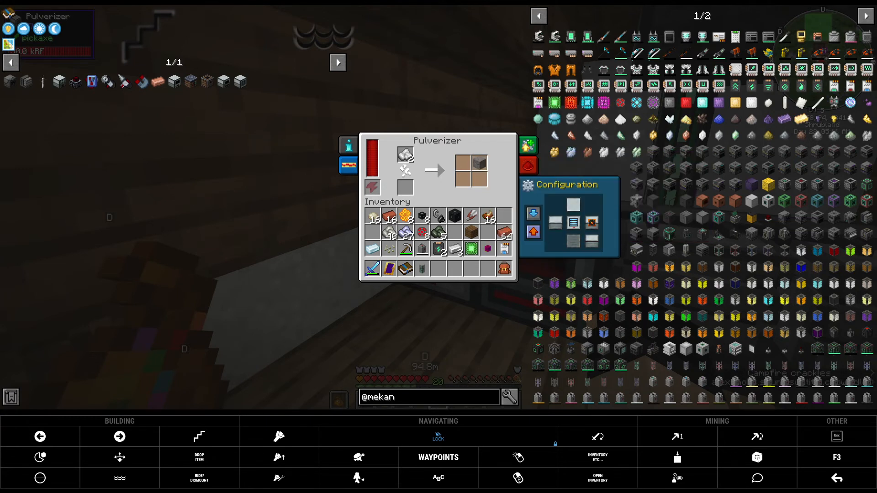
key("Escape")
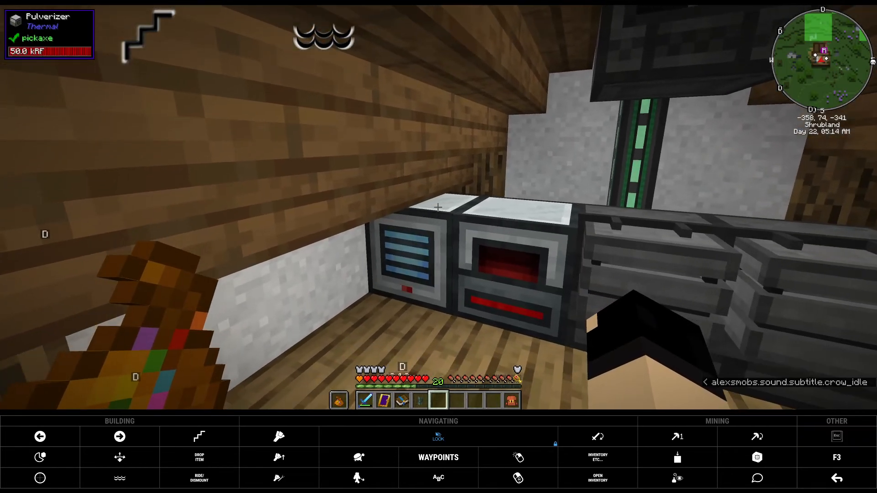
mouse_move(439, 209)
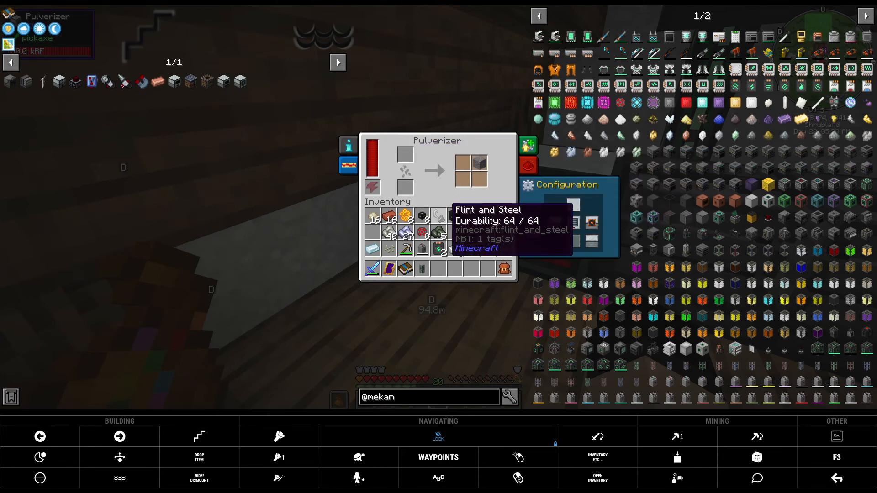
key("Escape")
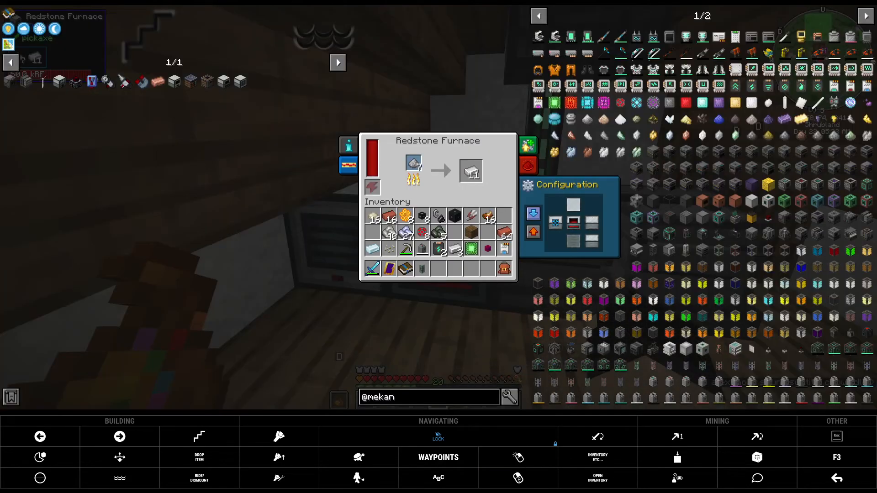
mouse_move(487, 232)
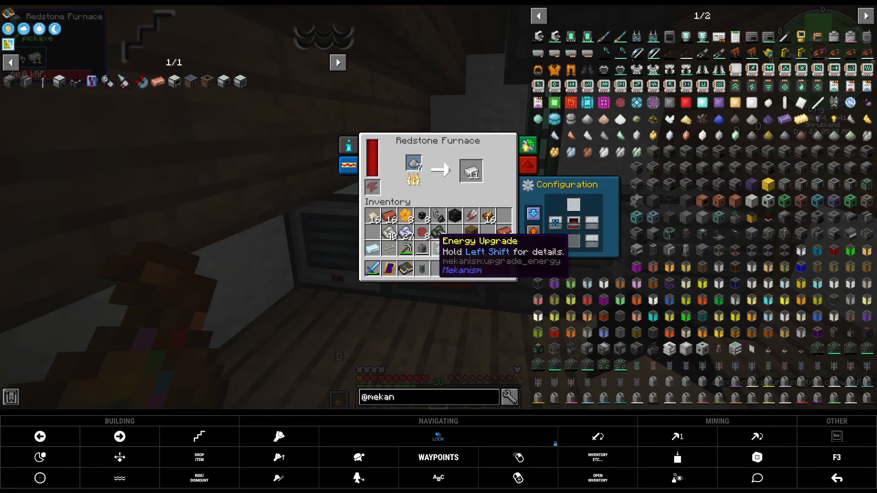
mouse_move(388, 232)
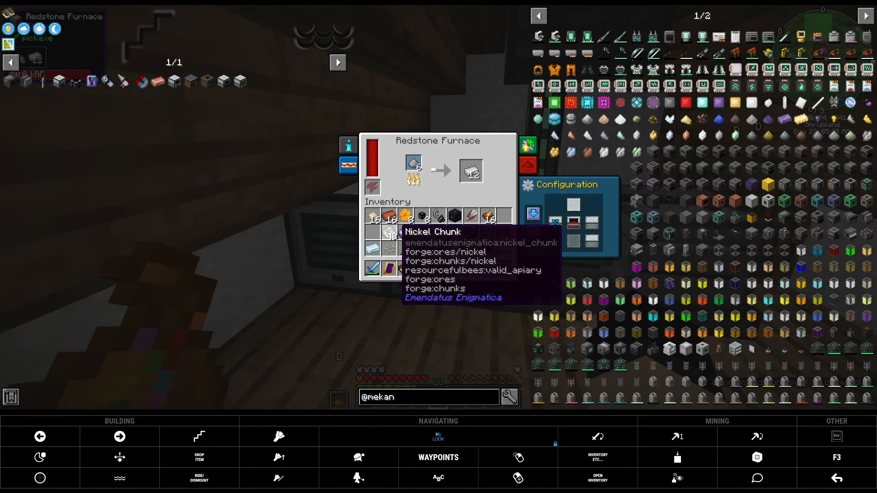
key("Escape")
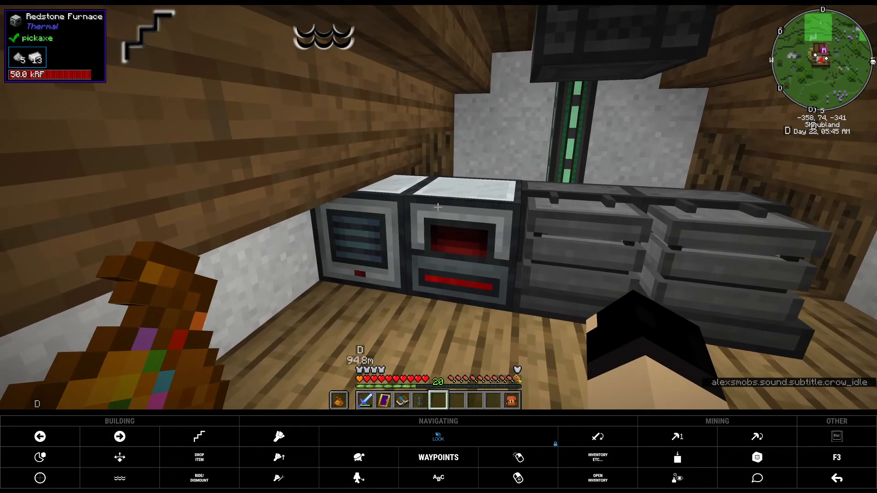
mouse_move(439, 207)
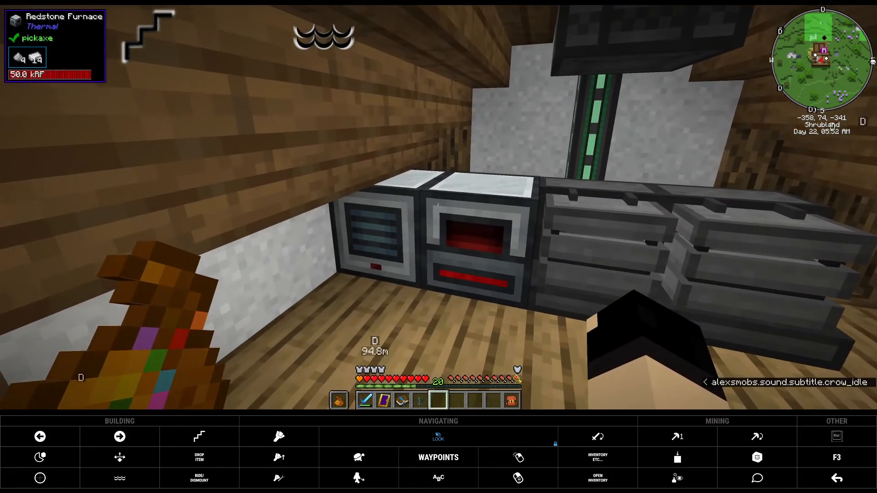
mouse_move(438, 208)
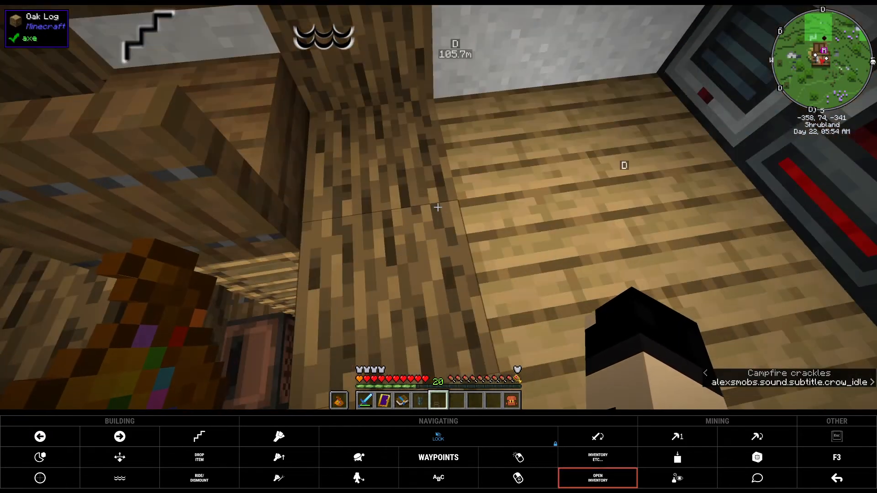
left_click(597, 478)
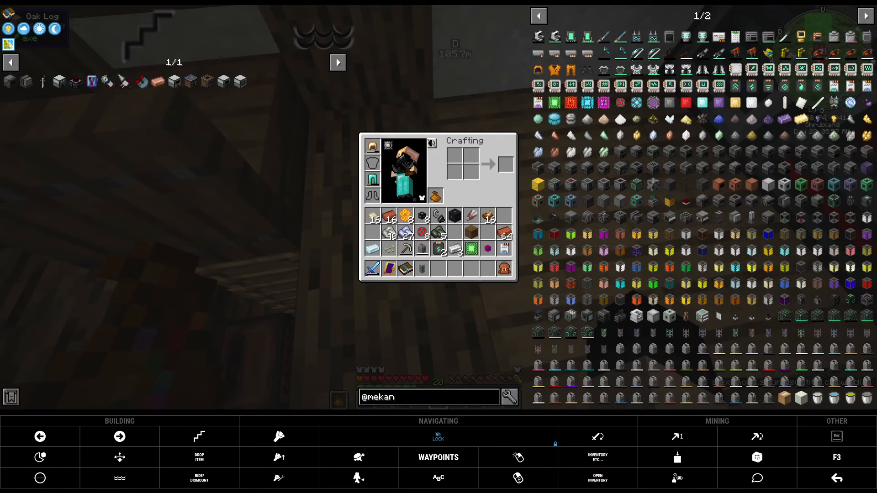
mouse_move(91, 81)
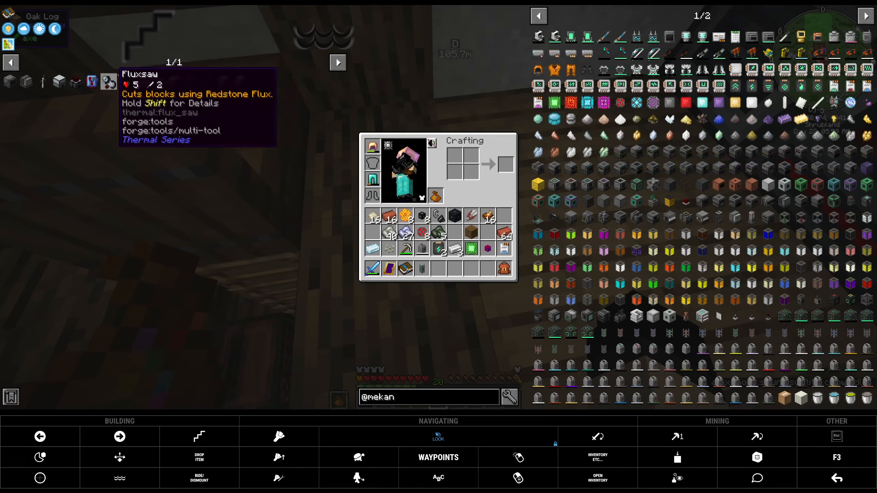
mouse_move(92, 81)
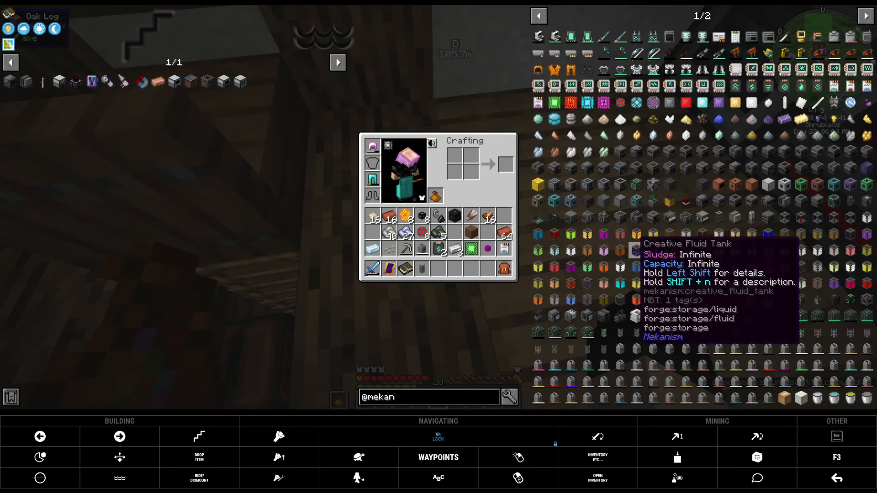
mouse_move(92, 81)
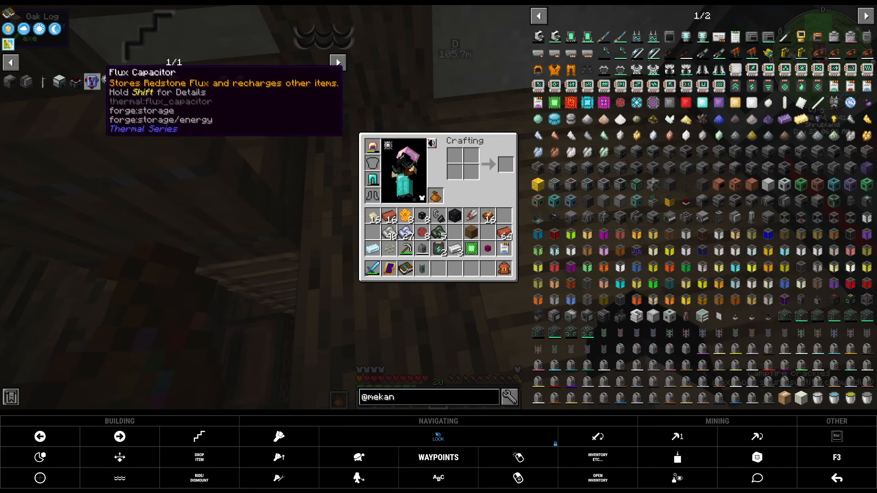
mouse_move(57, 82)
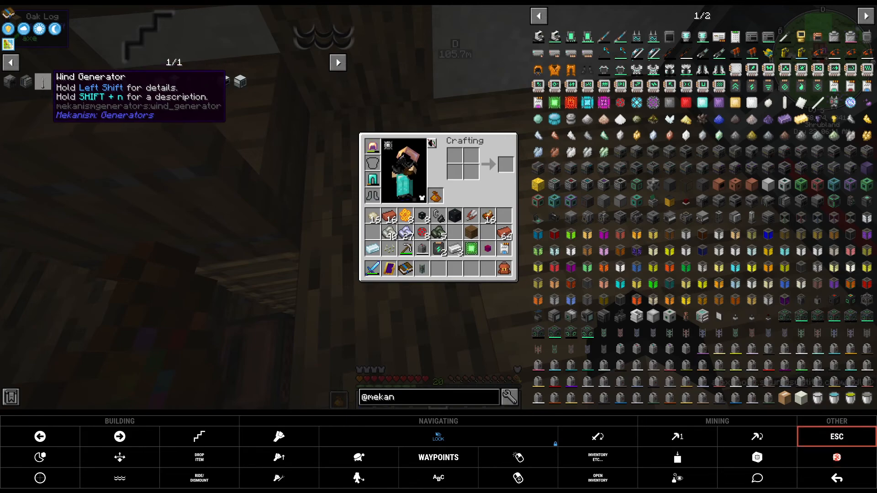
key("Escape")
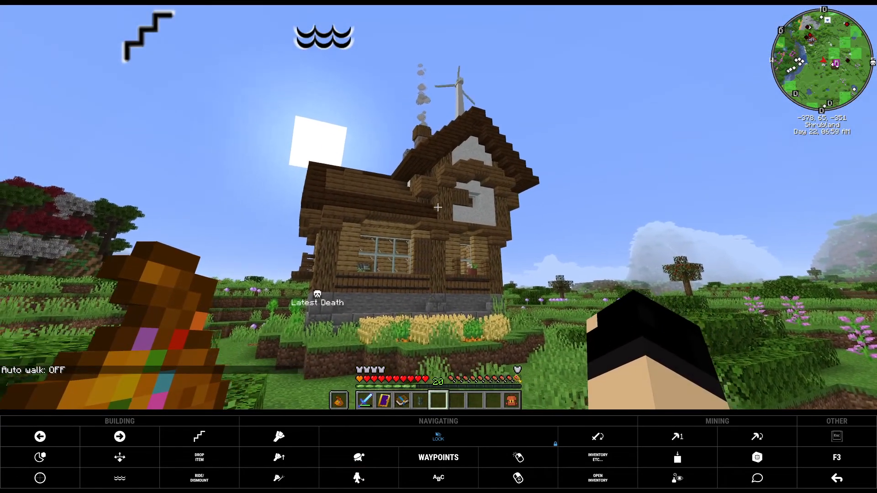
mouse_move(438, 208)
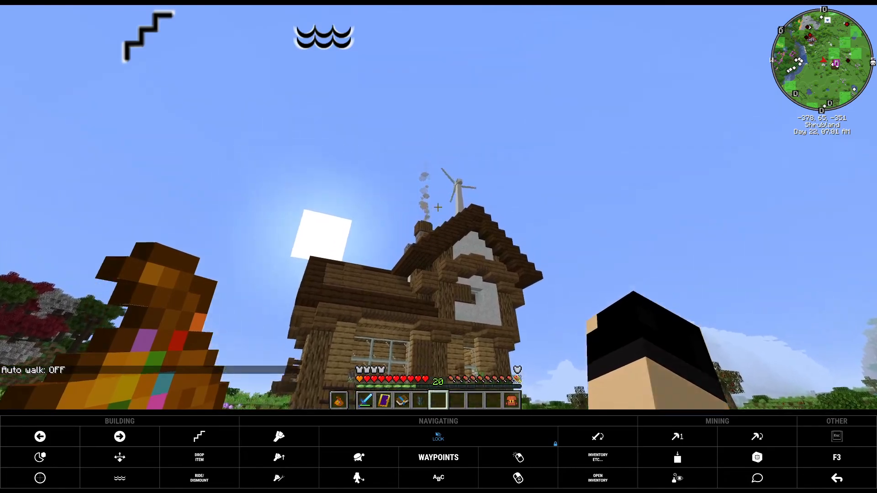